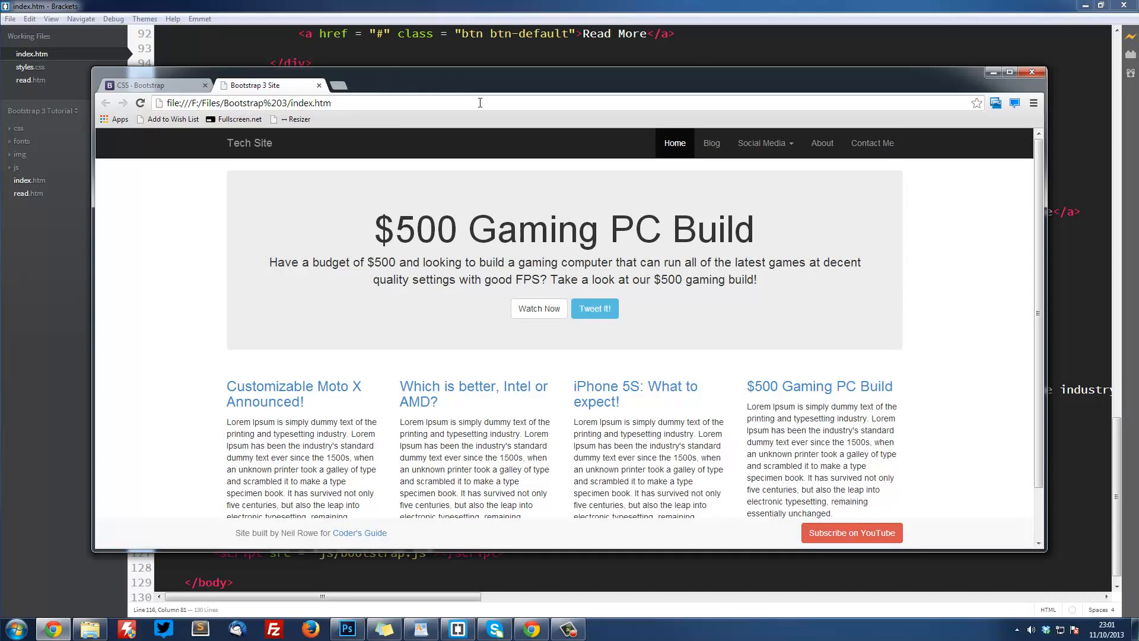
- Preview the contact popup, review Bootstrap's horizontal form docs in Chrome, then minimize the browser
{"action": "left_click", "coordinate": [872, 143]}
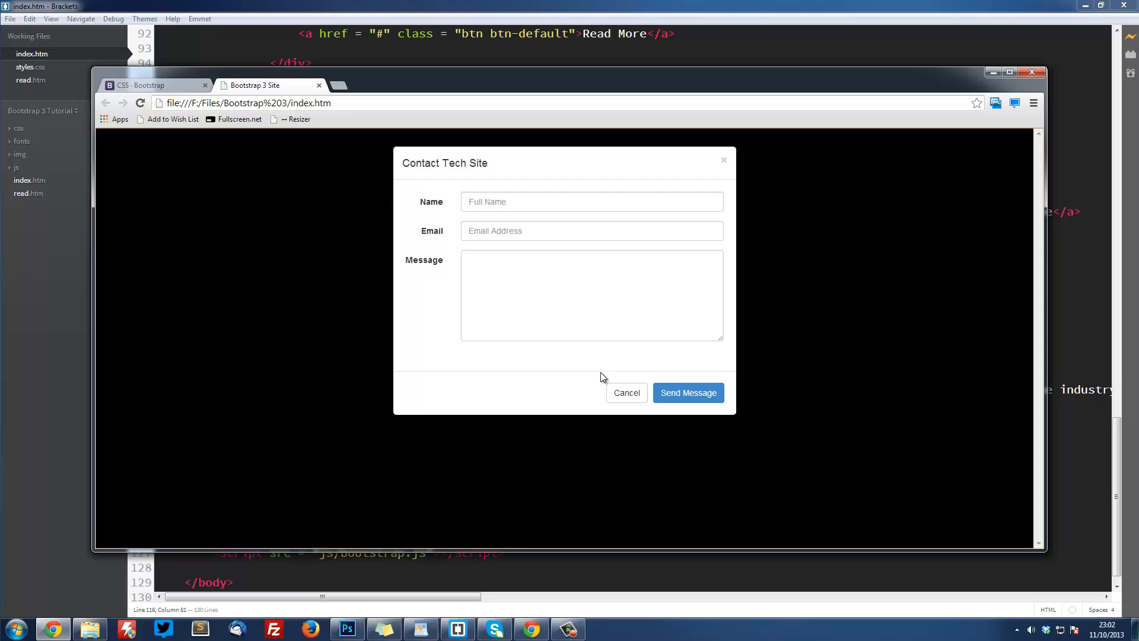
{"action": "mouse_move", "coordinate": [438, 190]}
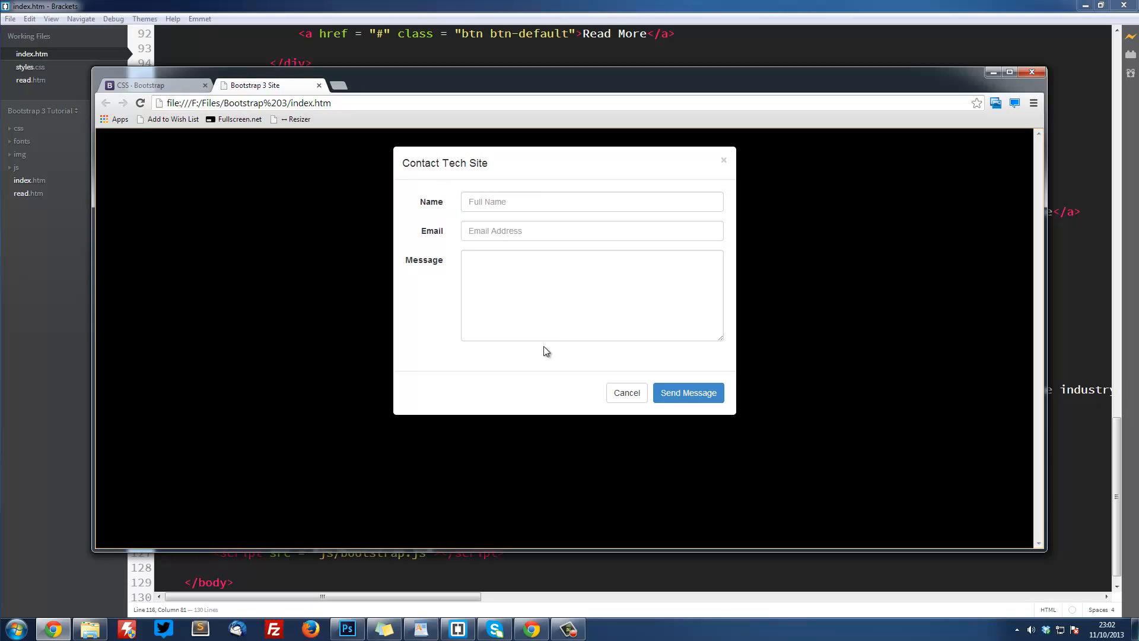
{"action": "mouse_move", "coordinate": [502, 339]}
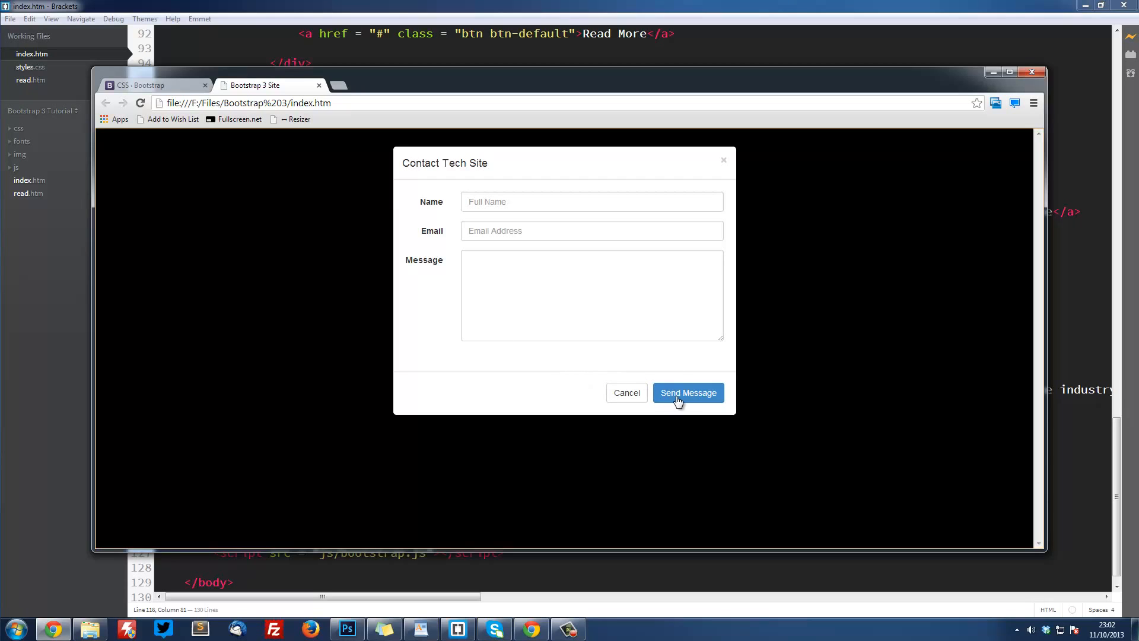
{"action": "mouse_move", "coordinate": [626, 393]}
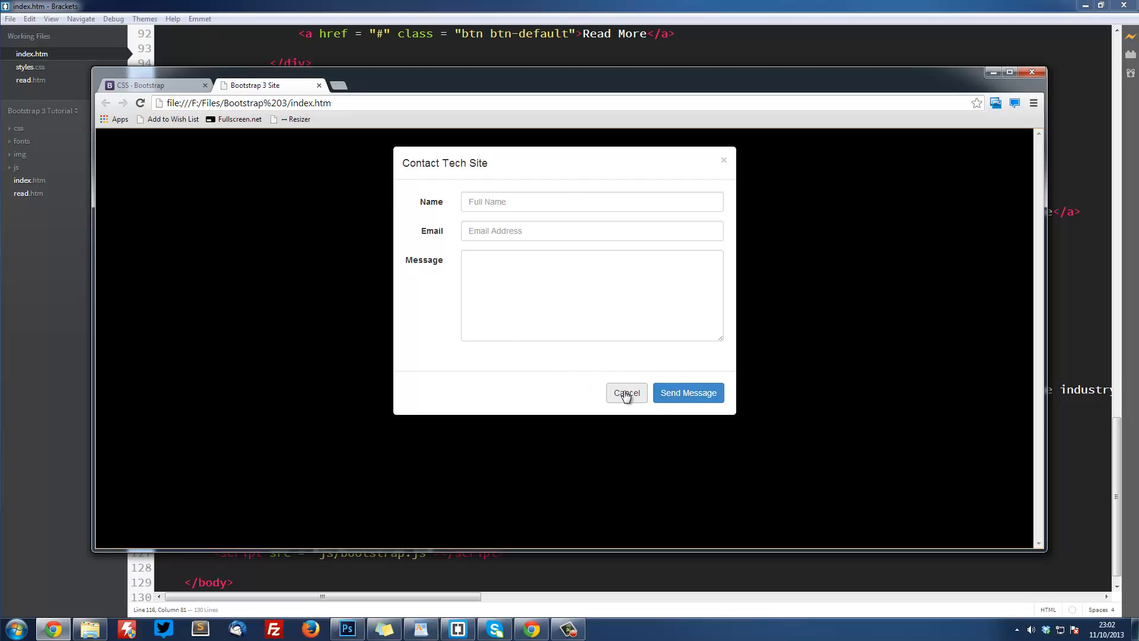
{"action": "mouse_move", "coordinate": [691, 360]}
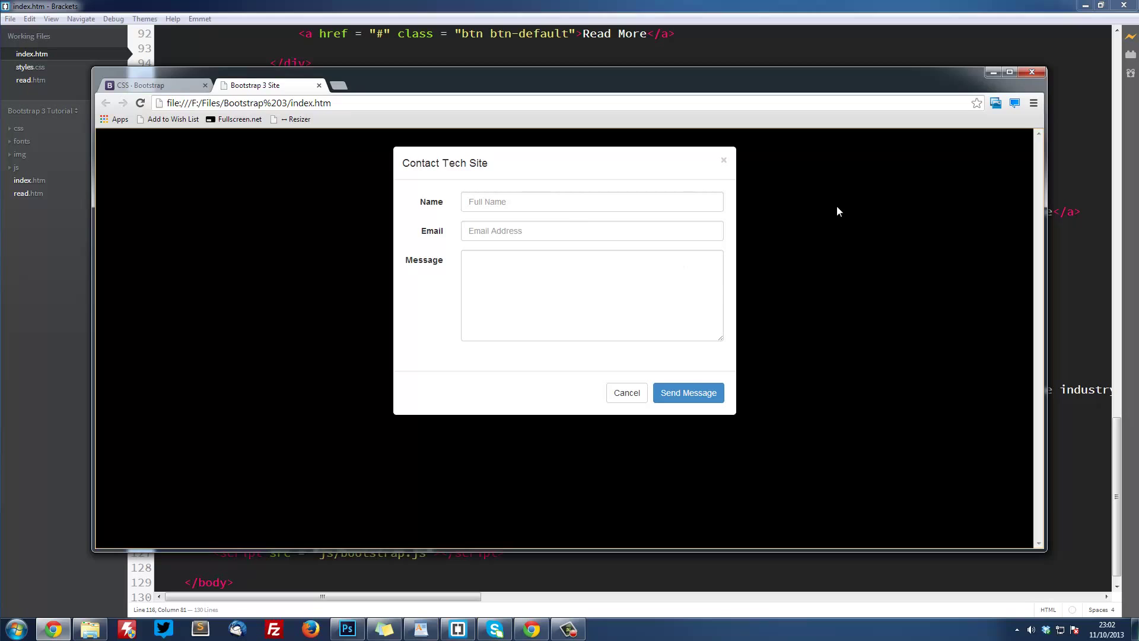
{"action": "left_click", "coordinate": [149, 85]}
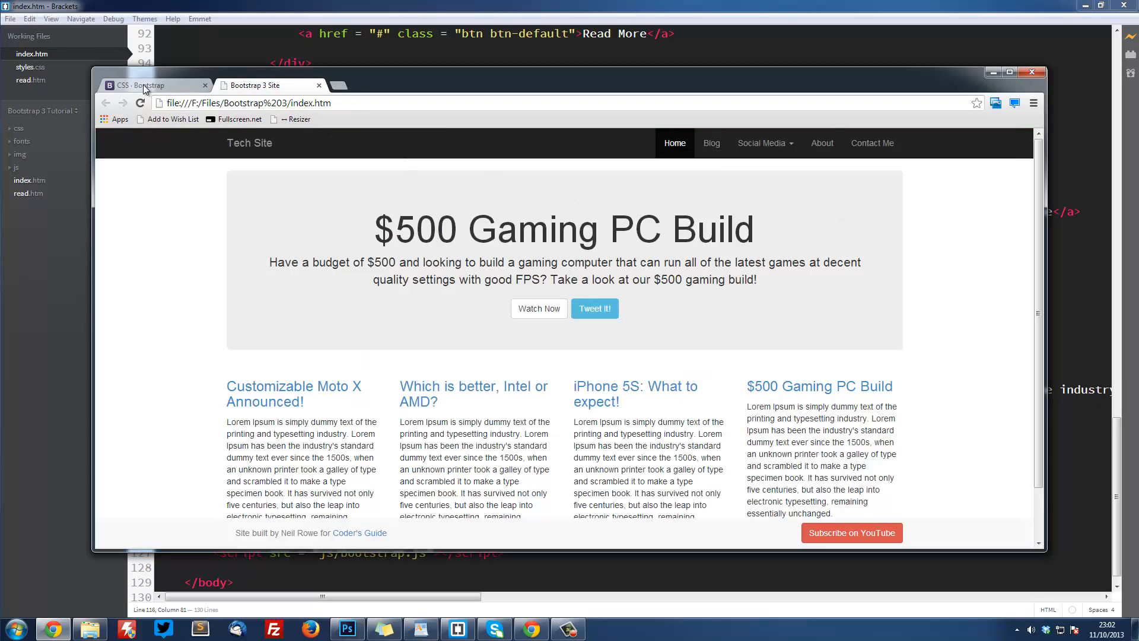
{"action": "left_click", "coordinate": [148, 85]}
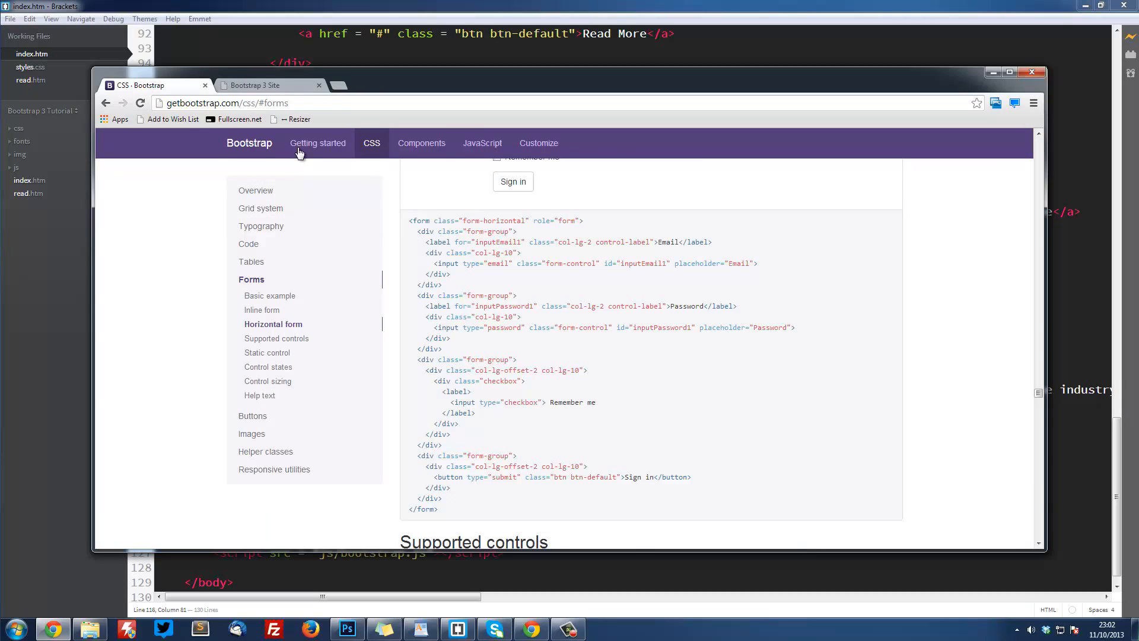
{"action": "mouse_move", "coordinate": [296, 318]}
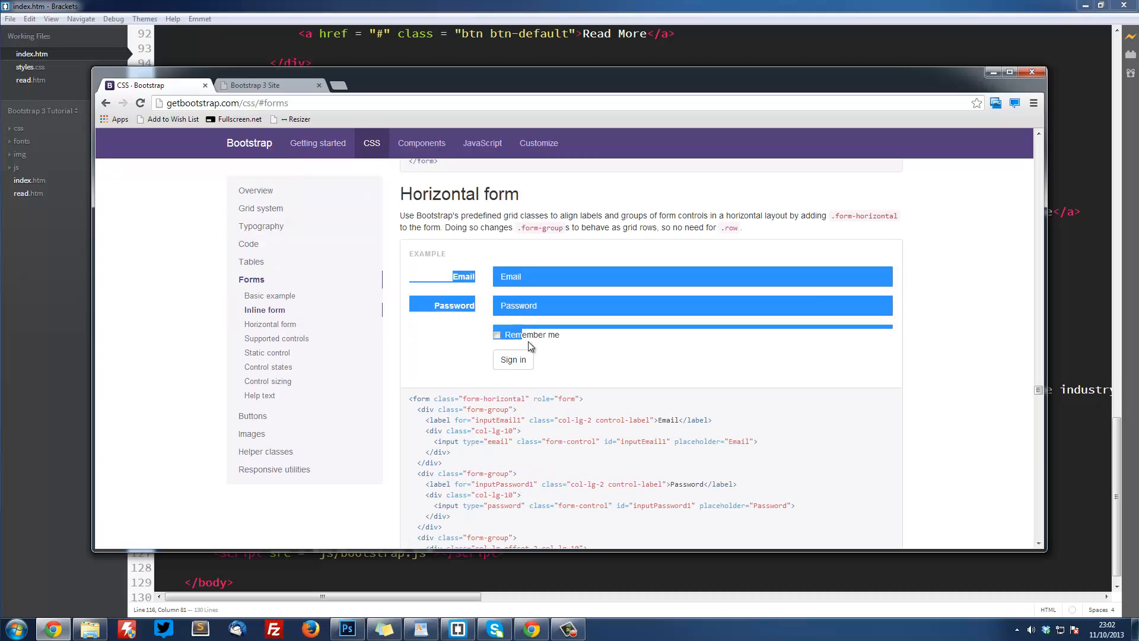
{"action": "scroll", "scroll_direction": "down", "scroll_amount": 3}
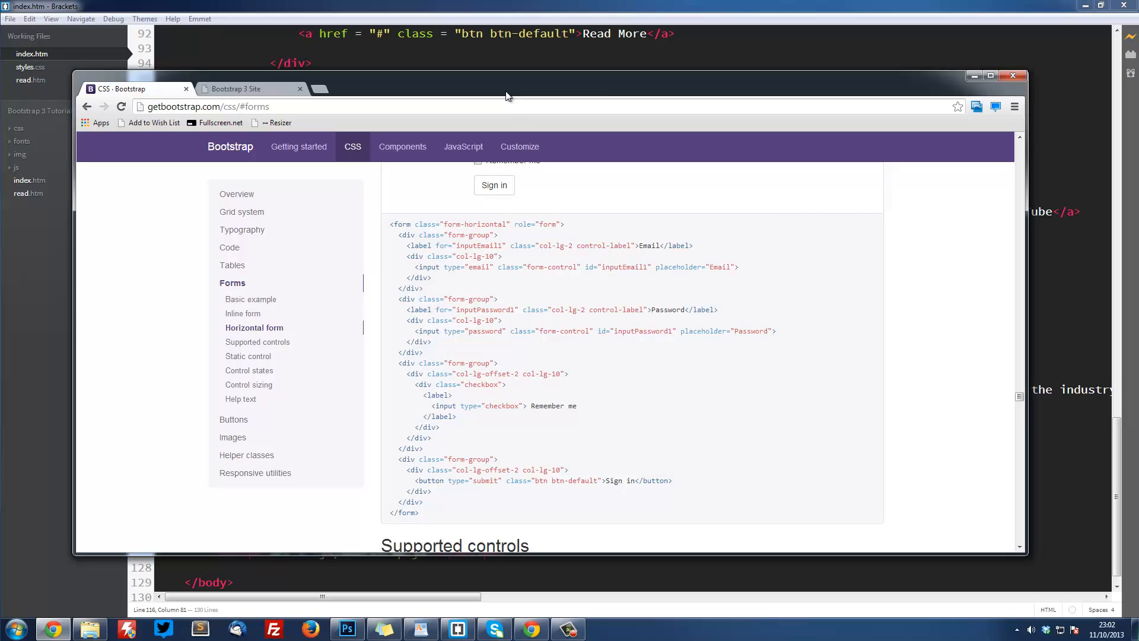
{"action": "left_click", "coordinate": [1012, 76]}
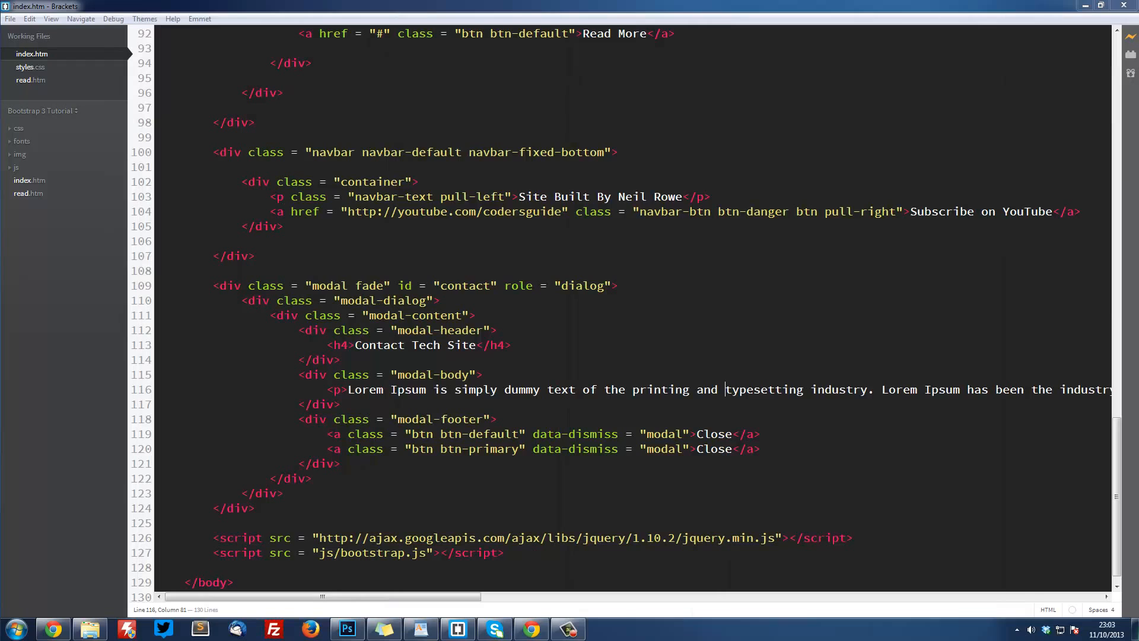
- Delete the modal body's Lorem Ipsum paragraph, leaving blank lines, and position above modal-header
{"action": "left_click", "coordinate": [9, 19]}
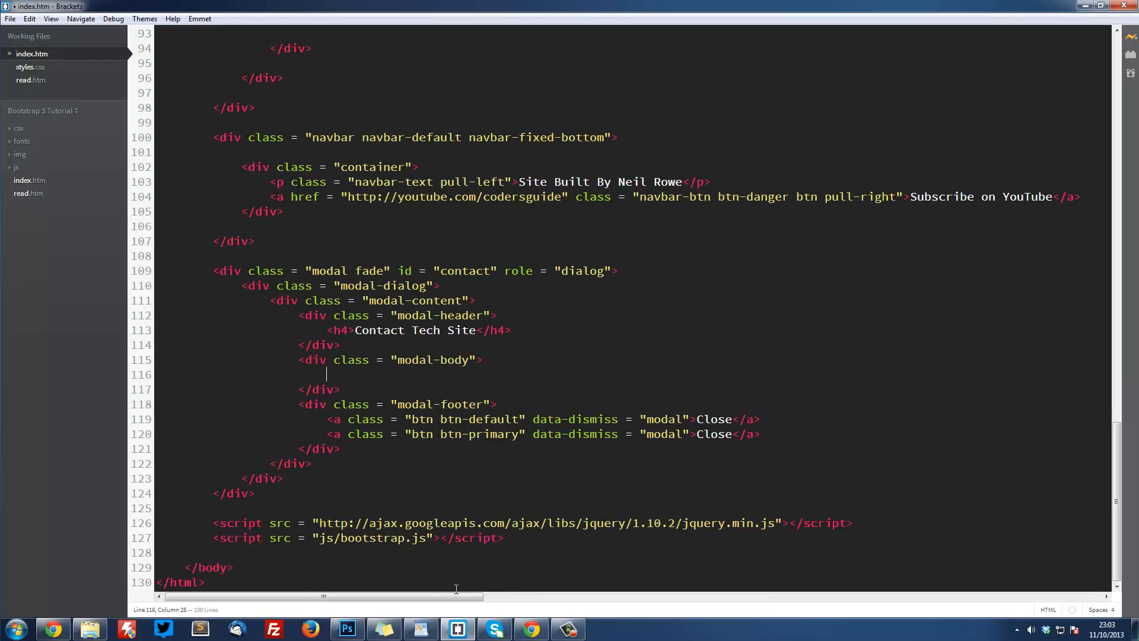
{"action": "key", "text": "Enter"}
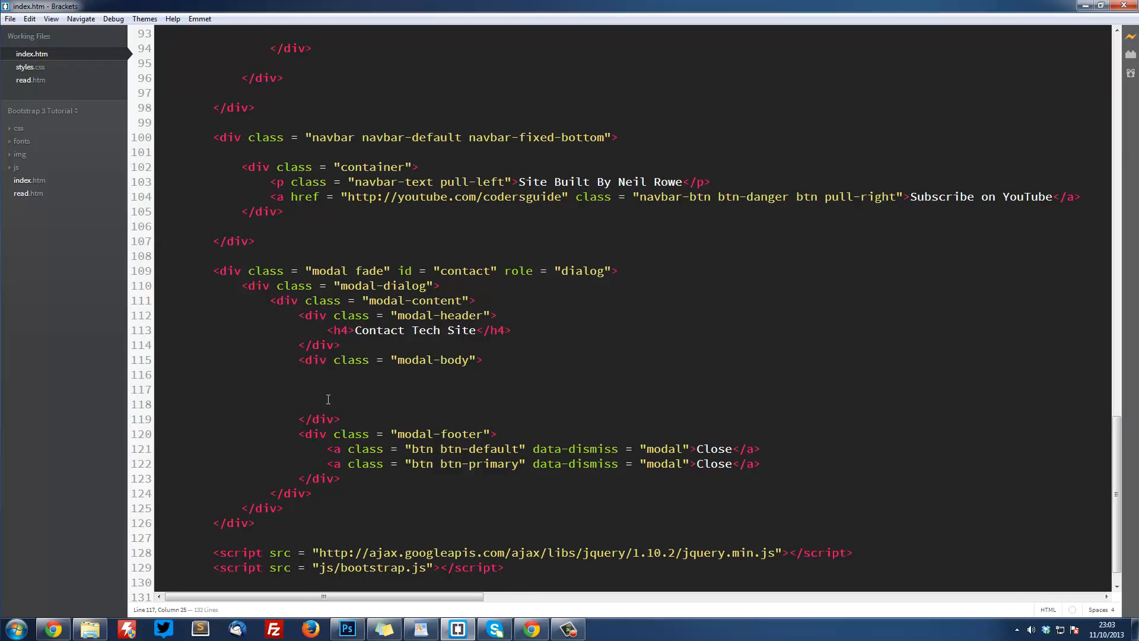
{"action": "left_click", "coordinate": [303, 331]}
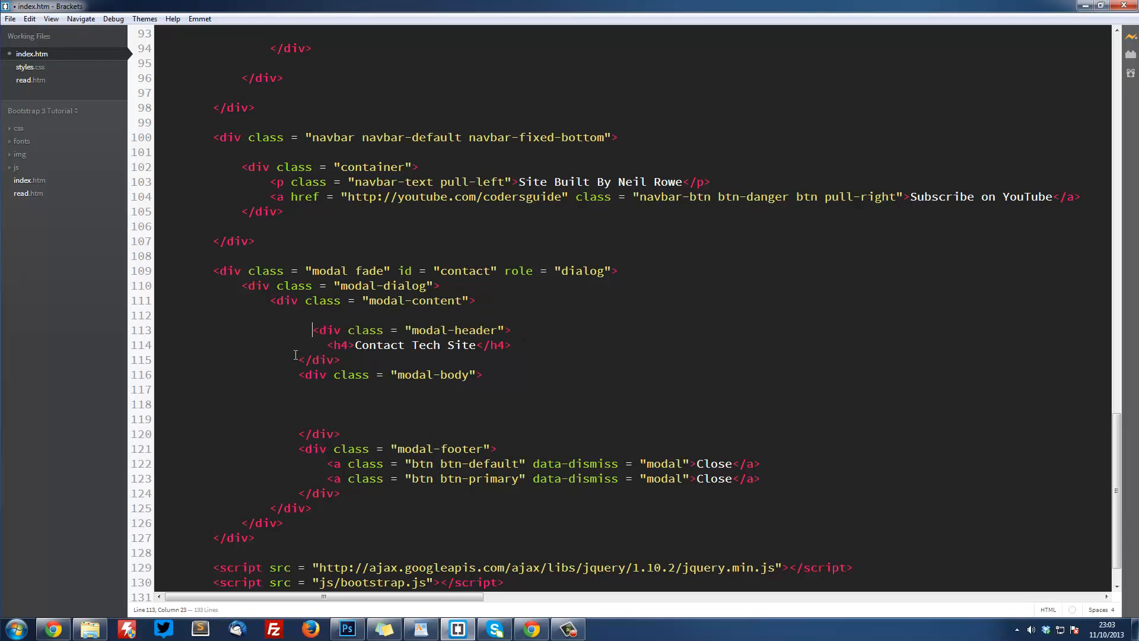
- Wrap the modal header, body and footer in <form class="form-horizontal">...</form>
{"action": "type", "text": "<d"}
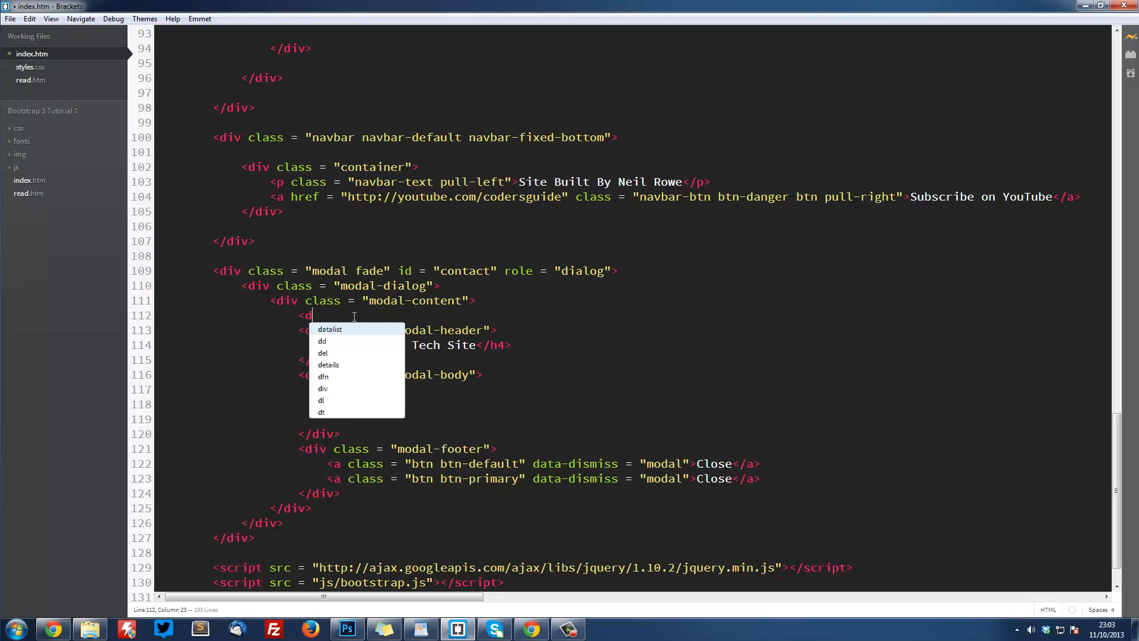
{"action": "type", "text": "form class = \"f"}
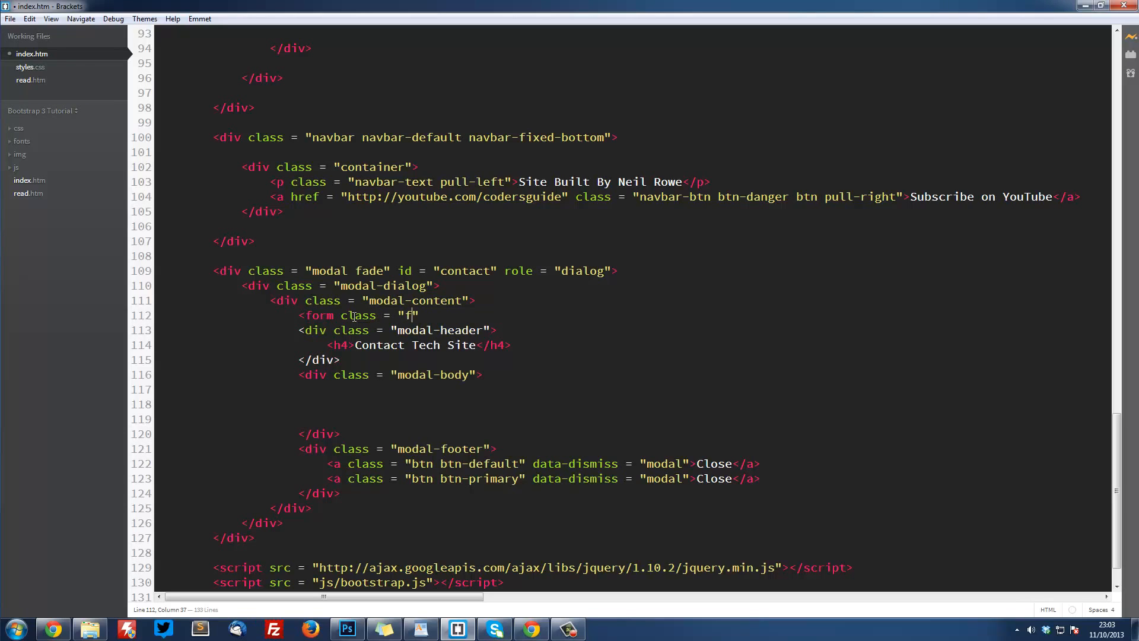
{"action": "type", "text": "orm-horiz"}
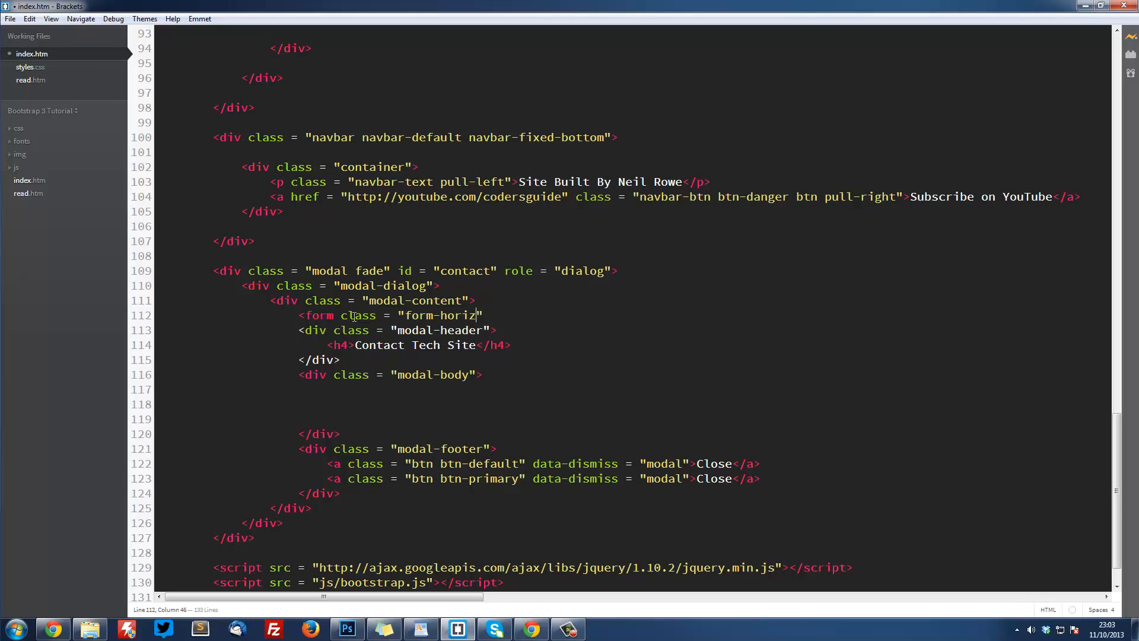
{"action": "type", "text": "ontal"}
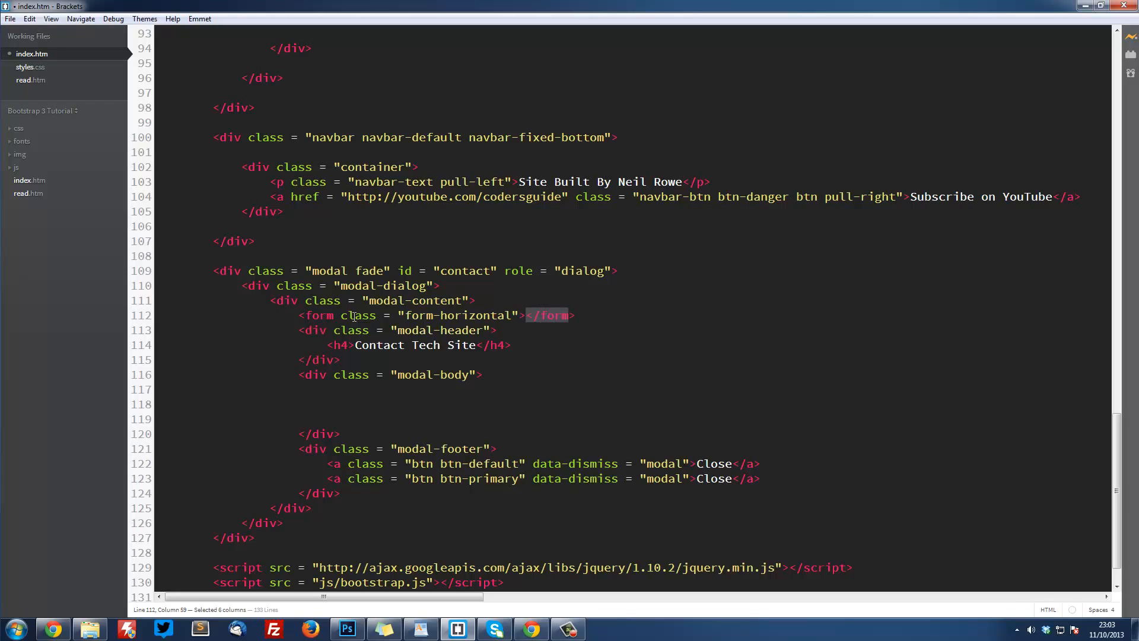
{"action": "key", "text": "Delete"}
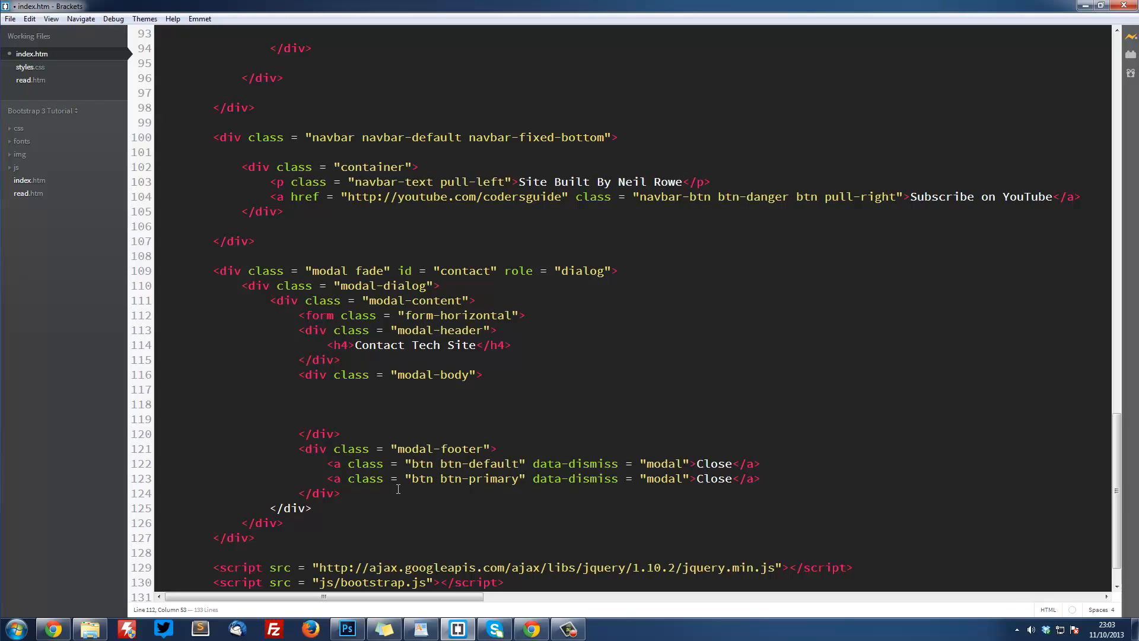
{"action": "type", "text": "</form>"}
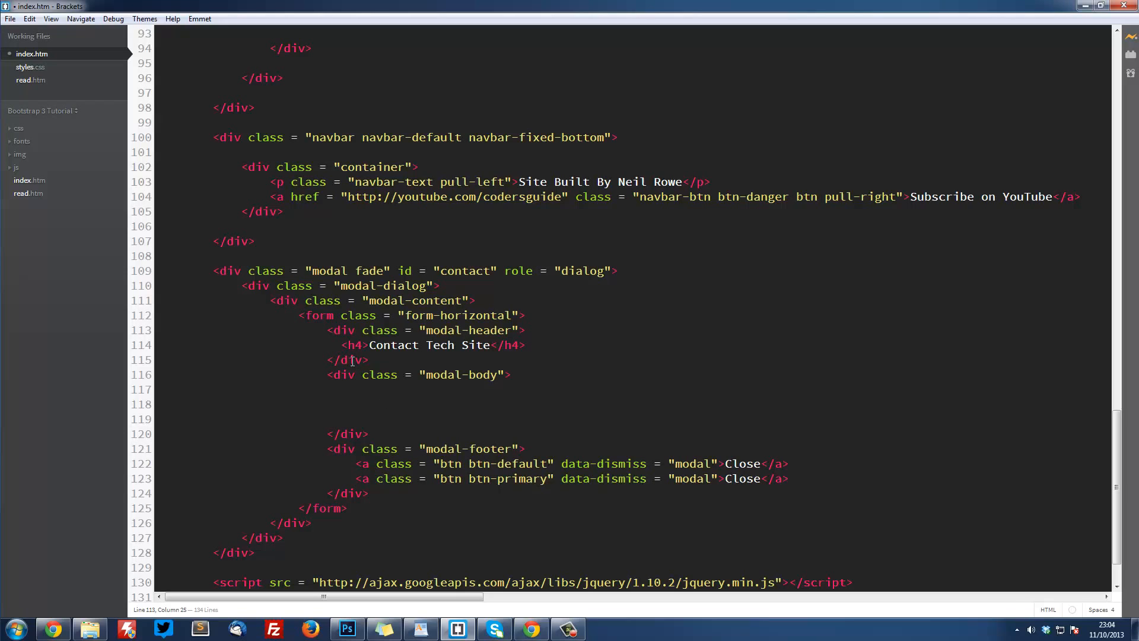
{"action": "left_click", "coordinate": [343, 345]}
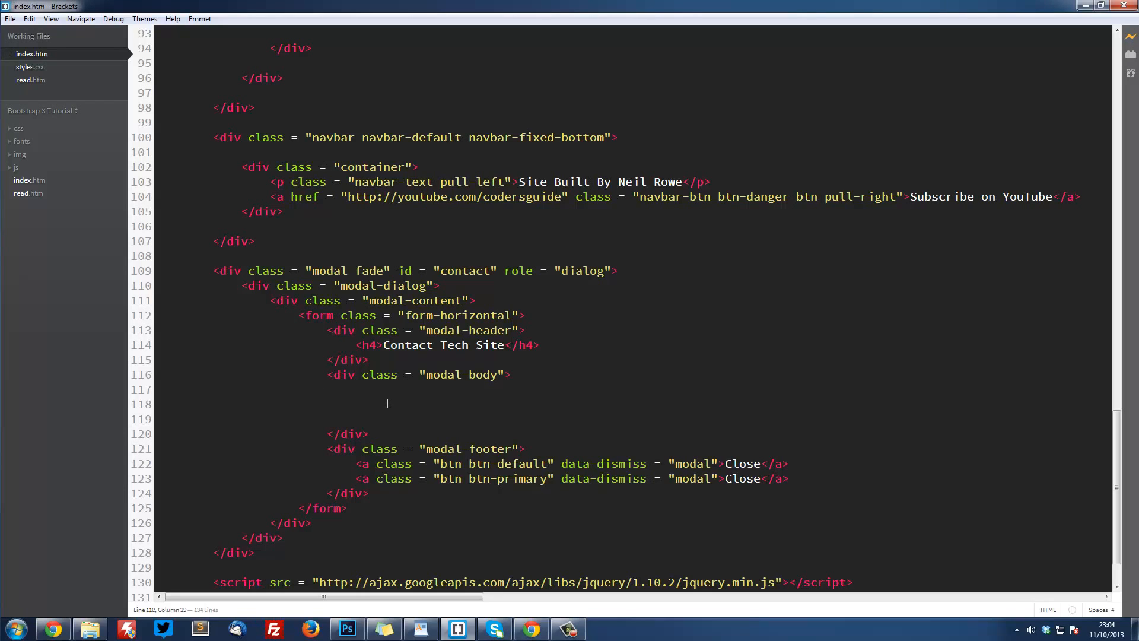
- Add an empty <div class="form-group"> inside the modal body
{"action": "type", "text": "<div class = \""}
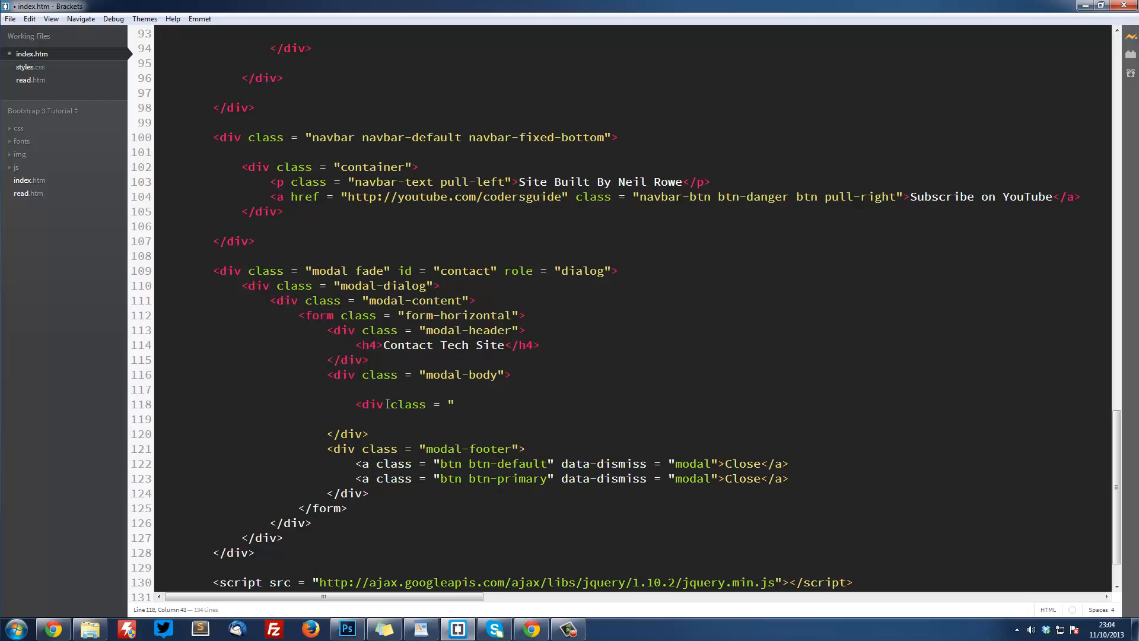
{"action": "type", "text": "form\""}
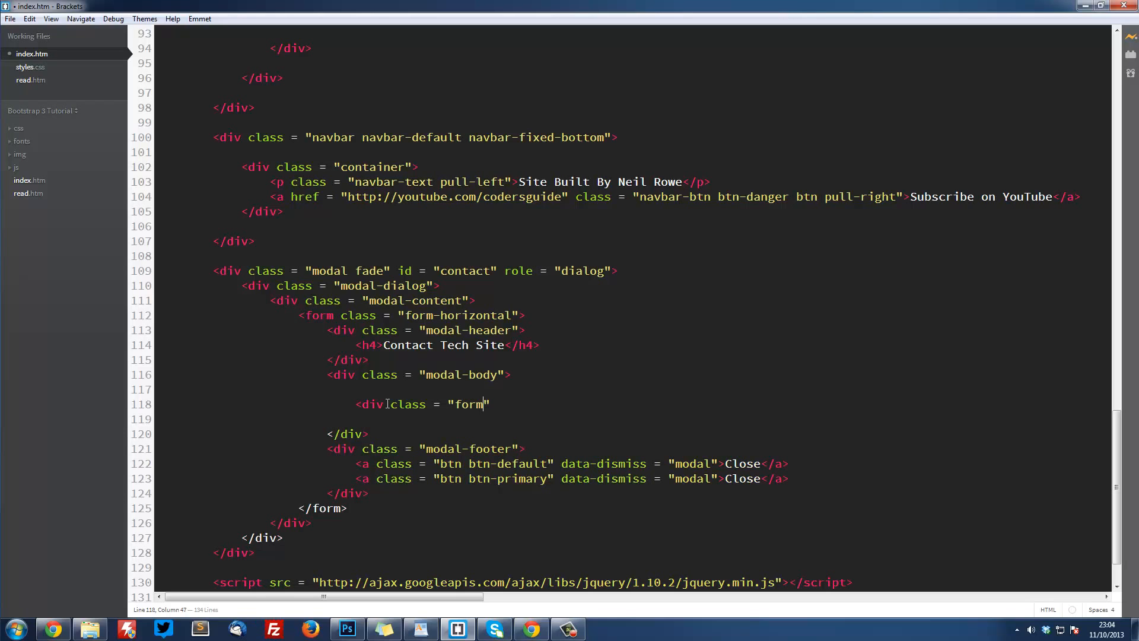
{"action": "type", "text": "-group"}
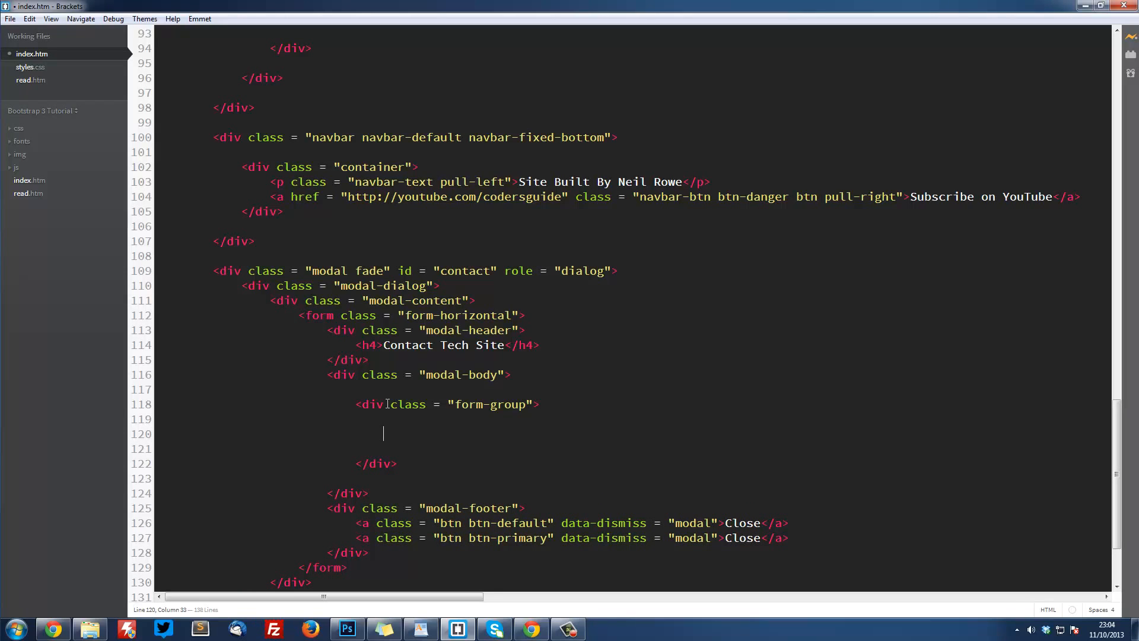
{"action": "type", "text": "<"}
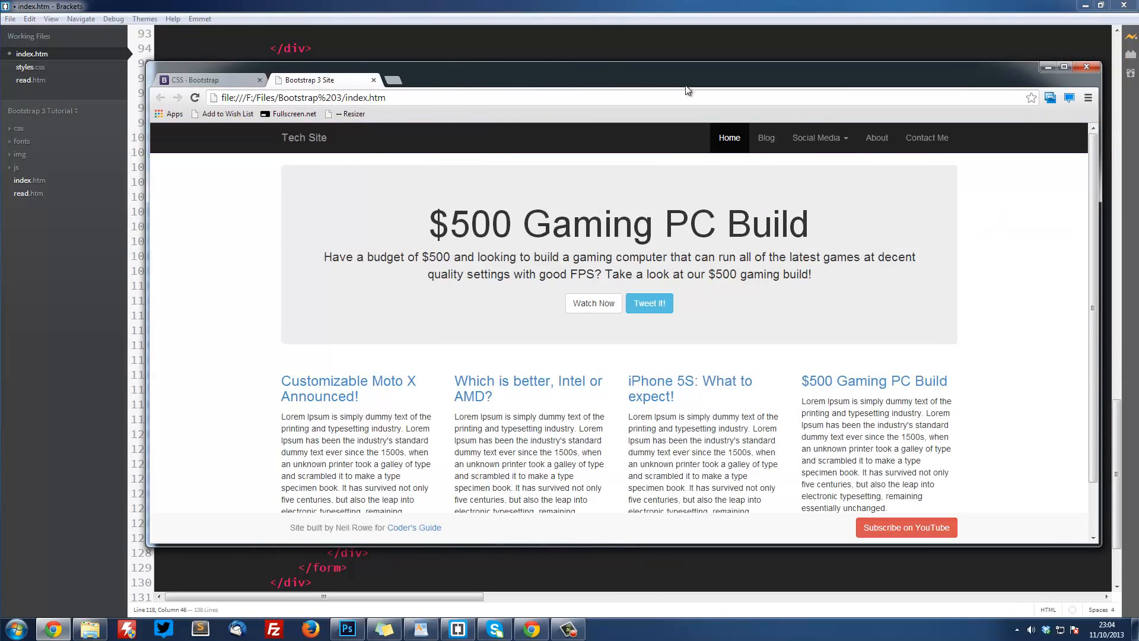
- Check the contact popup in Chrome again, then start a new tag inside the form-group
{"action": "left_click", "coordinate": [927, 138]}
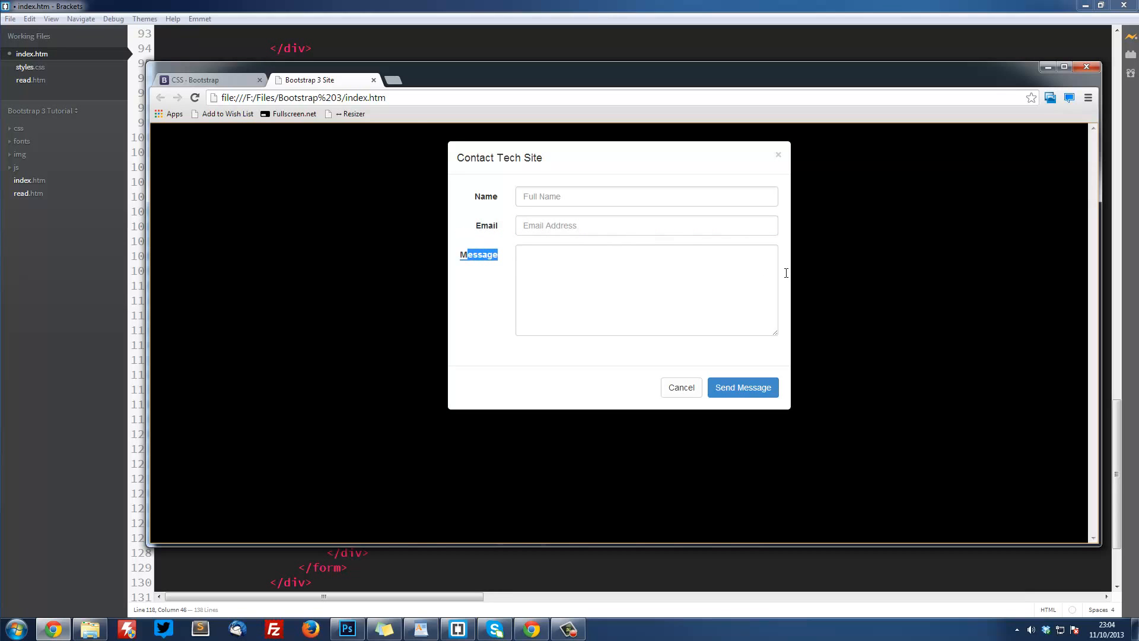
{"action": "left_click", "coordinate": [681, 387]}
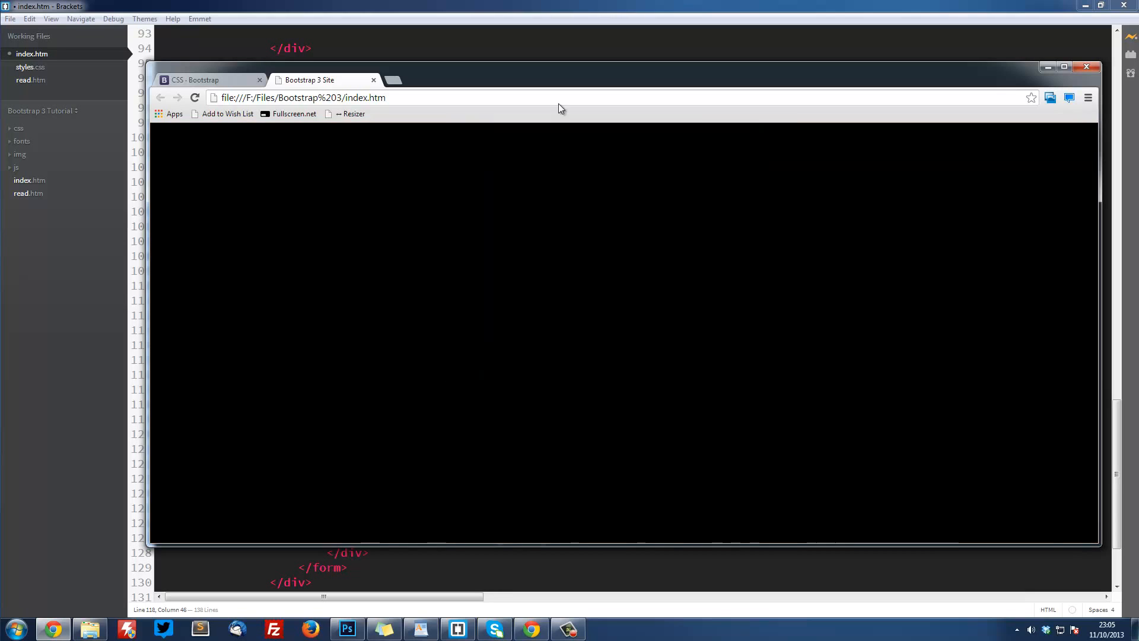
{"action": "type", "text": "<"}
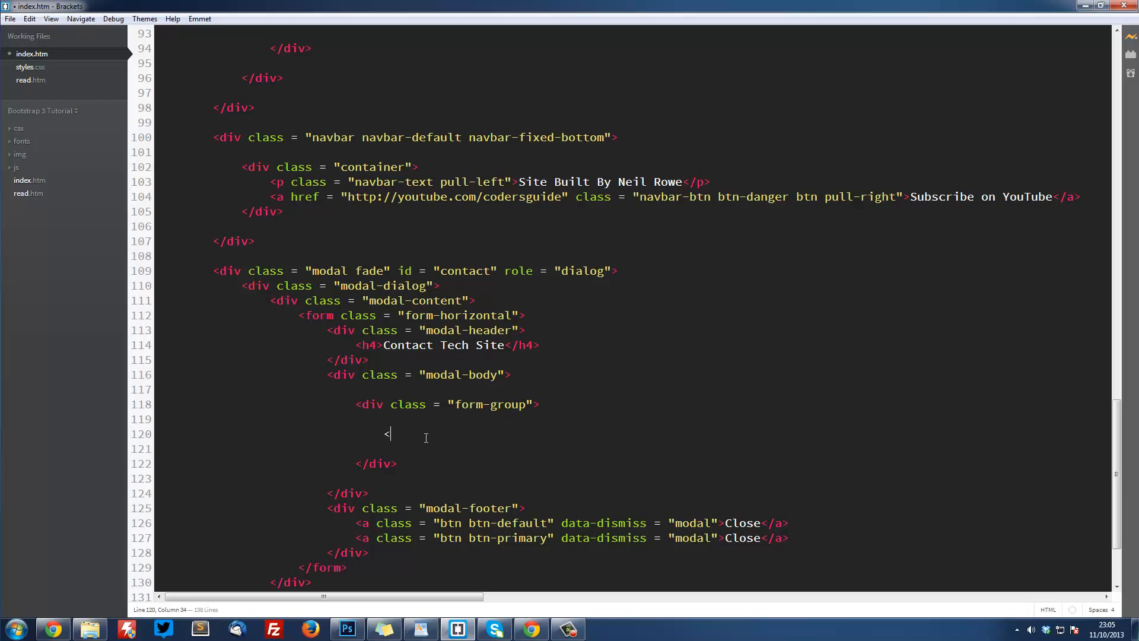
- Start a label for contact-name with class col-lg-2 inside the form-group
{"action": "type", "text": "label"}
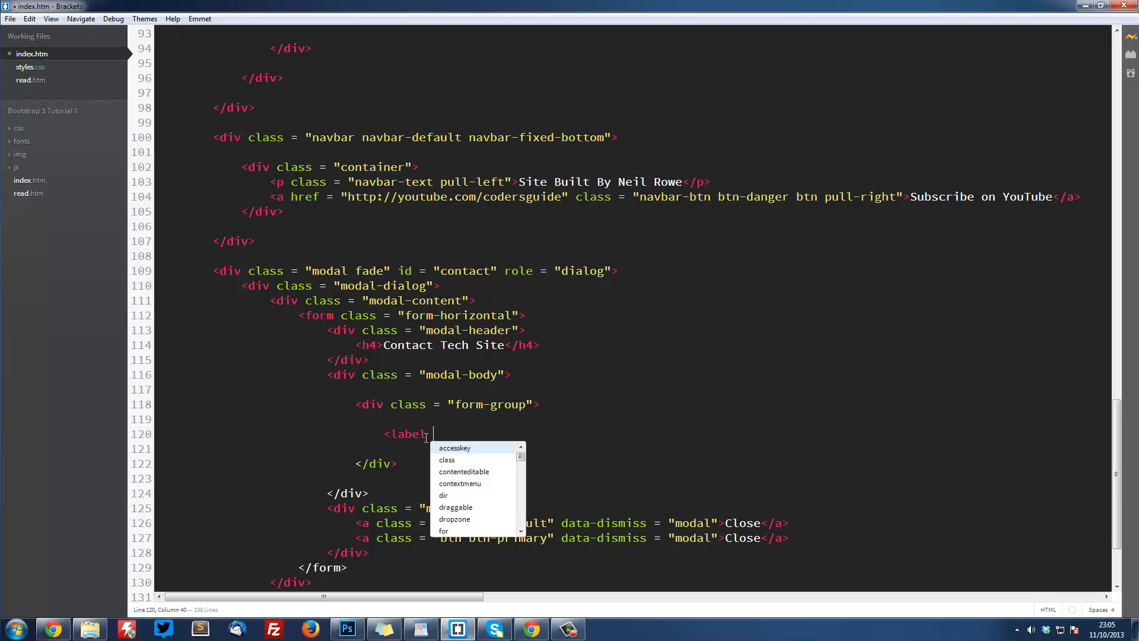
{"action": "type", "text": "f"}
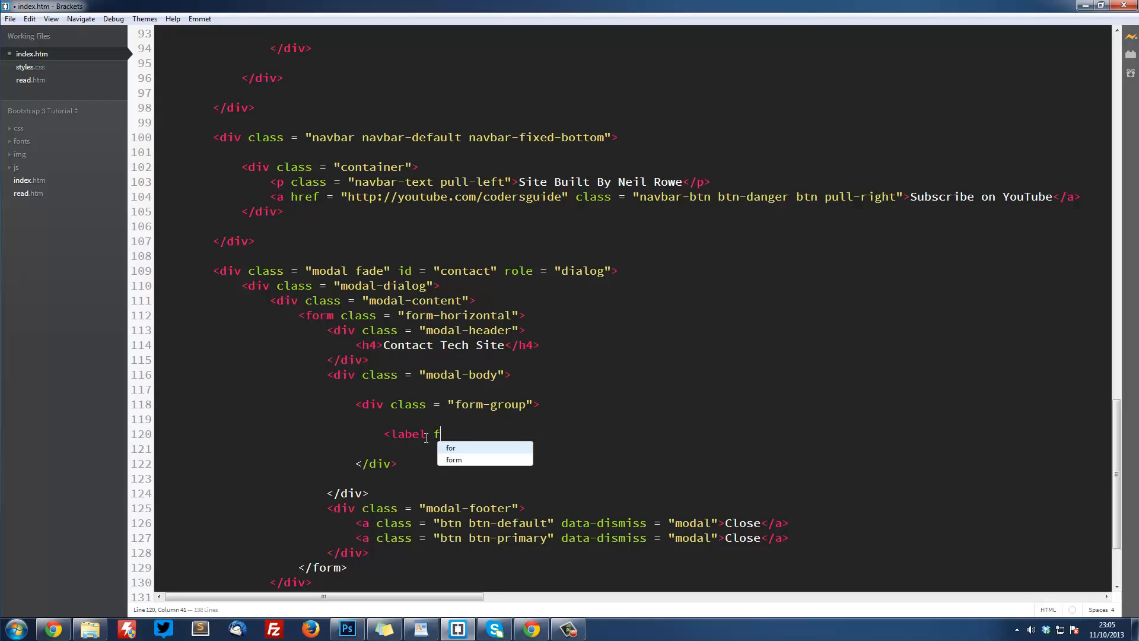
{"action": "type", "text": "for ="}
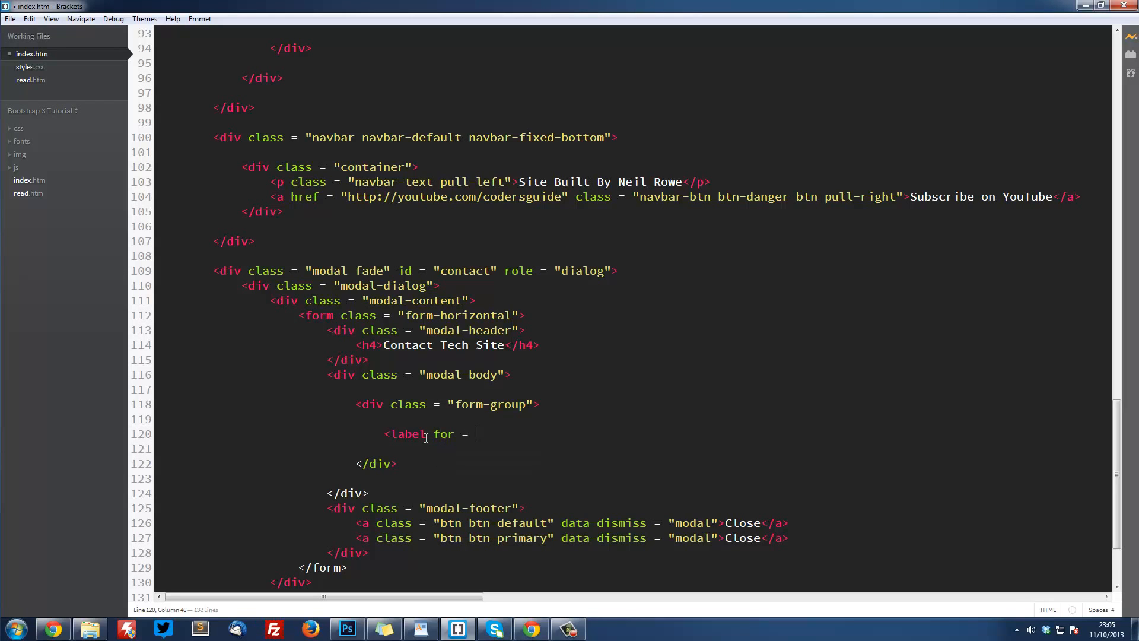
{"action": "type", "text": "\""}
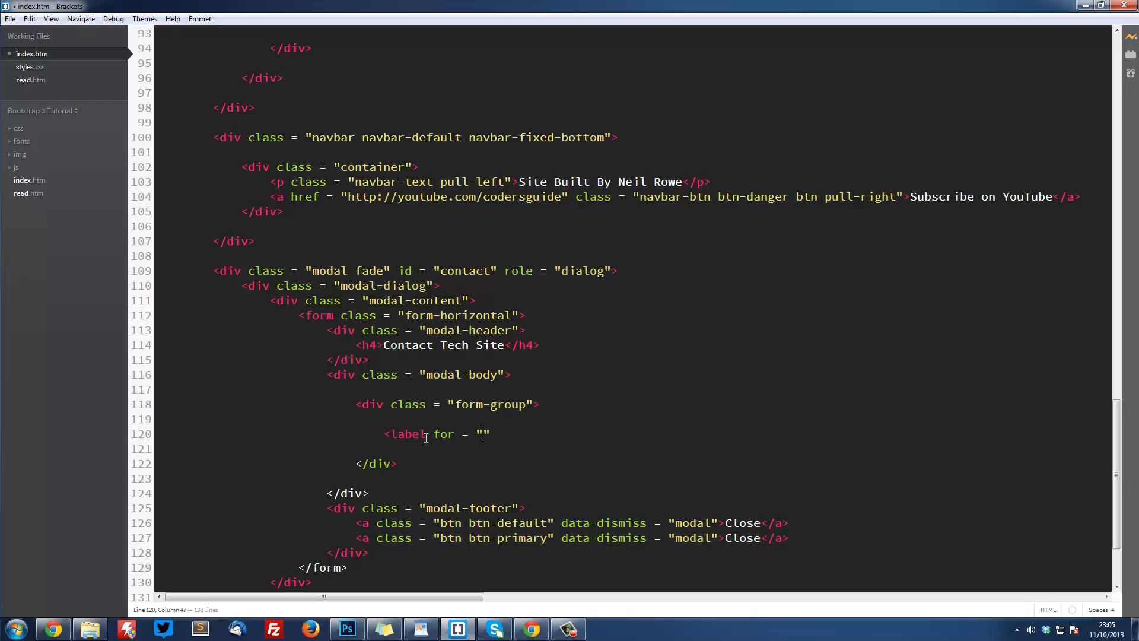
{"action": "type", "text": "co"}
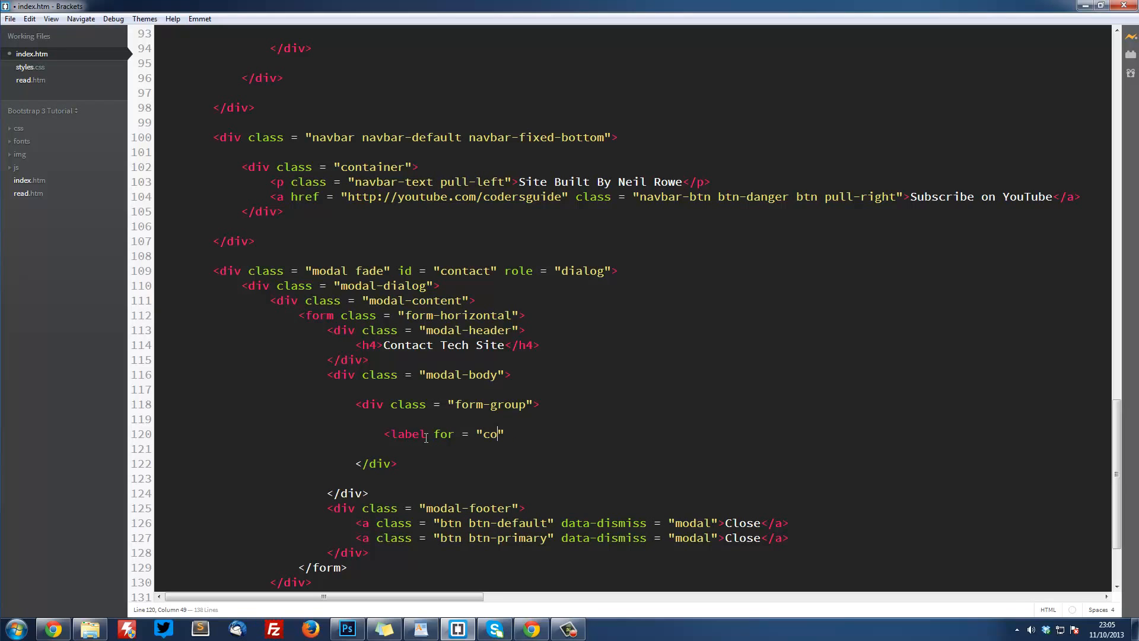
{"action": "type", "text": "ntact"}
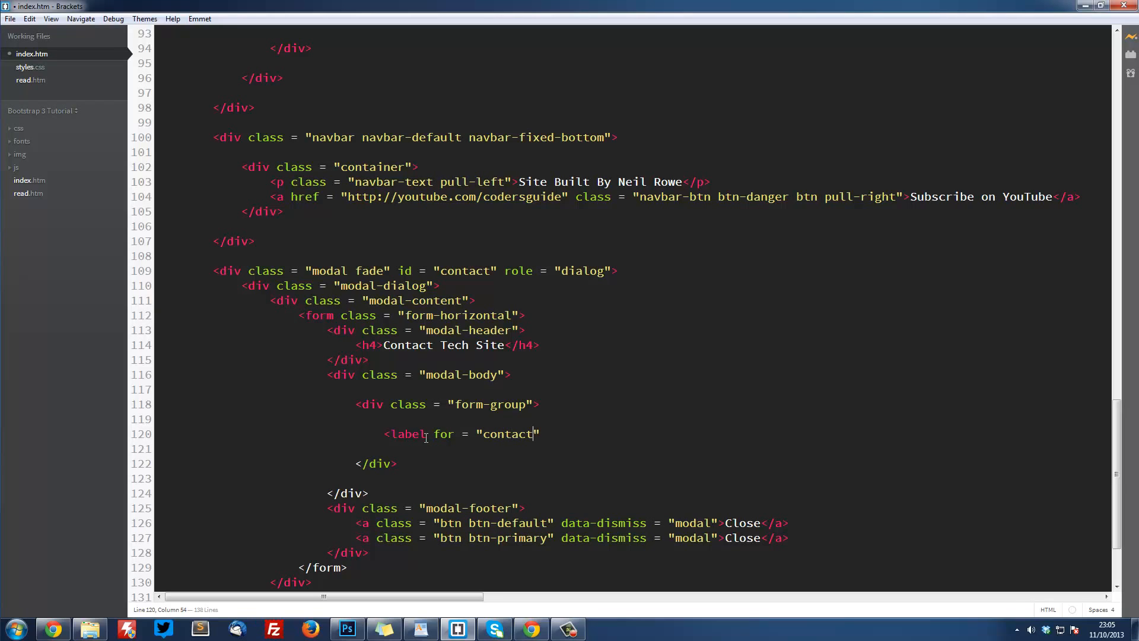
{"action": "type", "text": "-name"}
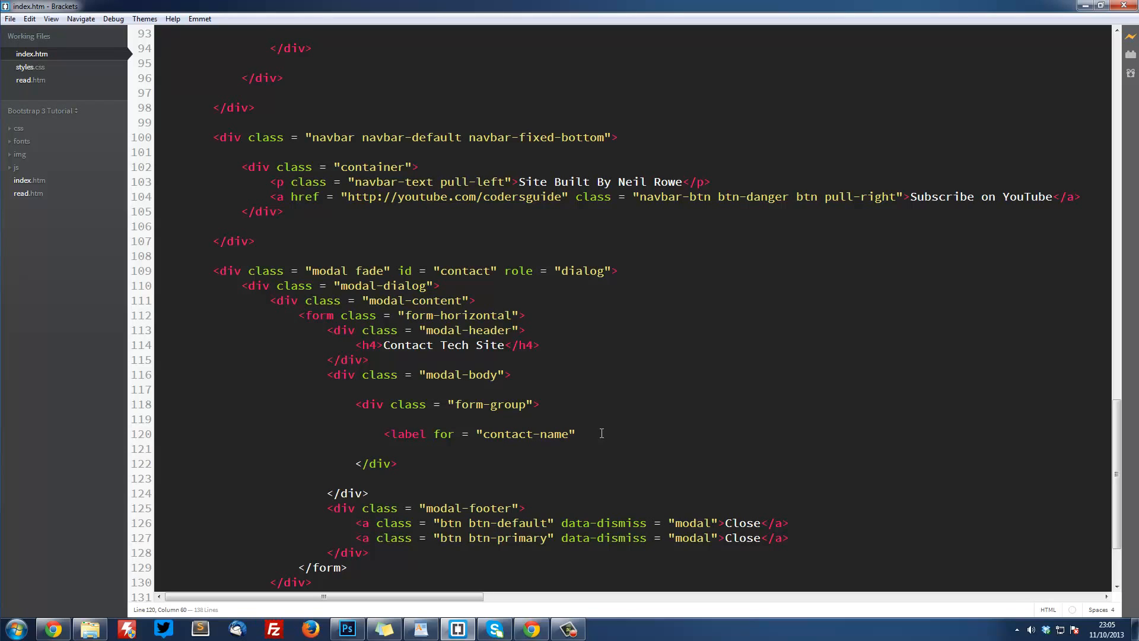
{"action": "type", "text": "clasa"}
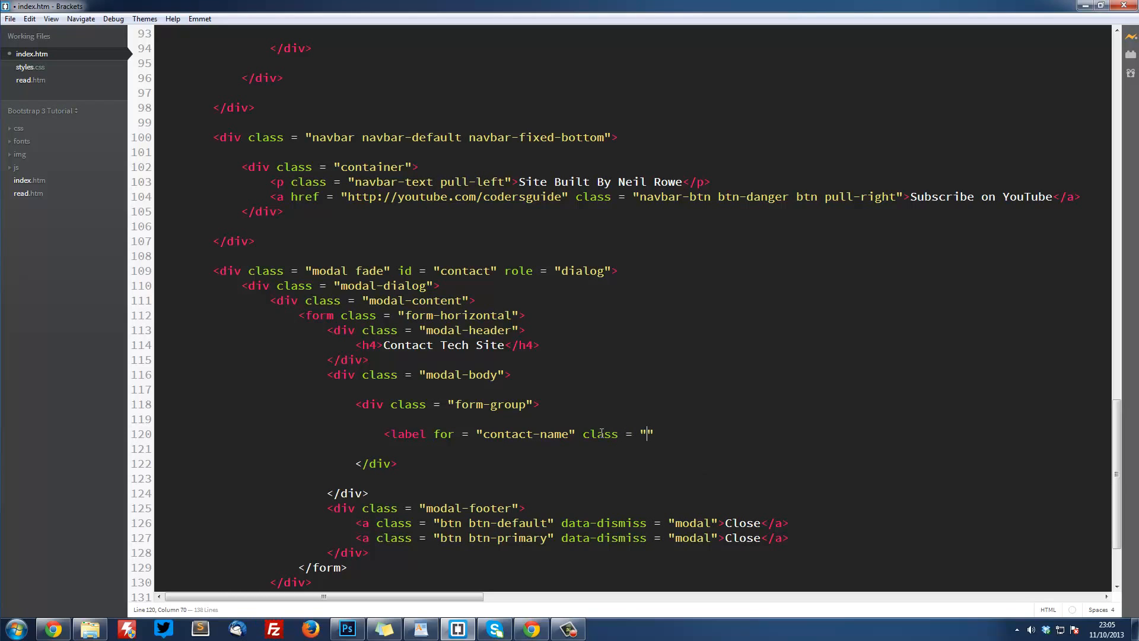
{"action": "type", "text": "col-l"}
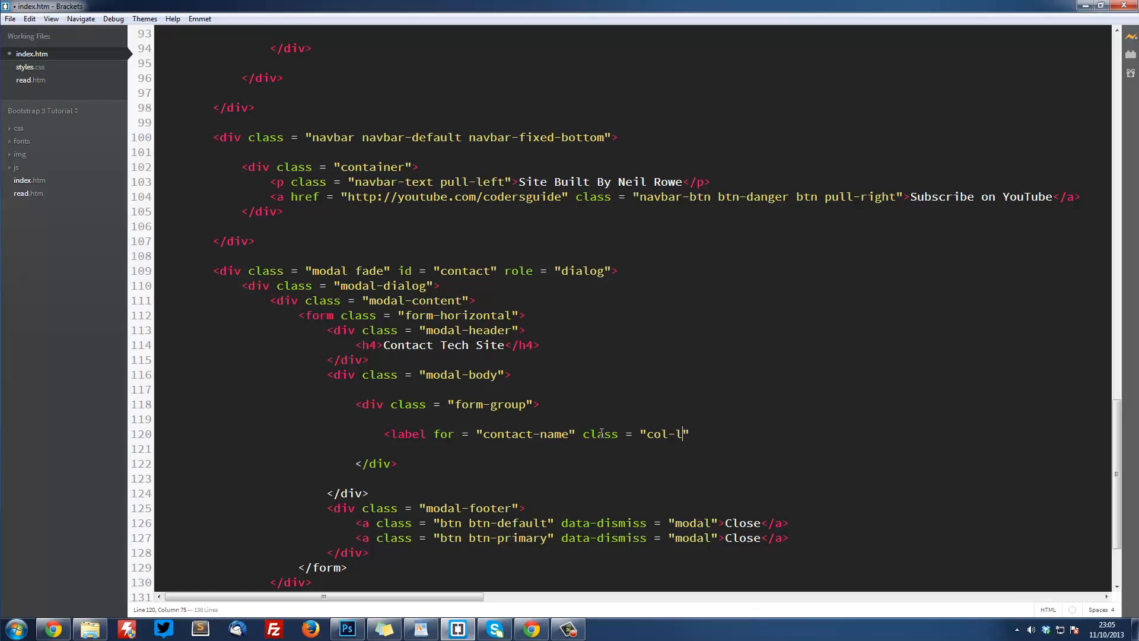
{"action": "type", "text": "g-2"}
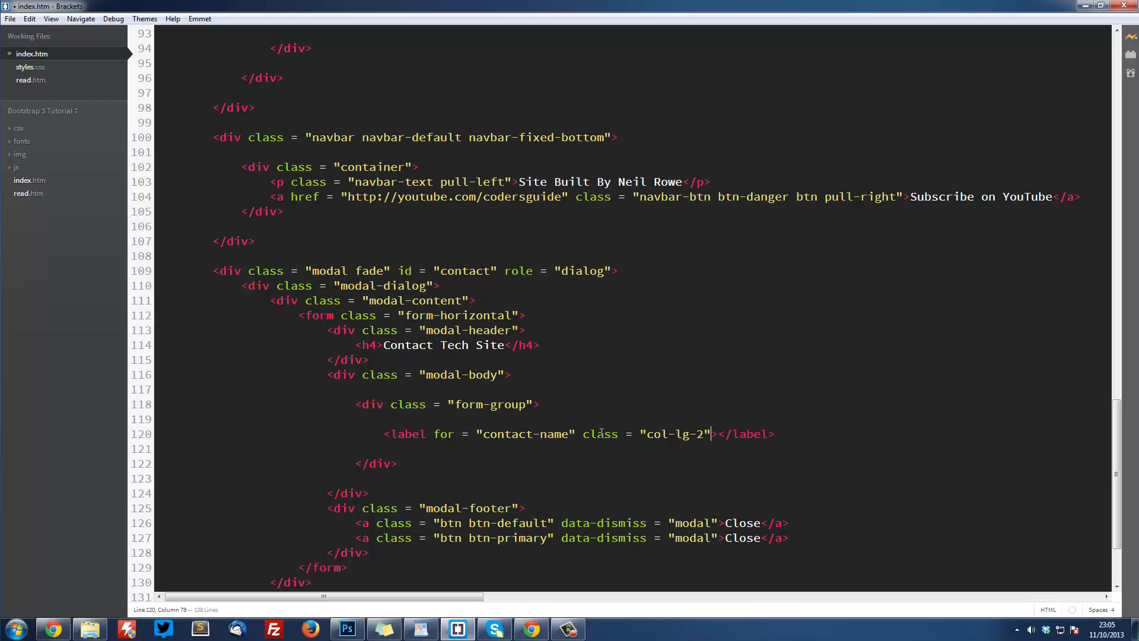
- Finish the label with control-label class and text Name:, then return from the preview to the code
{"action": "type", "text": "contro"}
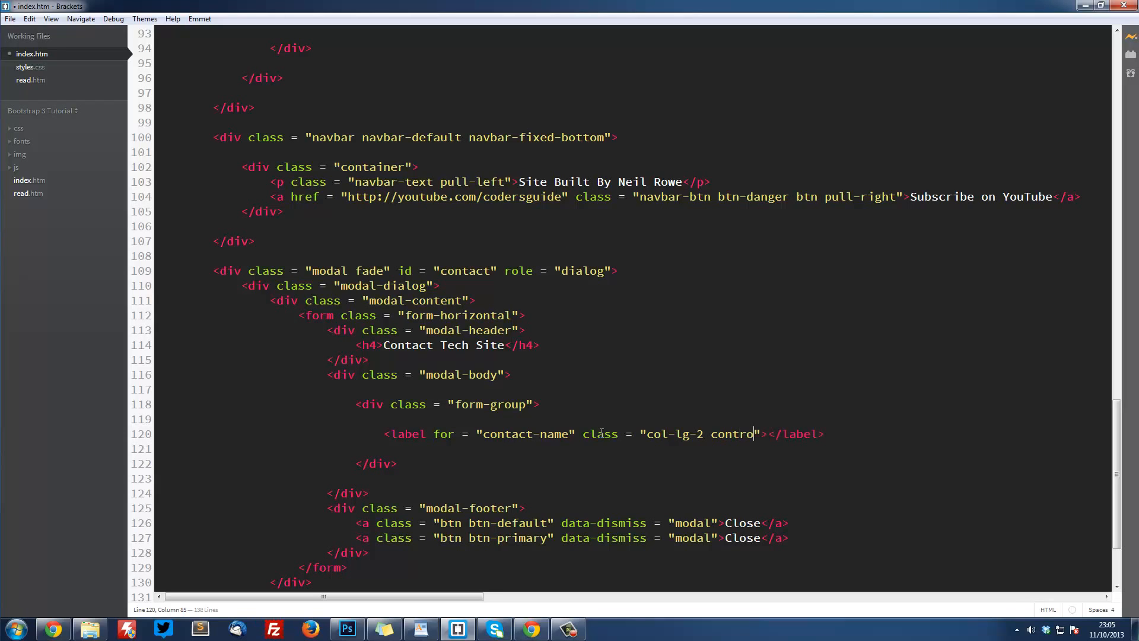
{"action": "type", "text": "l-label"}
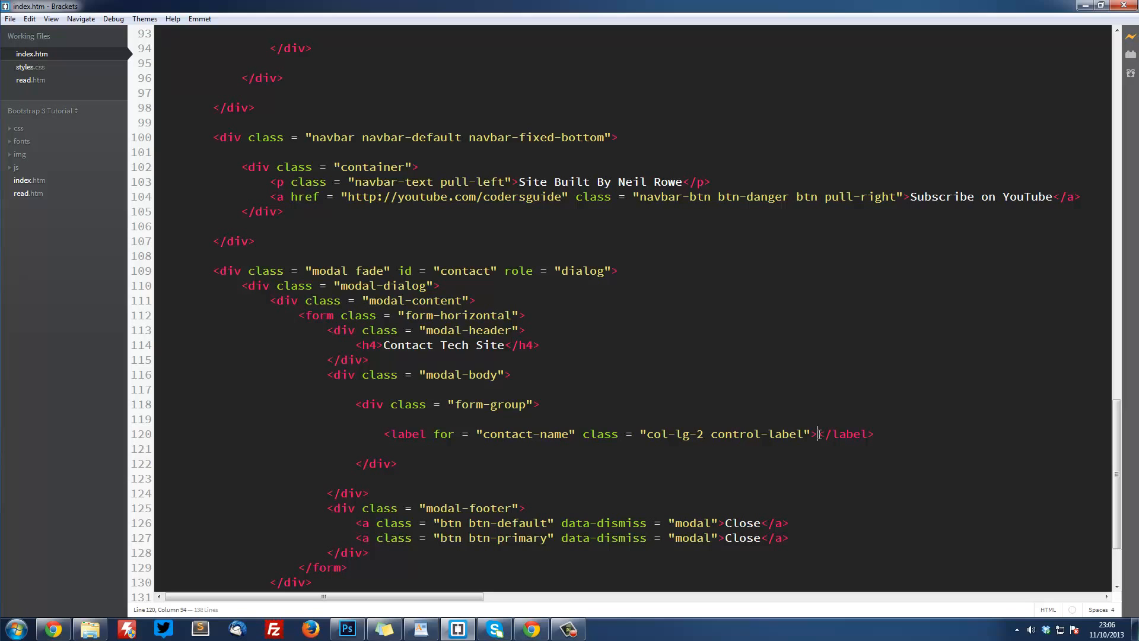
{"action": "type", "text": "N"}
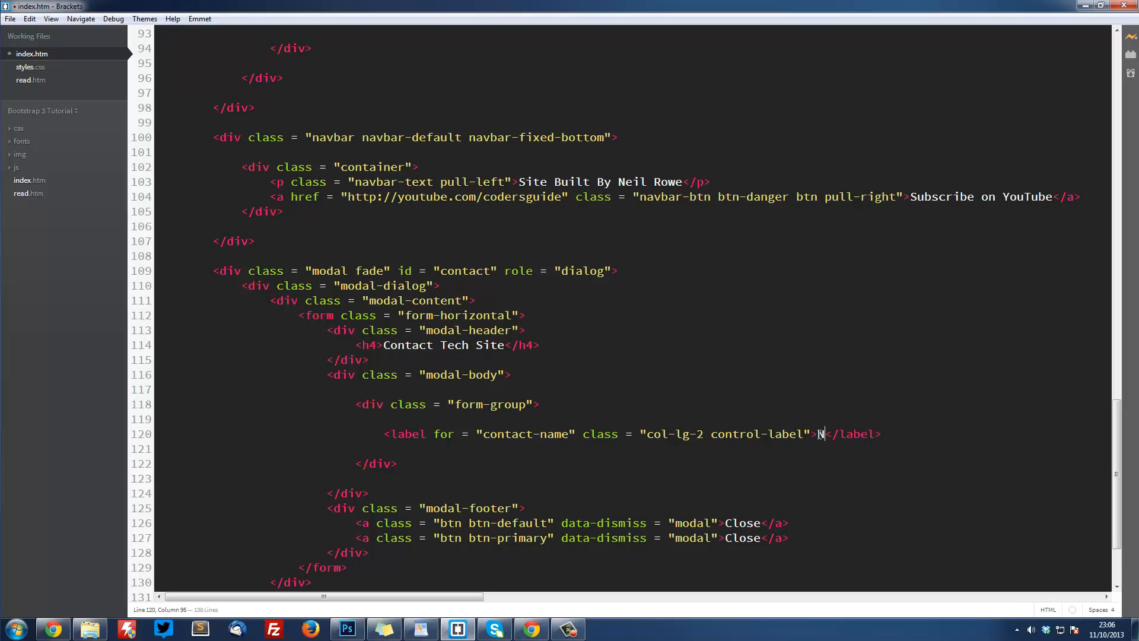
{"action": "type", "text": "ame:"}
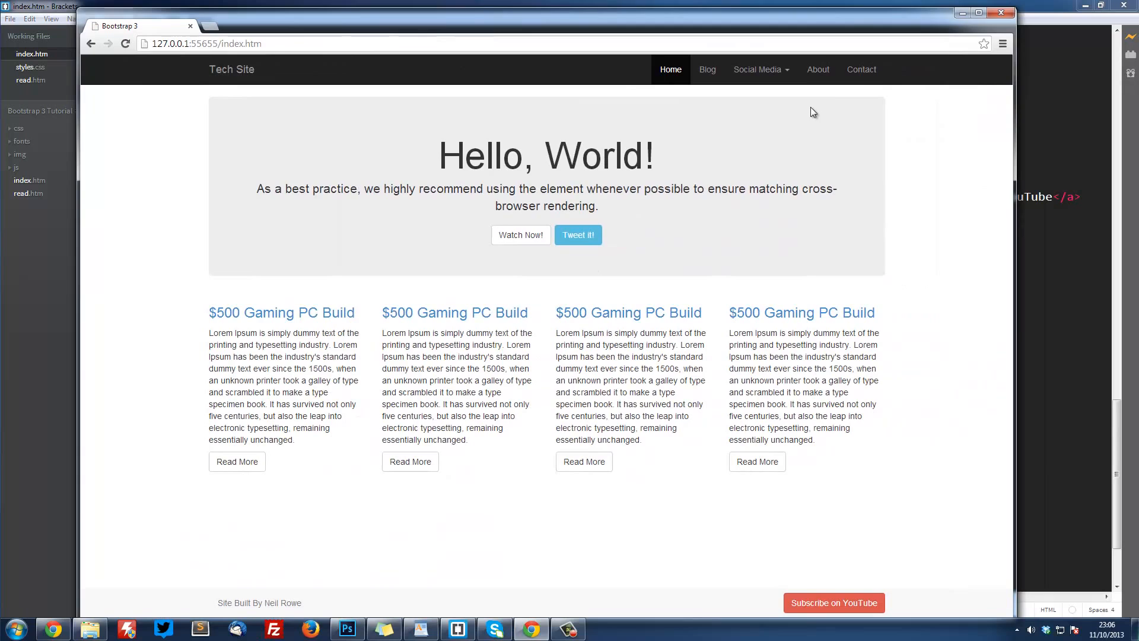
{"action": "left_click", "coordinate": [861, 69]}
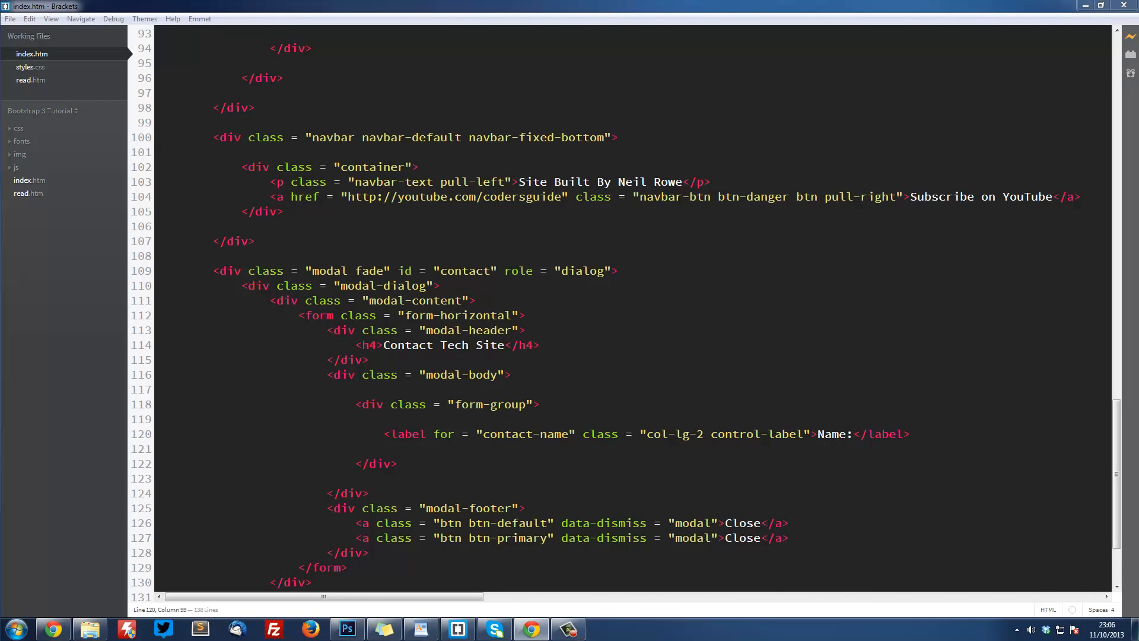
- Add a col-lg-10 div holding a text input with class form-control and an empty id
{"action": "key", "text": "Enter"}
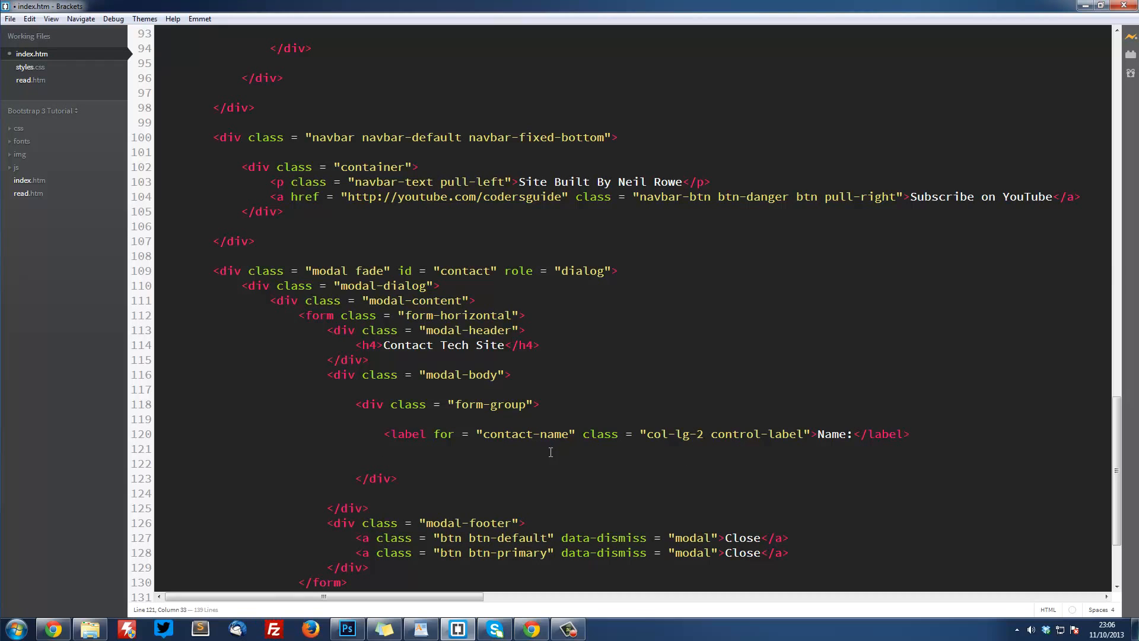
{"action": "type", "text": "<div c"}
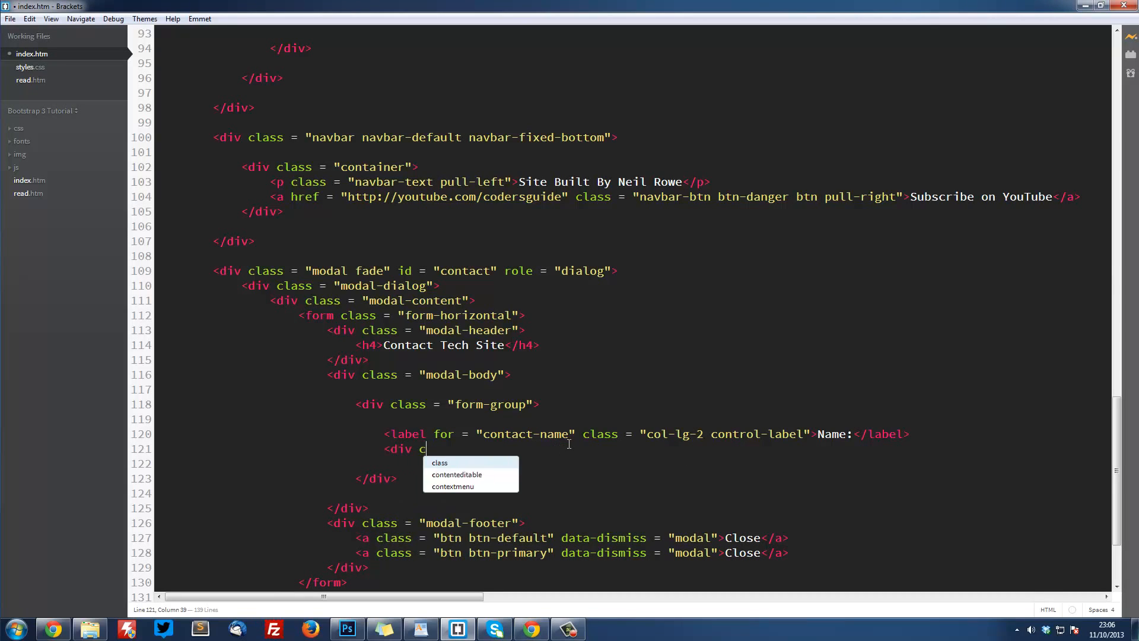
{"action": "type", "text": "lass = \""}
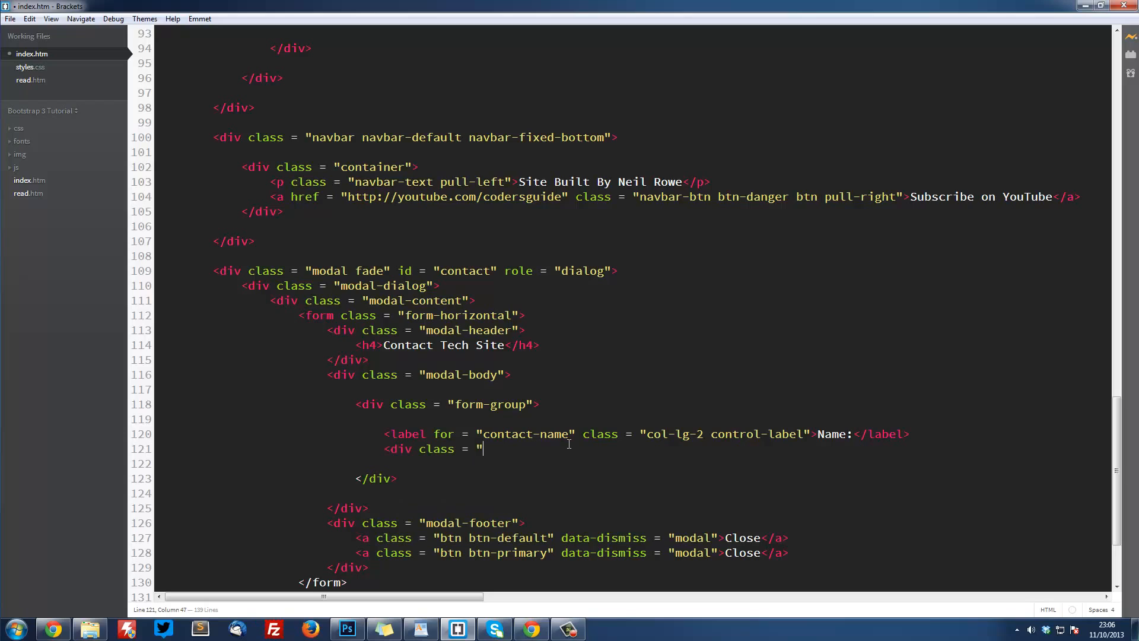
{"action": "type", "text": "col-lg-10"}
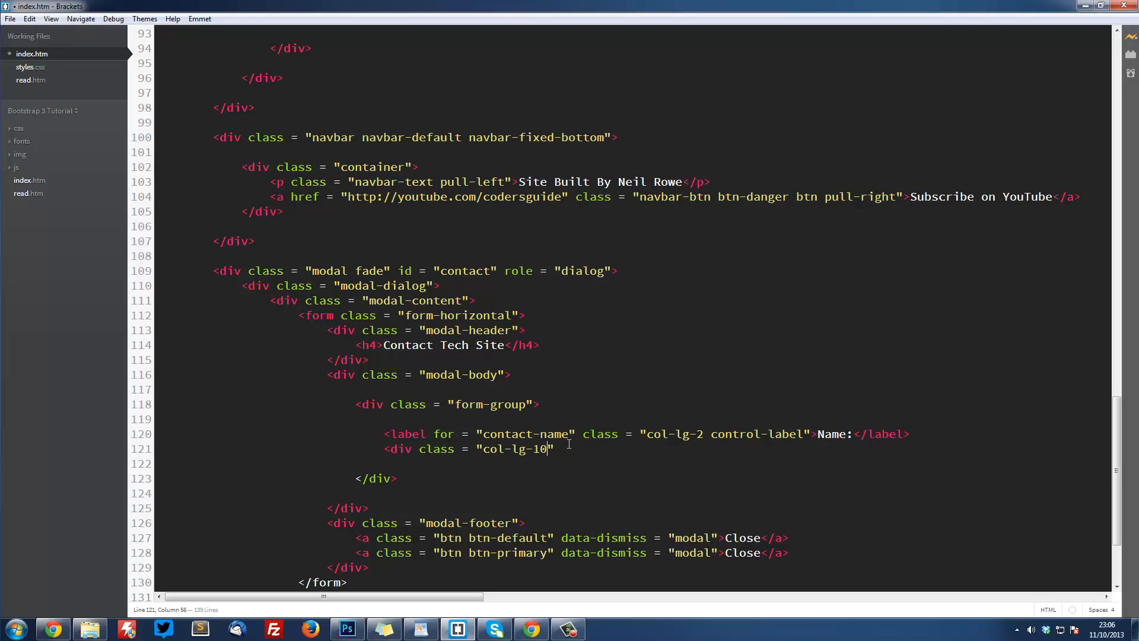
{"action": "key", "text": "Right"}
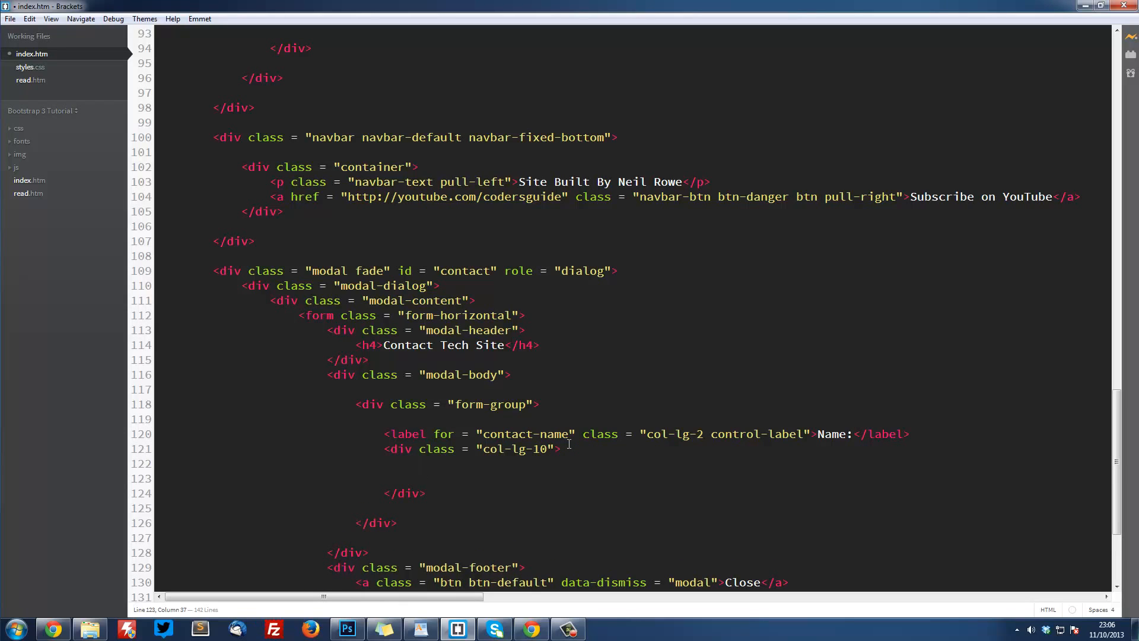
{"action": "type", "text": "<"}
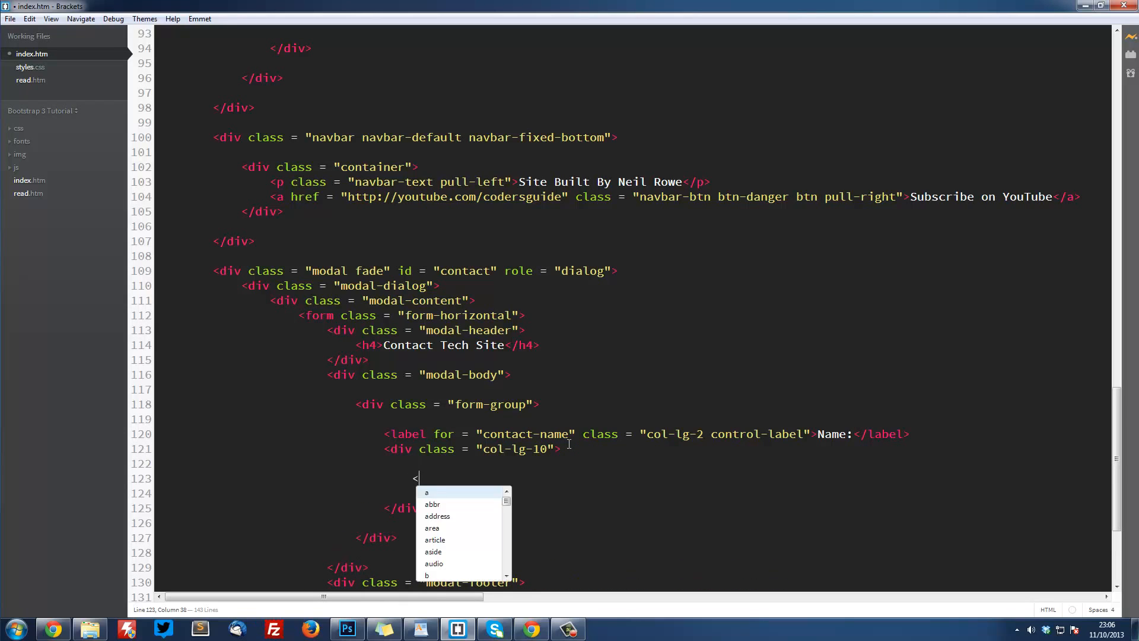
{"action": "type", "text": "input type"}
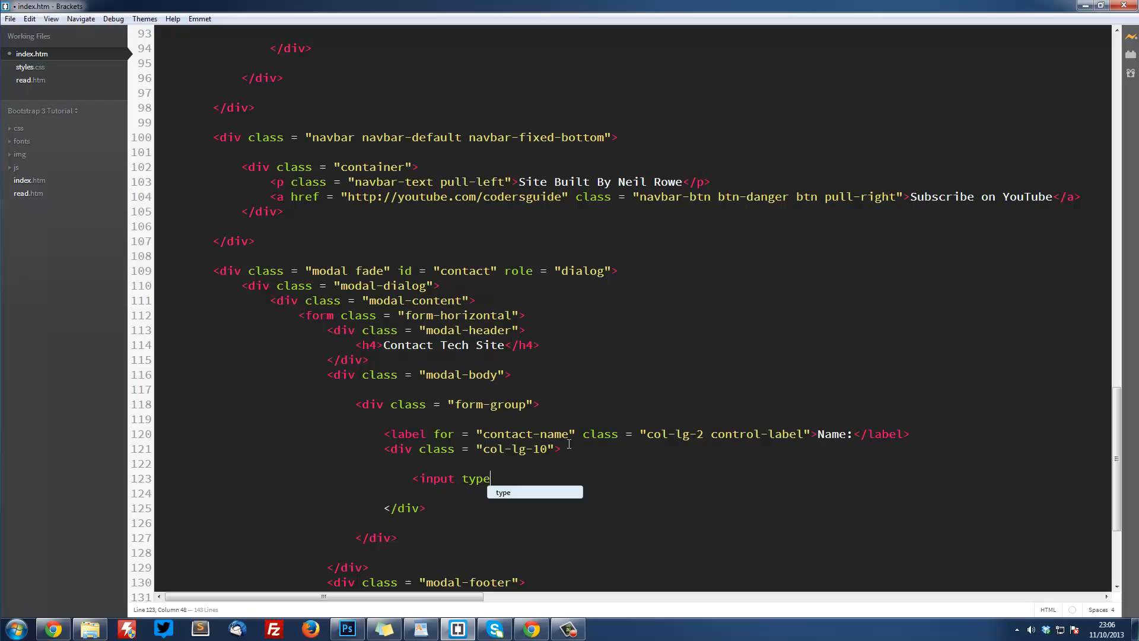
{"action": "type", "text": "= \"text\""}
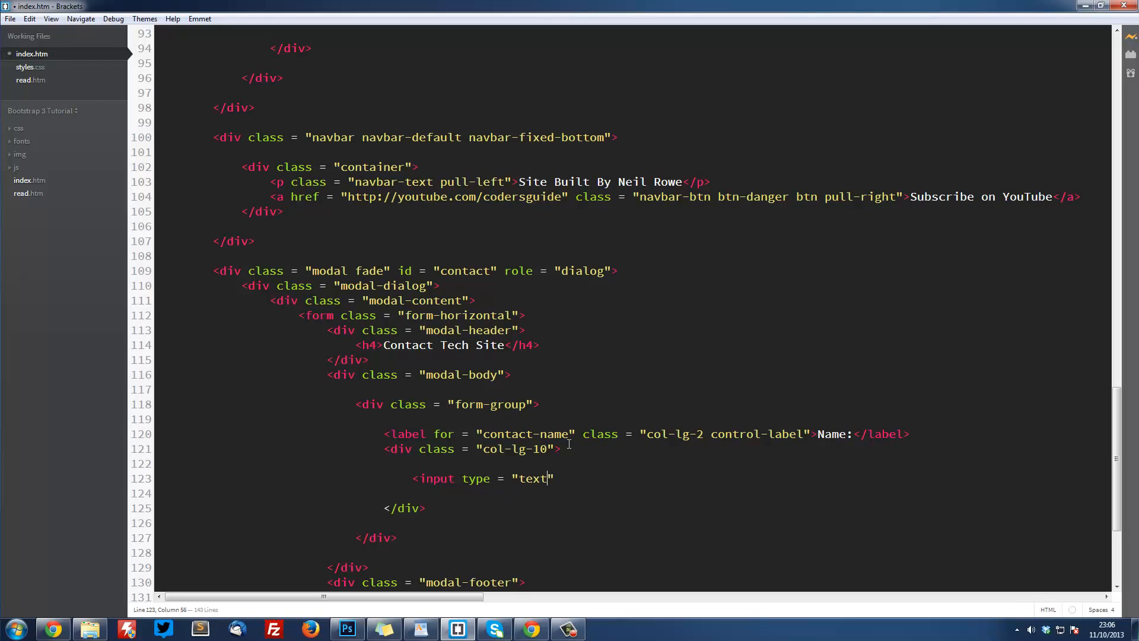
{"action": "type", "text": "class = \"form-co"}
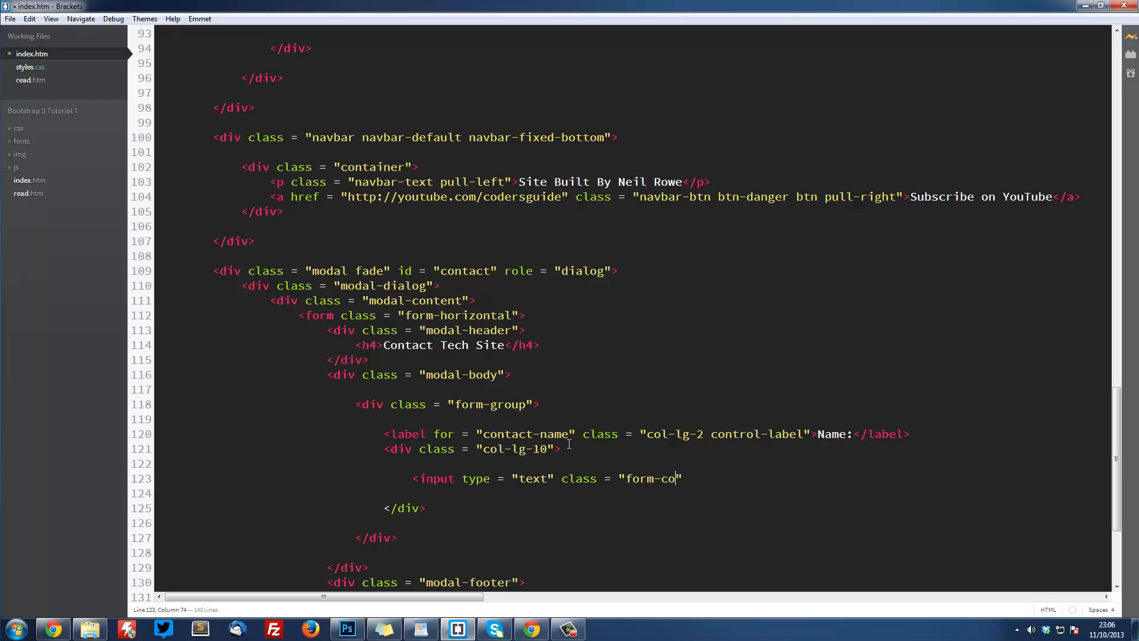
{"action": "type", "text": "ntrol"}
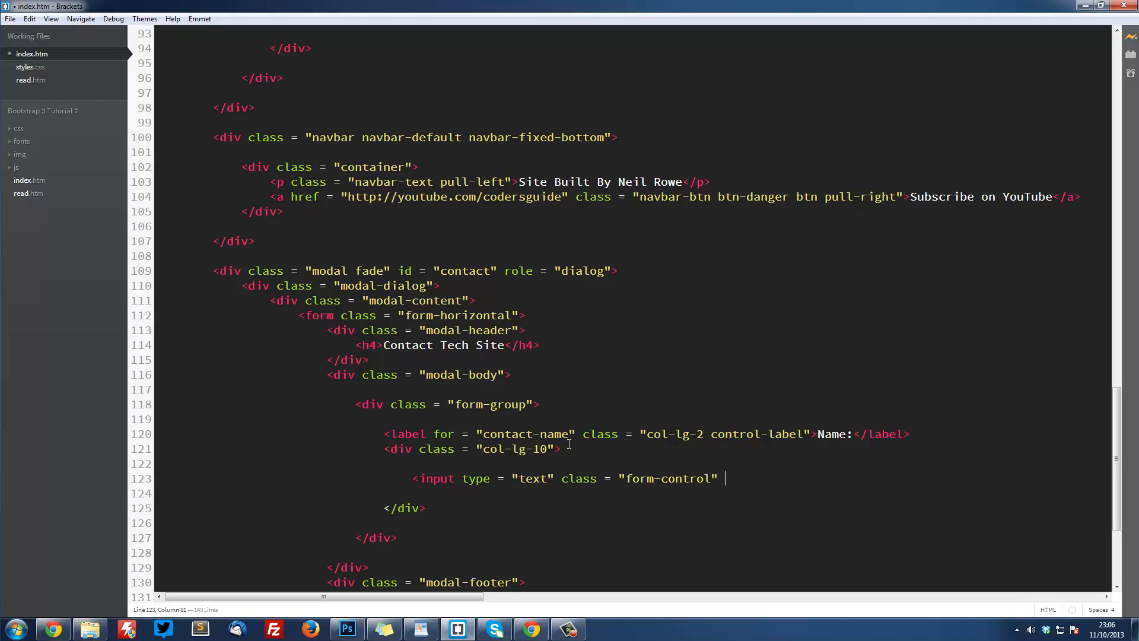
{"action": "type", "text": "id = \"\""}
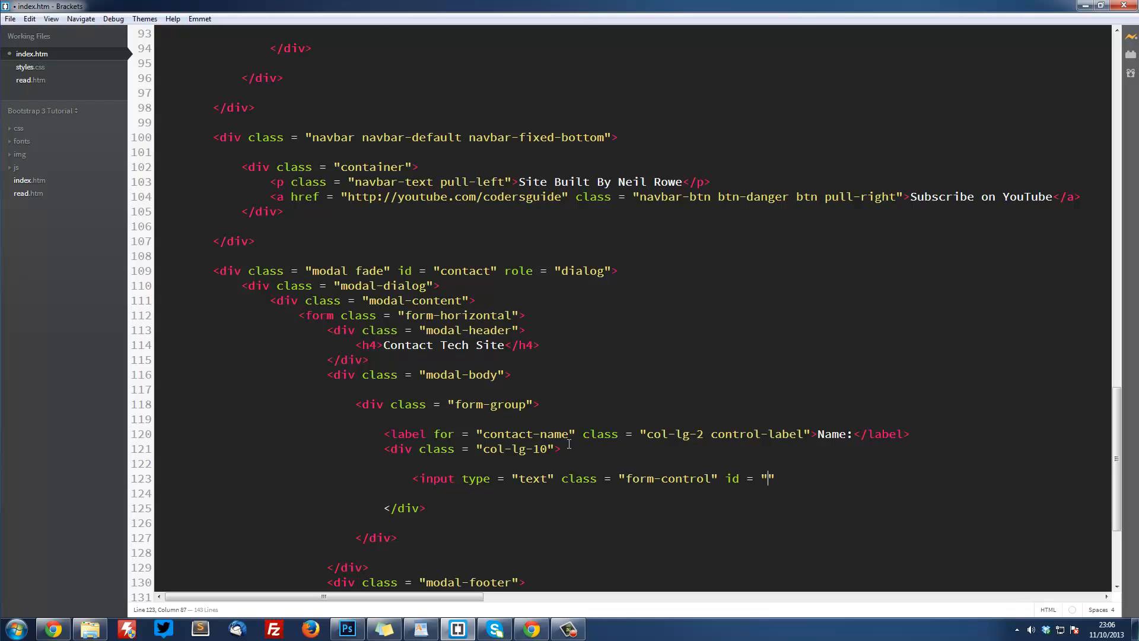
- Give the input id contact-name and placeholder Full Name
{"action": "double_click", "coordinate": [525, 433]}
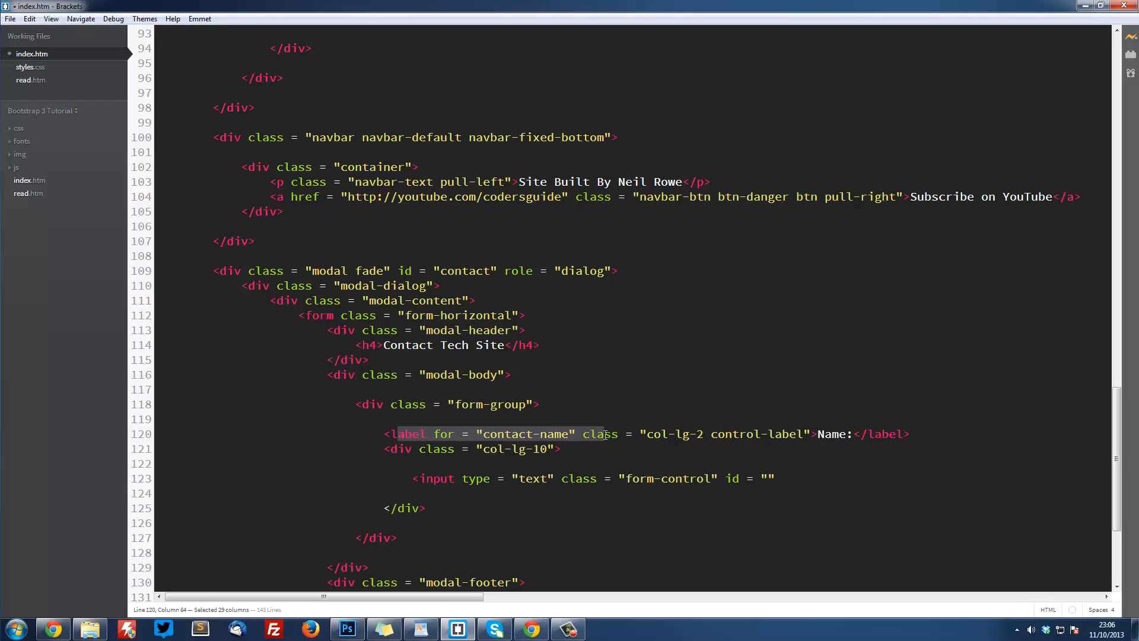
{"action": "left_click", "coordinate": [554, 478]}
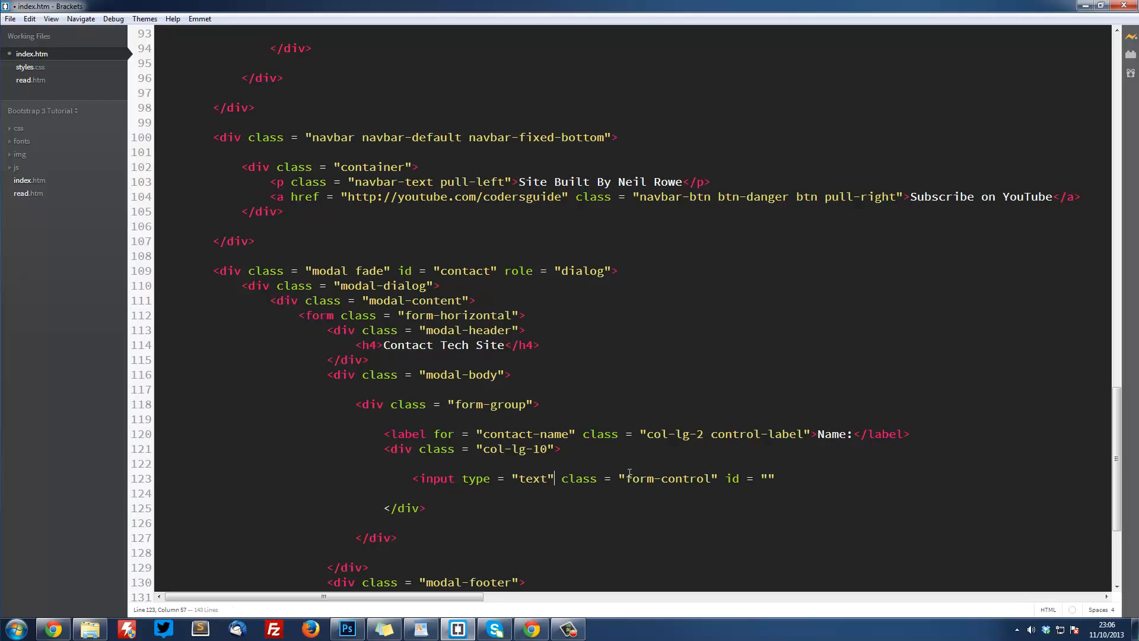
{"action": "type", "text": "c"}
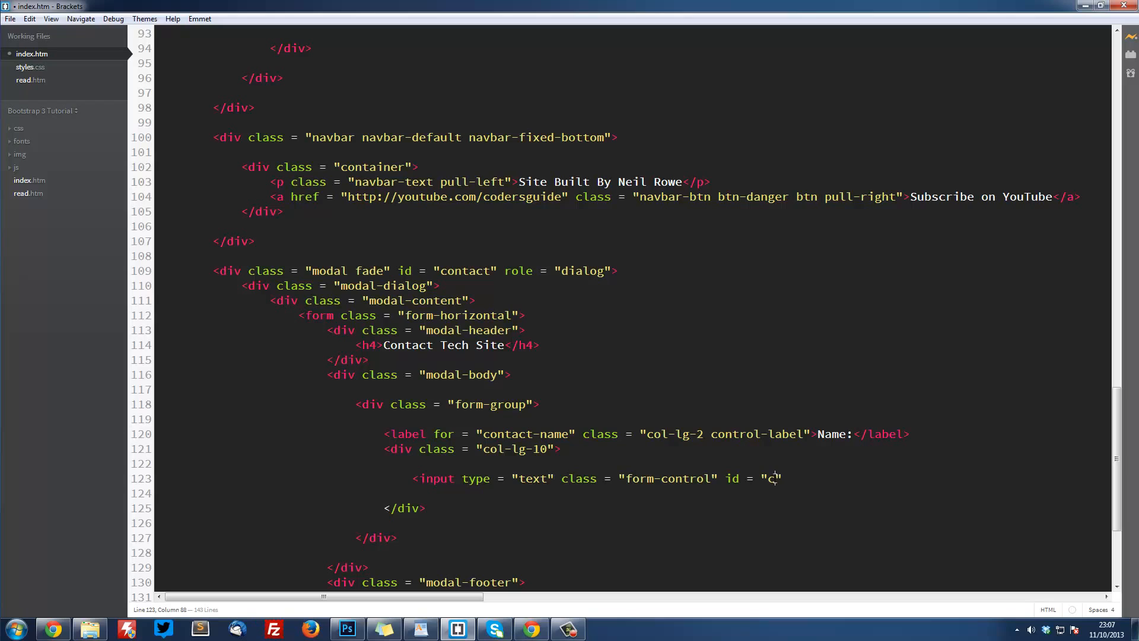
{"action": "type", "text": "ontact-name"}
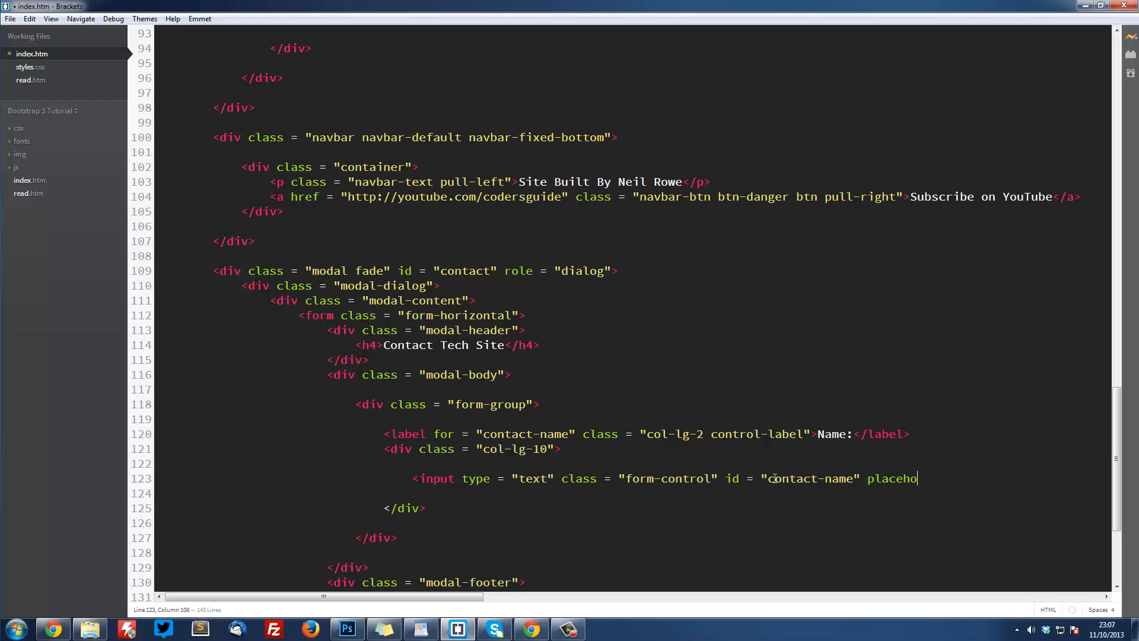
{"action": "type", "text": "lder = \"\">"}
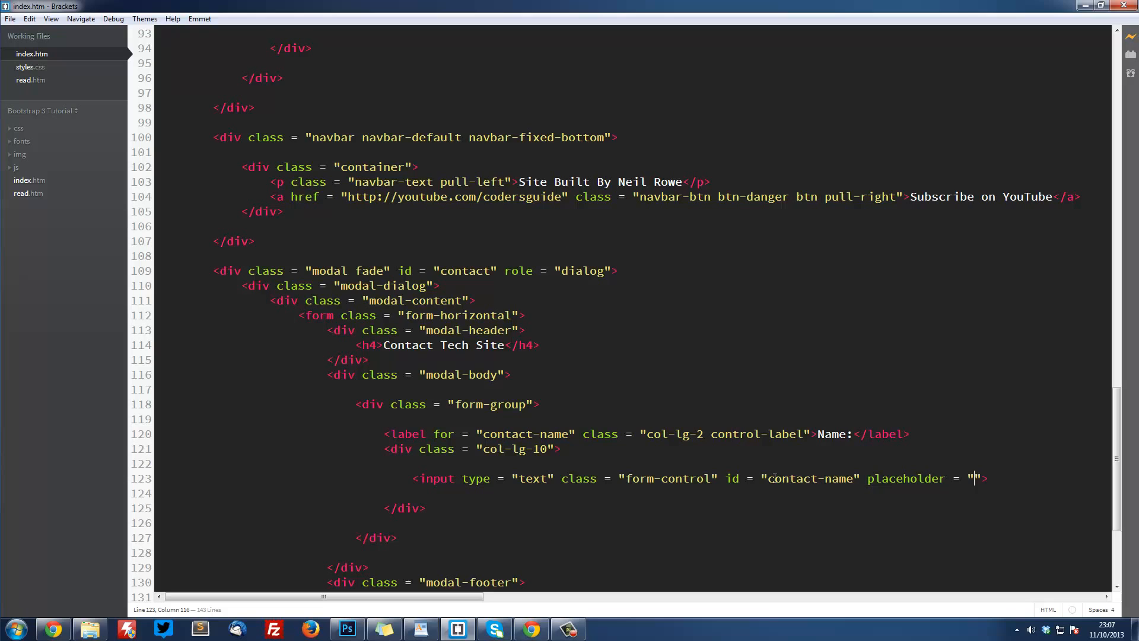
{"action": "type", "text": "Full"}
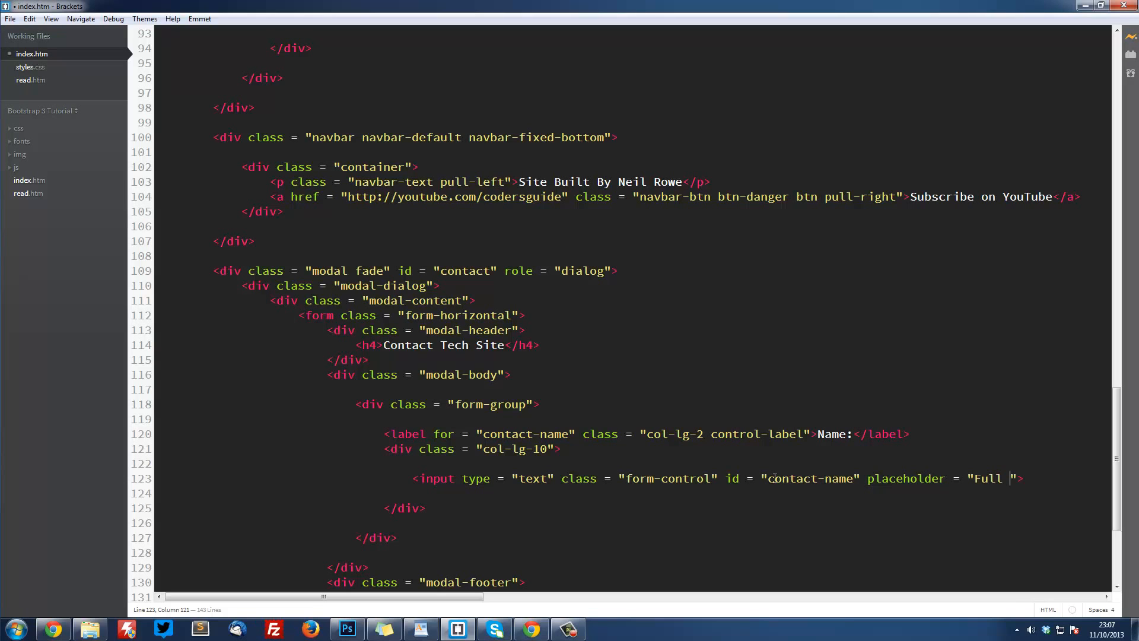
{"action": "type", "text": "Name"}
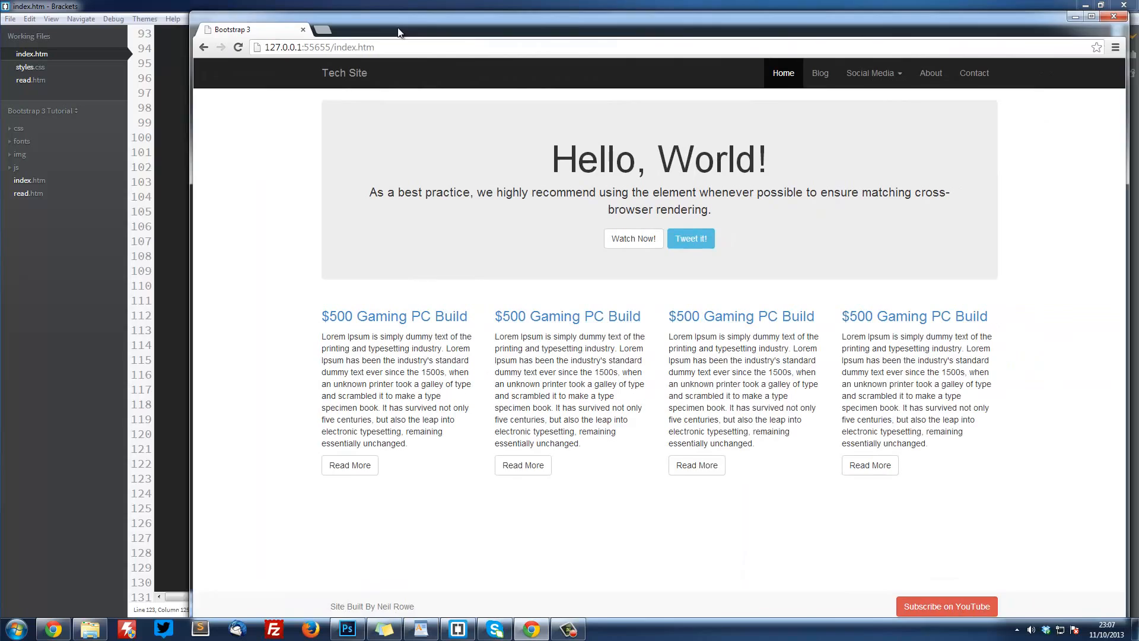
- Open the Contact popup in Chrome to see the Name field with its Full Name hint
{"action": "left_click", "coordinate": [974, 73]}
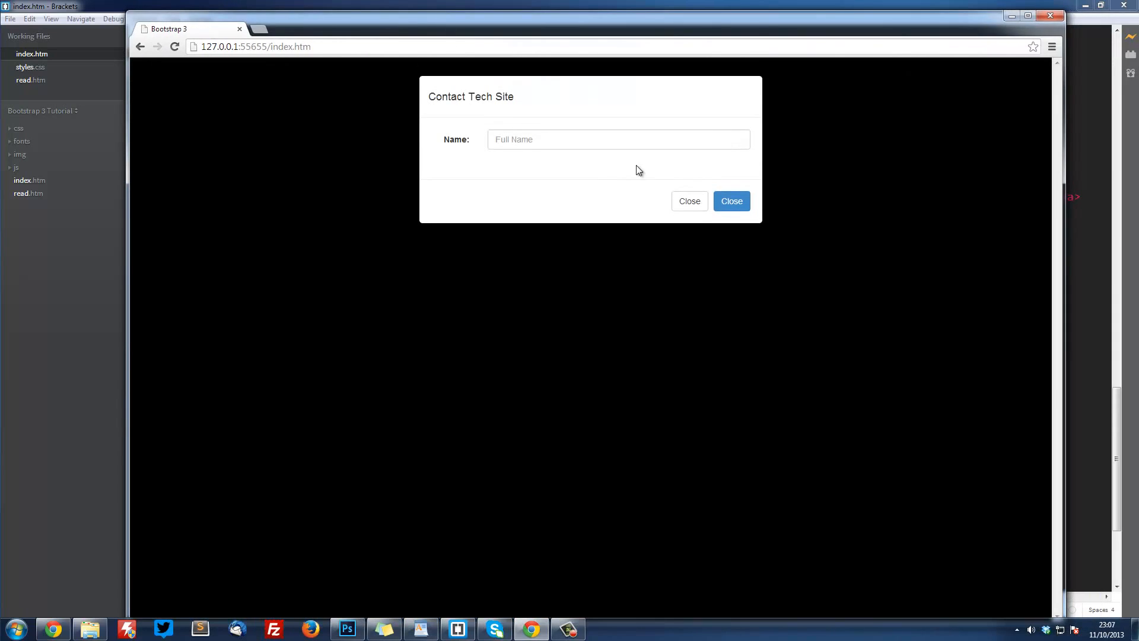
{"action": "mouse_move", "coordinate": [565, 174]}
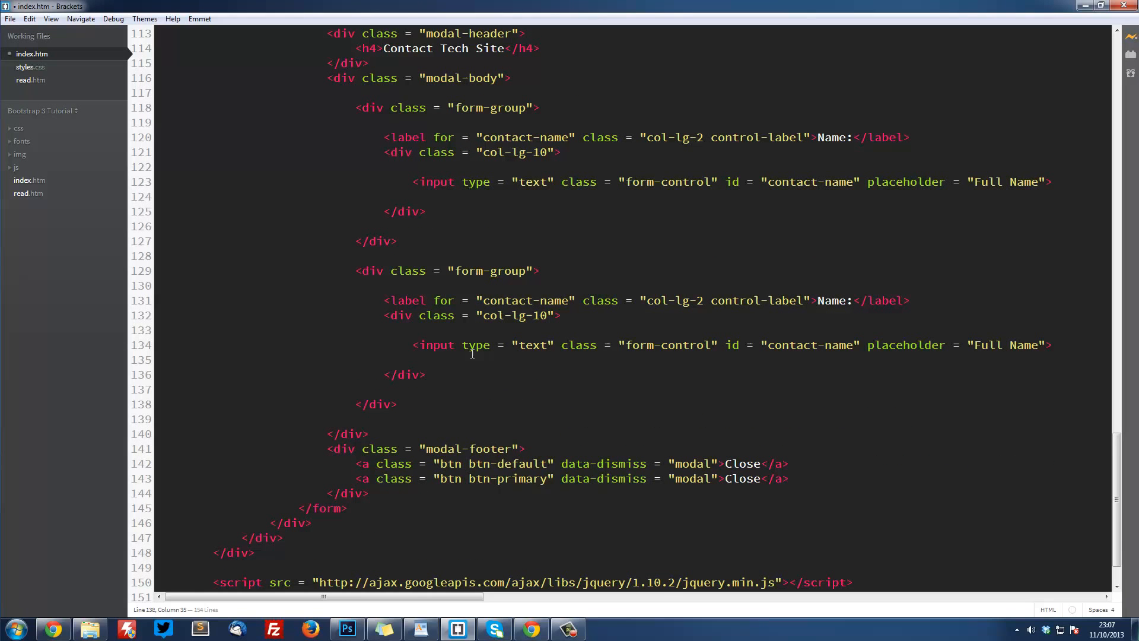
- Change the copied group's label to Email: and for/id to contact-email with type email
{"action": "double_click", "coordinate": [553, 300]}
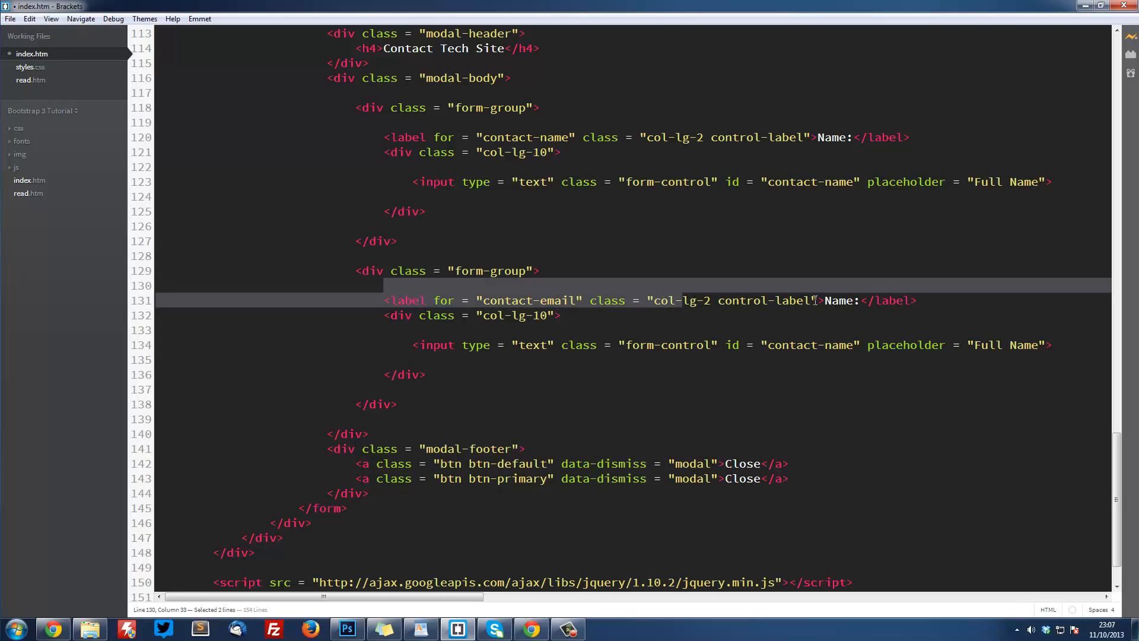
{"action": "type", "text": "Email"}
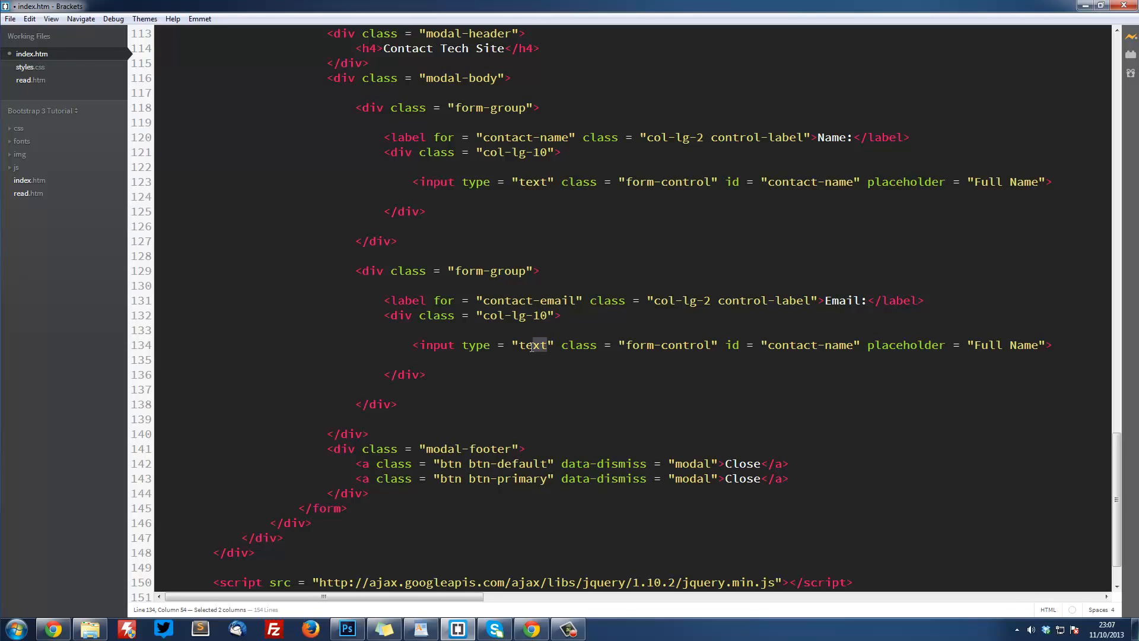
{"action": "type", "text": "email"}
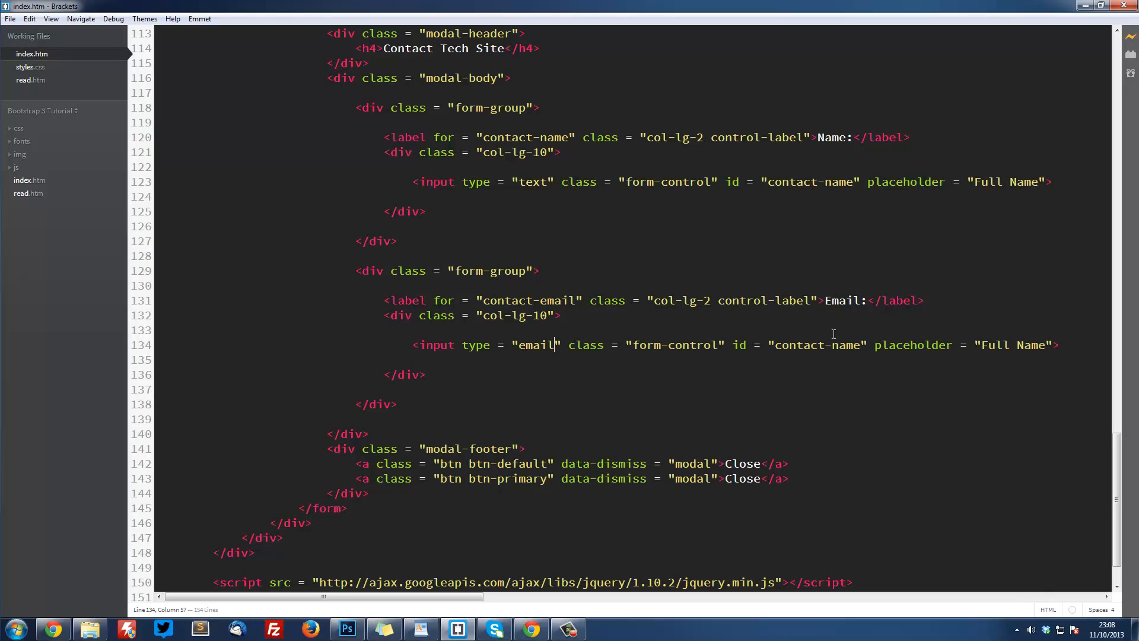
{"action": "double_click", "coordinate": [844, 344]}
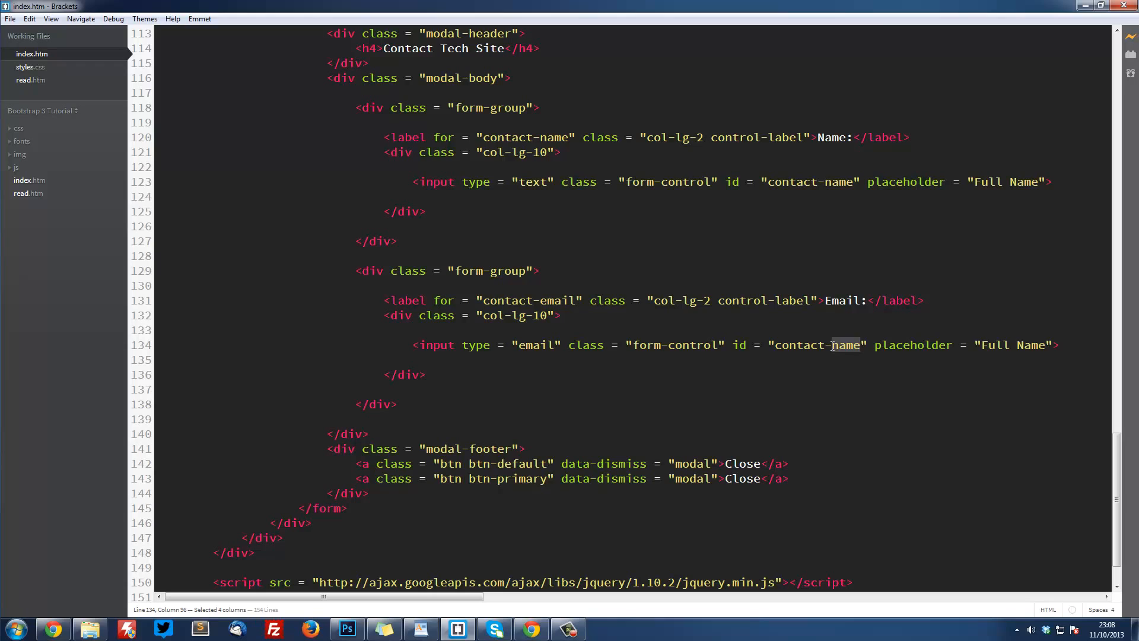
{"action": "type", "text": "email"}
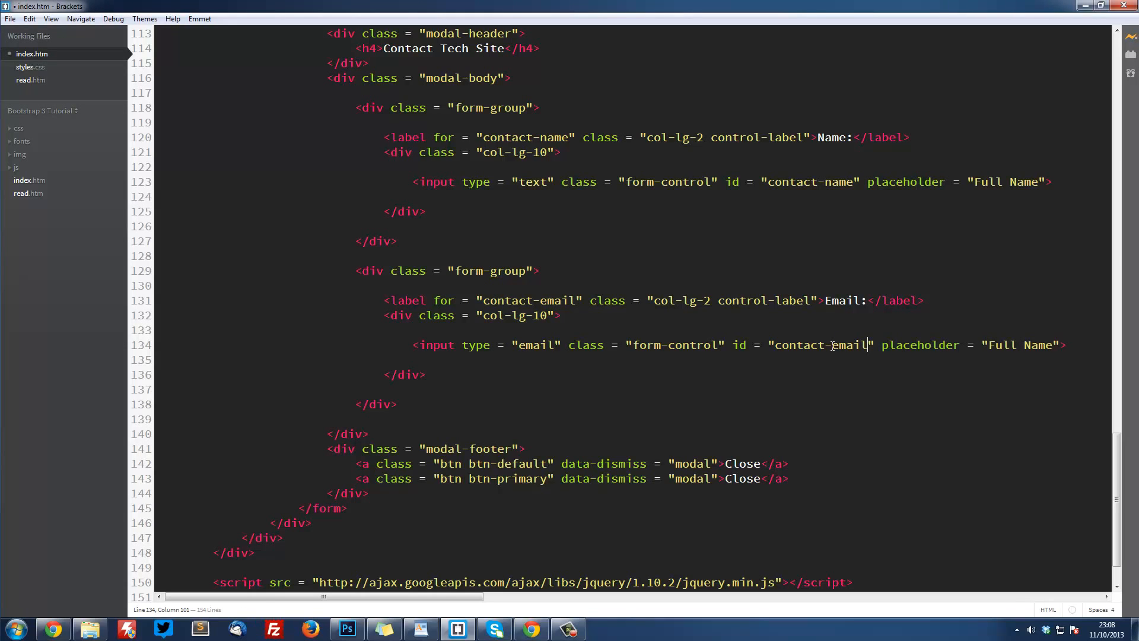
{"action": "left_click", "coordinate": [517, 300]}
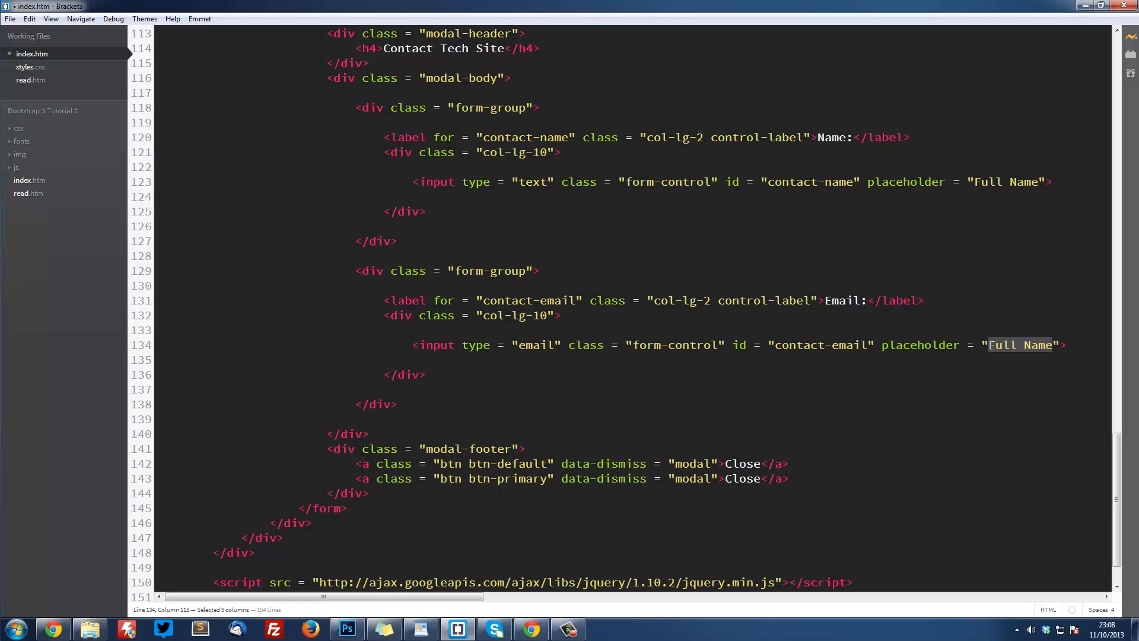
{"action": "type", "text": "you@"}
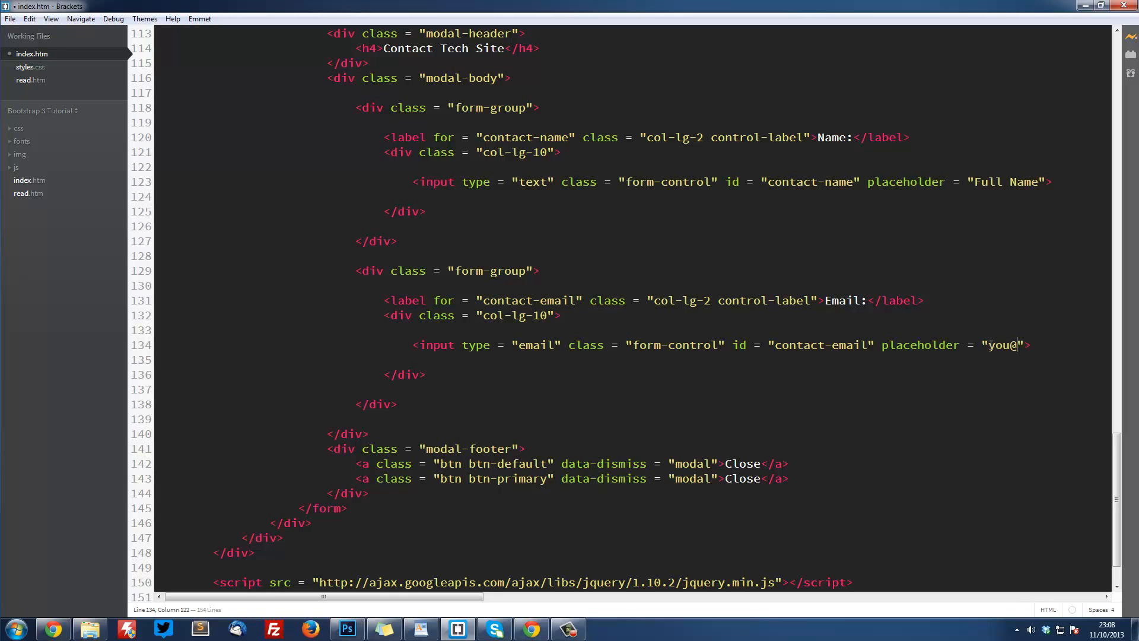
{"action": "type", "text": "example.com"}
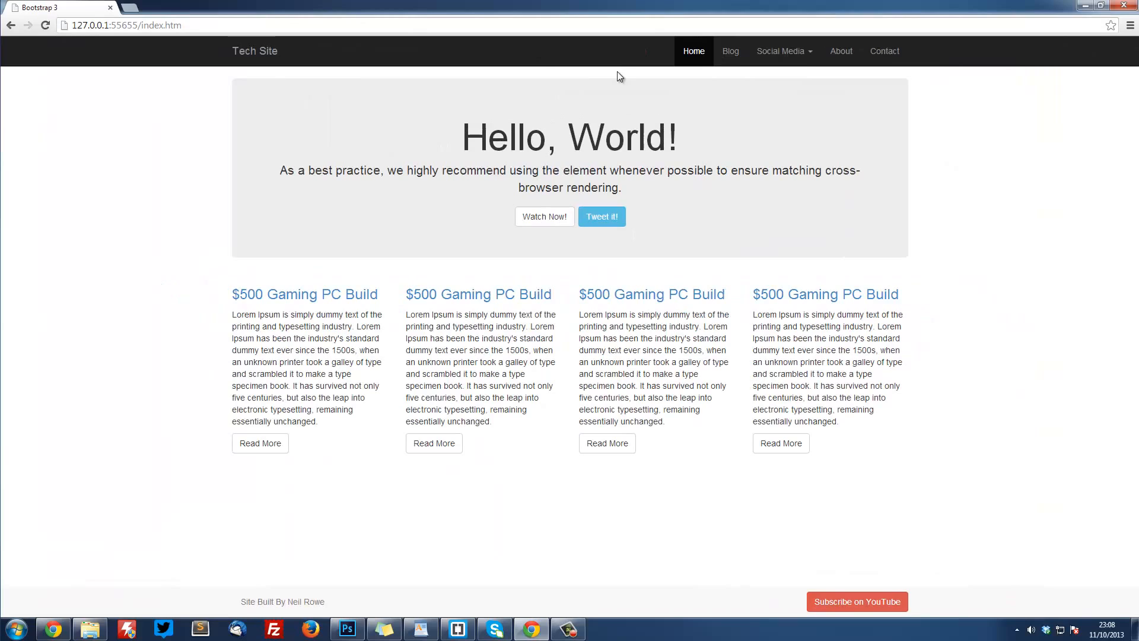
- Open the Contact popup in Chrome showing both the Name and Email fields
{"action": "left_click", "coordinate": [885, 50]}
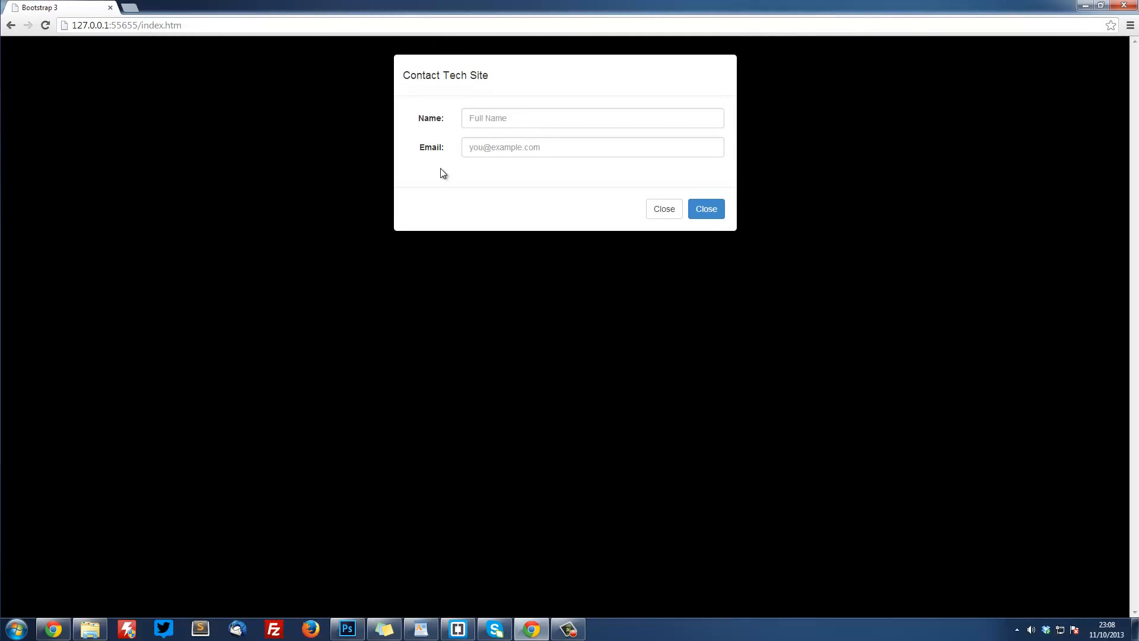
{"action": "mouse_move", "coordinate": [717, 12]}
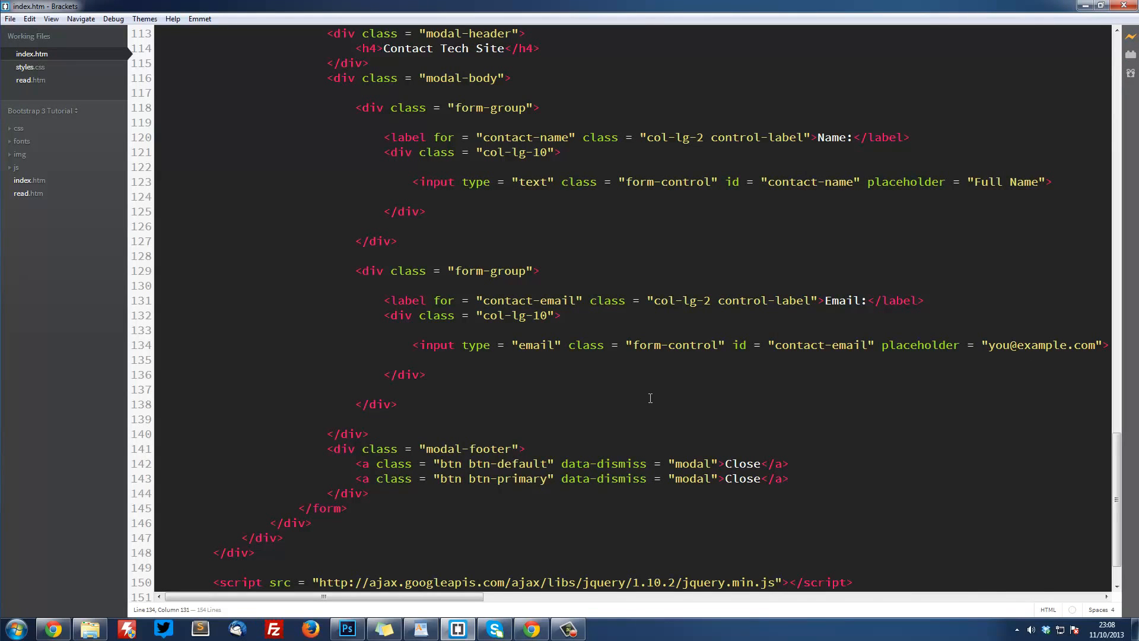
- Duplicate the email form group and relabel the copy as Message for contact-msg
{"action": "left_click_drag", "start_coordinate": [356, 271], "coordinate": [397, 404]}
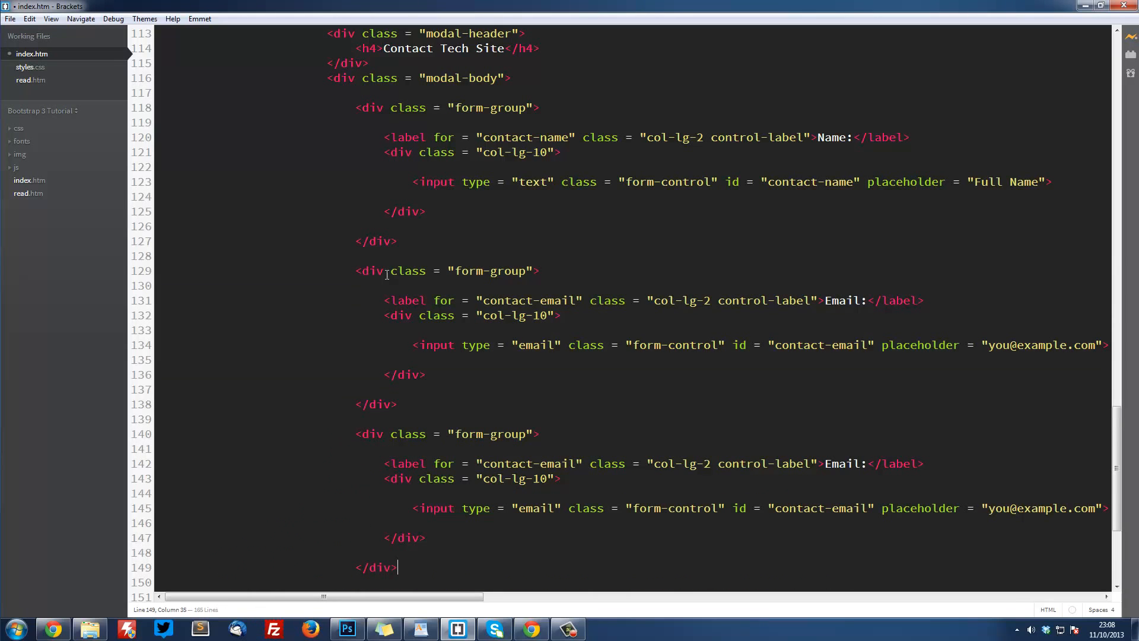
{"action": "scroll", "scroll_direction": "down", "scroll_amount": 3}
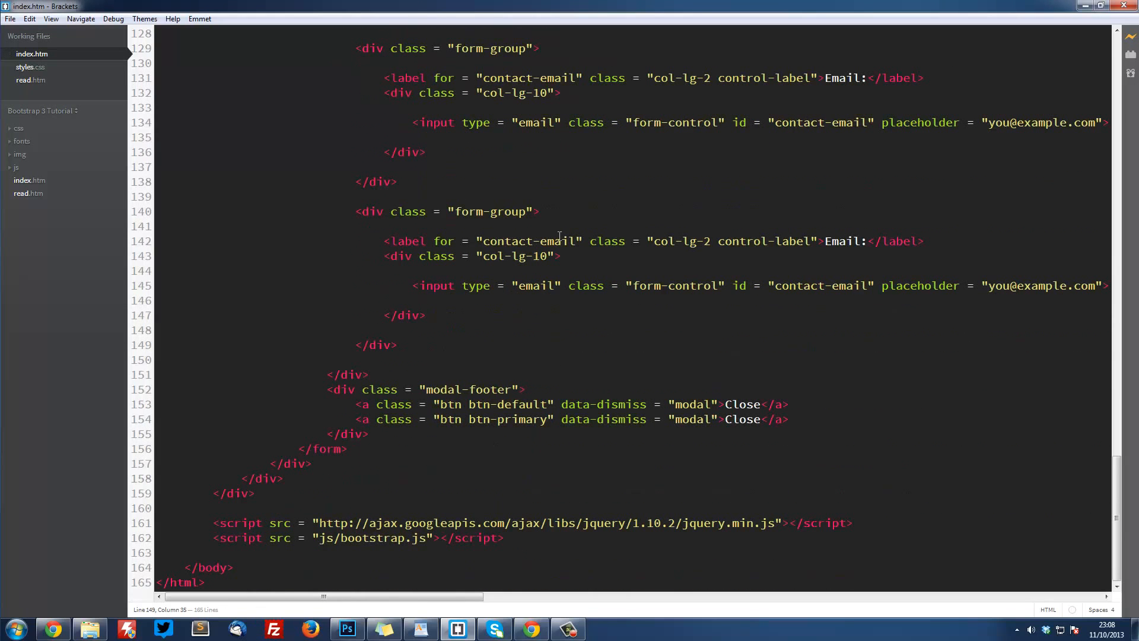
{"action": "double_click", "coordinate": [557, 240]}
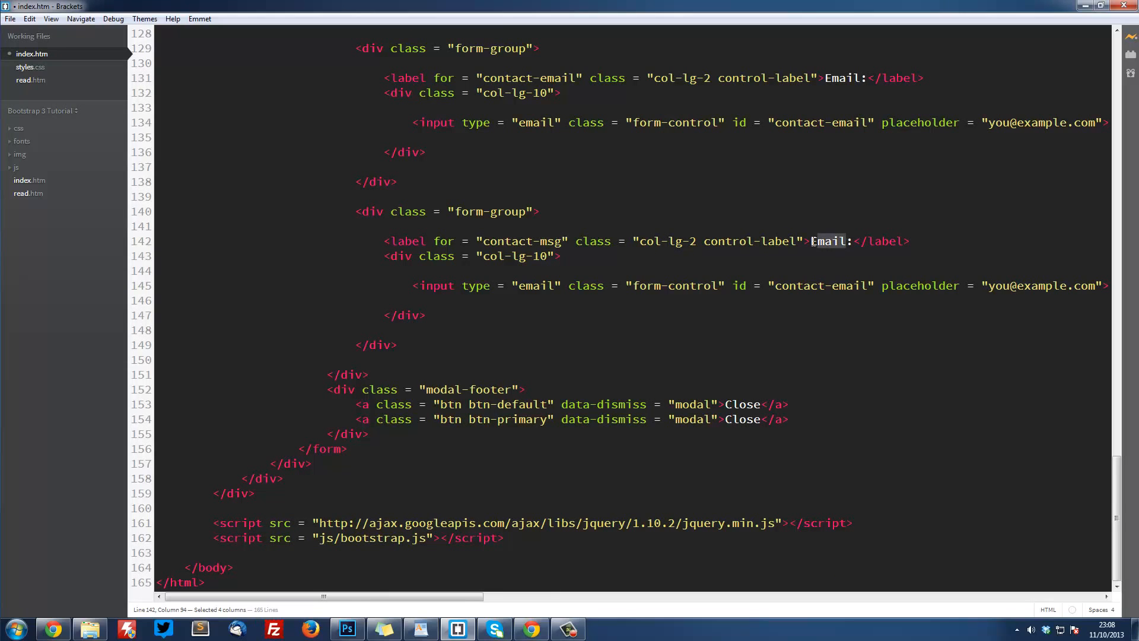
{"action": "type", "text": "Mess"}
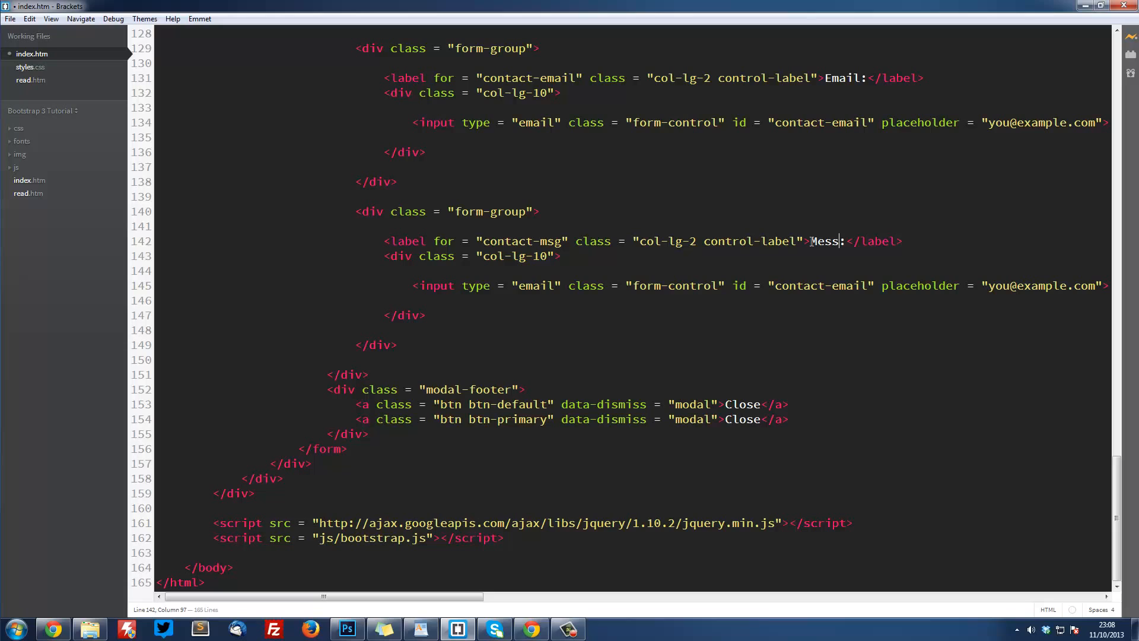
{"action": "type", "text": "age"}
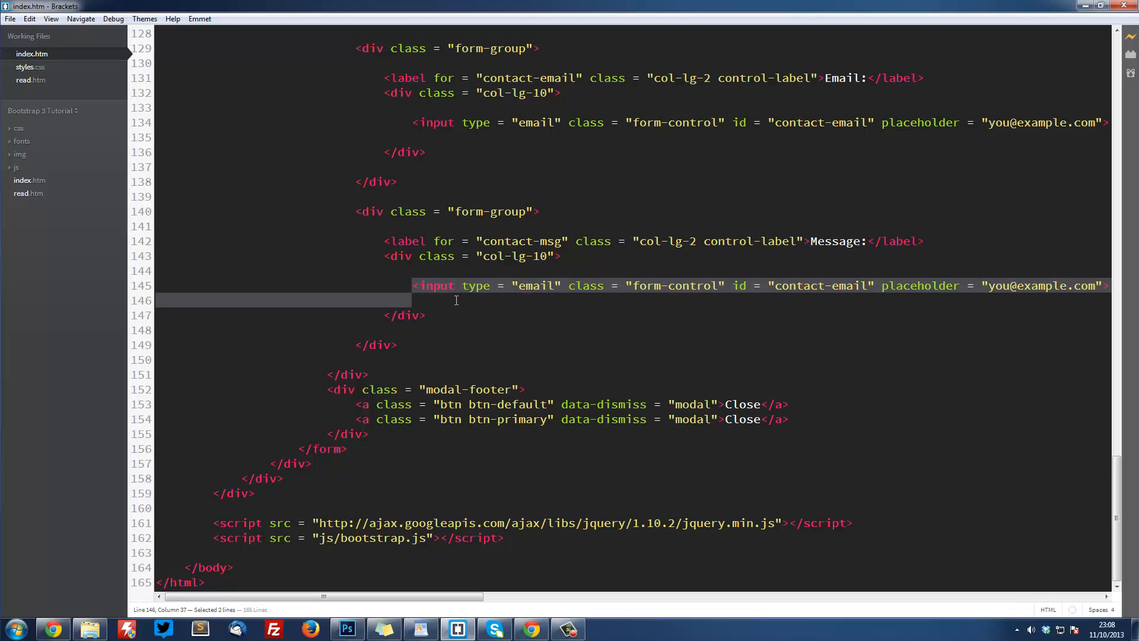
- Replace the copied email input with a <textarea> element
{"action": "key", "text": "Delete"}
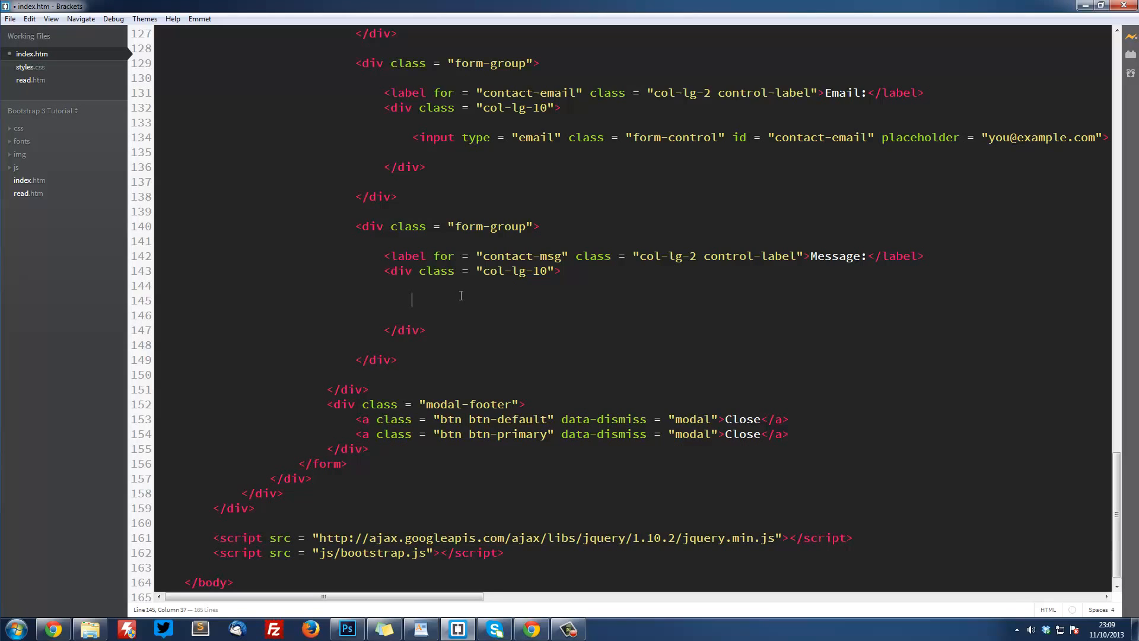
{"action": "type", "text": "<te"}
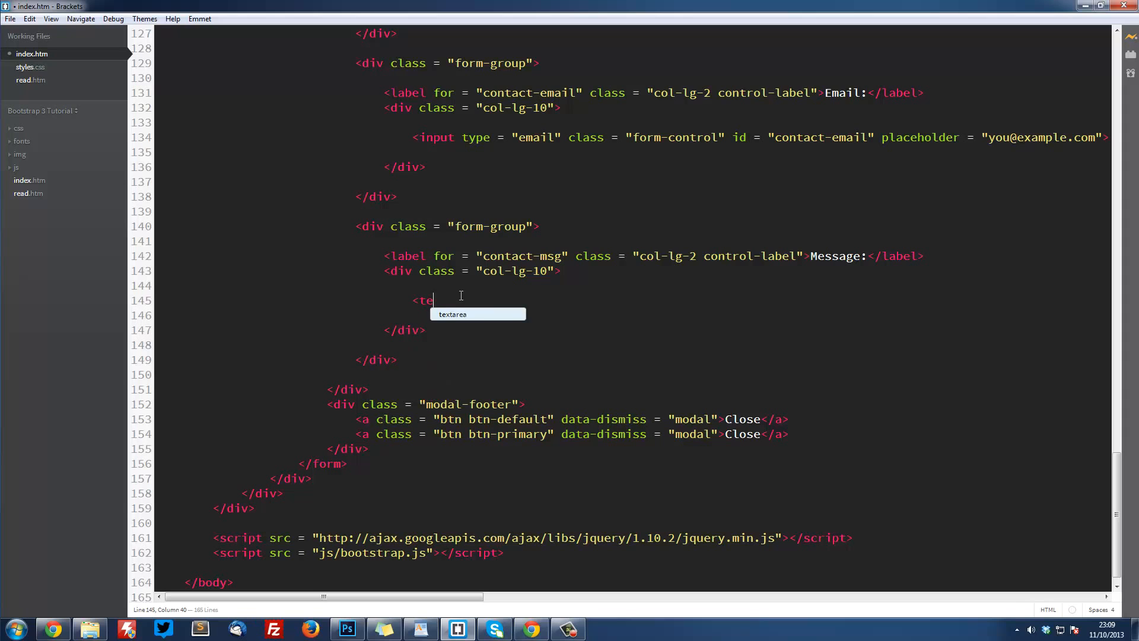
{"action": "key", "text": "Tab"}
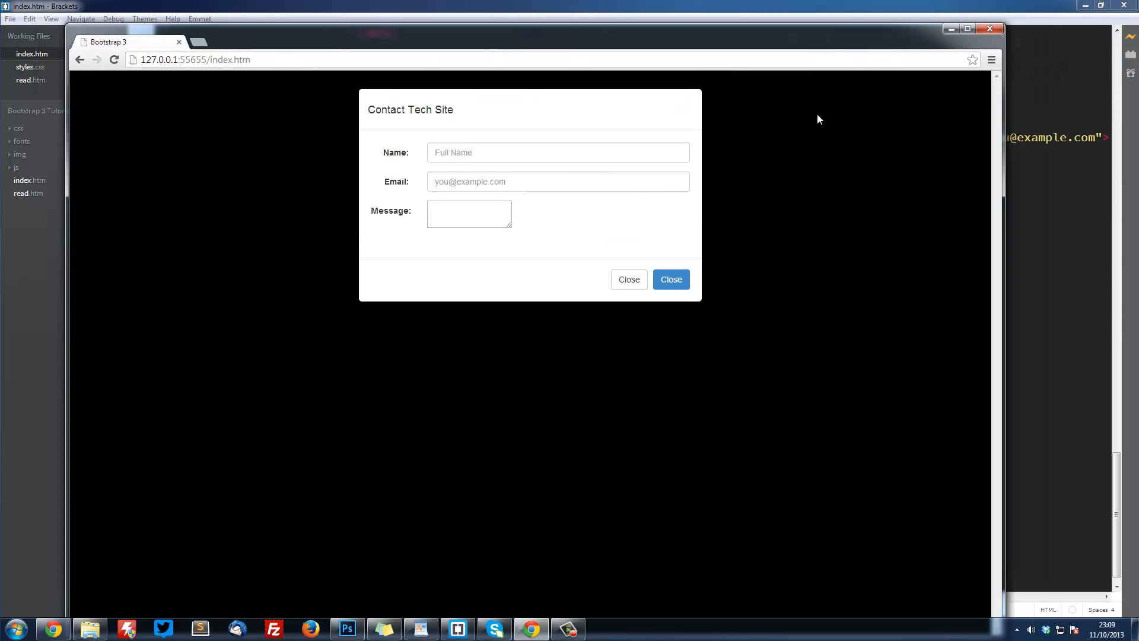
{"action": "mouse_move", "coordinate": [739, 250]}
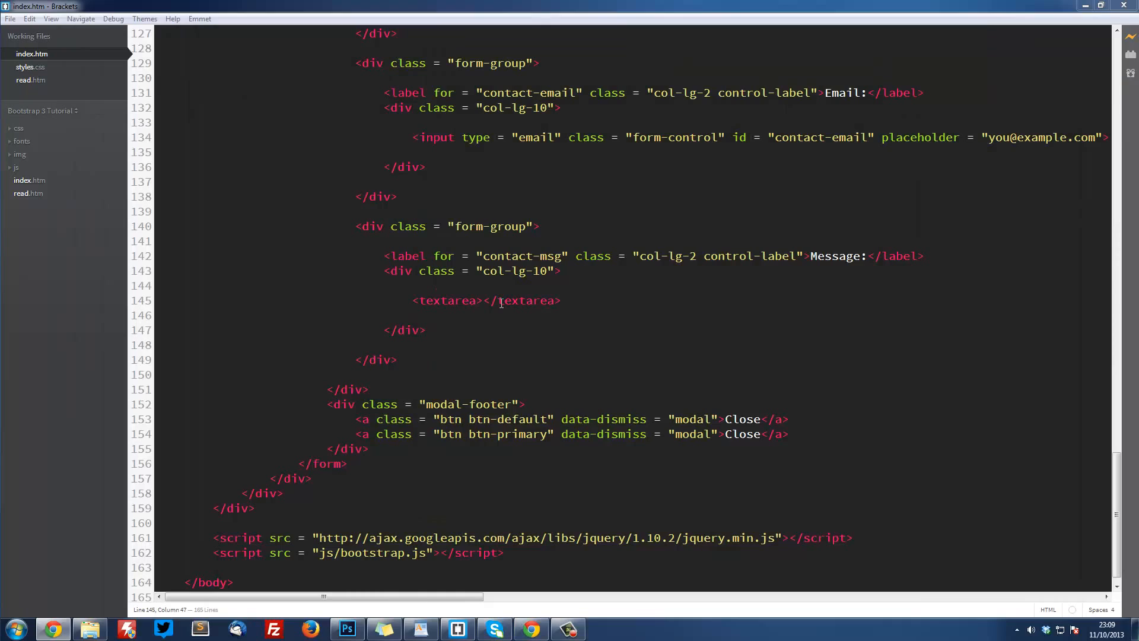
- Add class="form-control" and rows="8" to the message textarea and preview in Chrome
{"action": "type", "text": "class"}
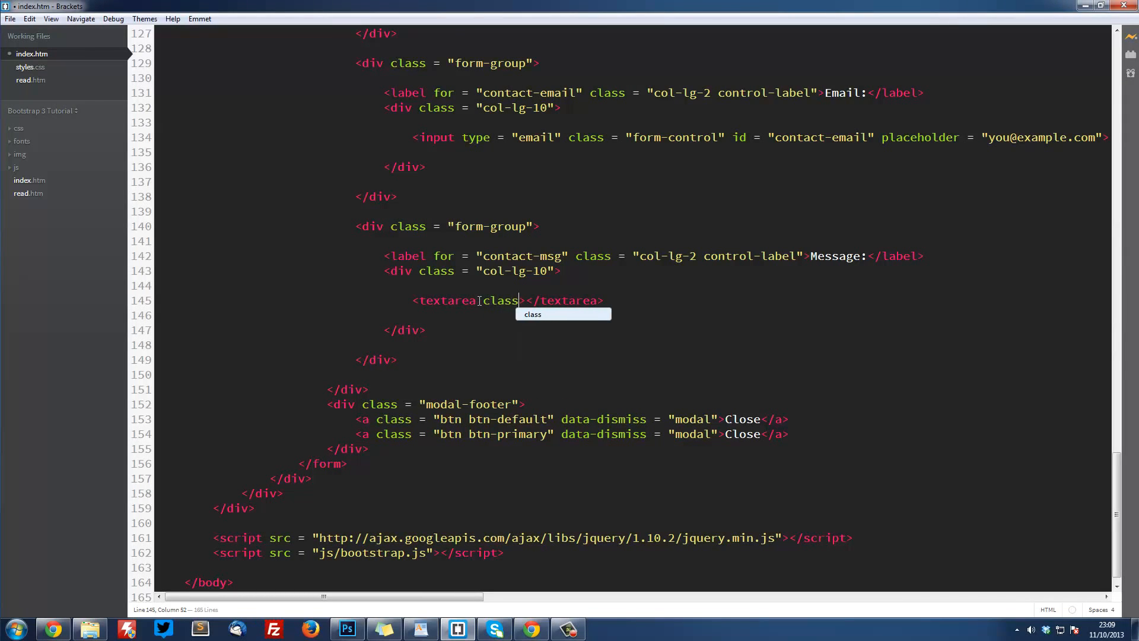
{"action": "type", "text": "= \"form\""}
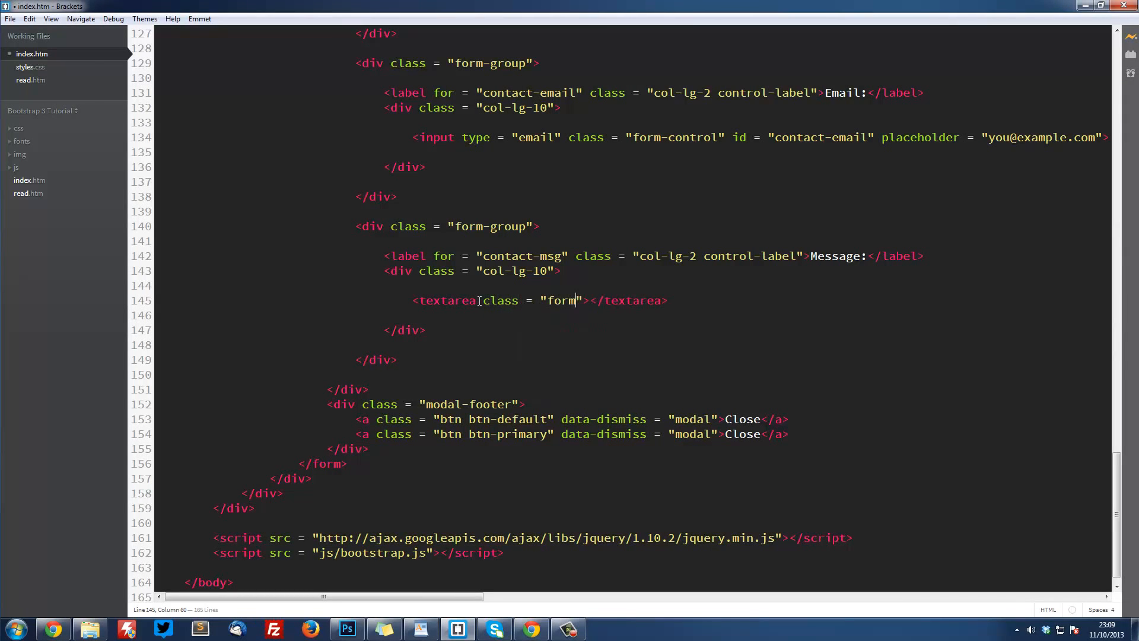
{"action": "type", "text": "-control"}
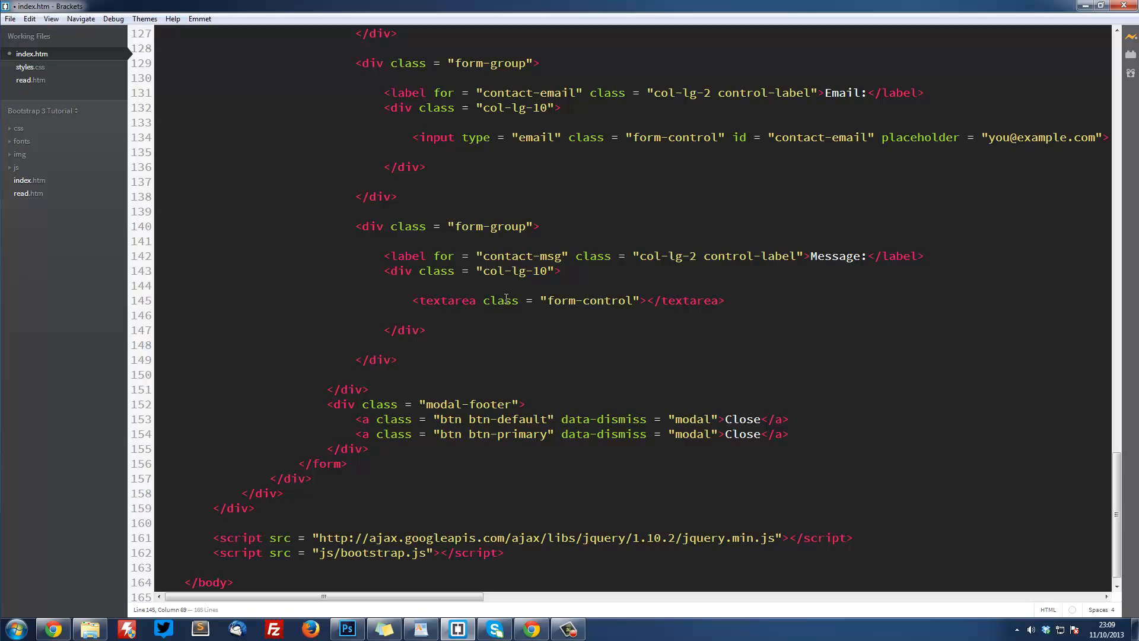
{"action": "double_click", "coordinate": [589, 300]}
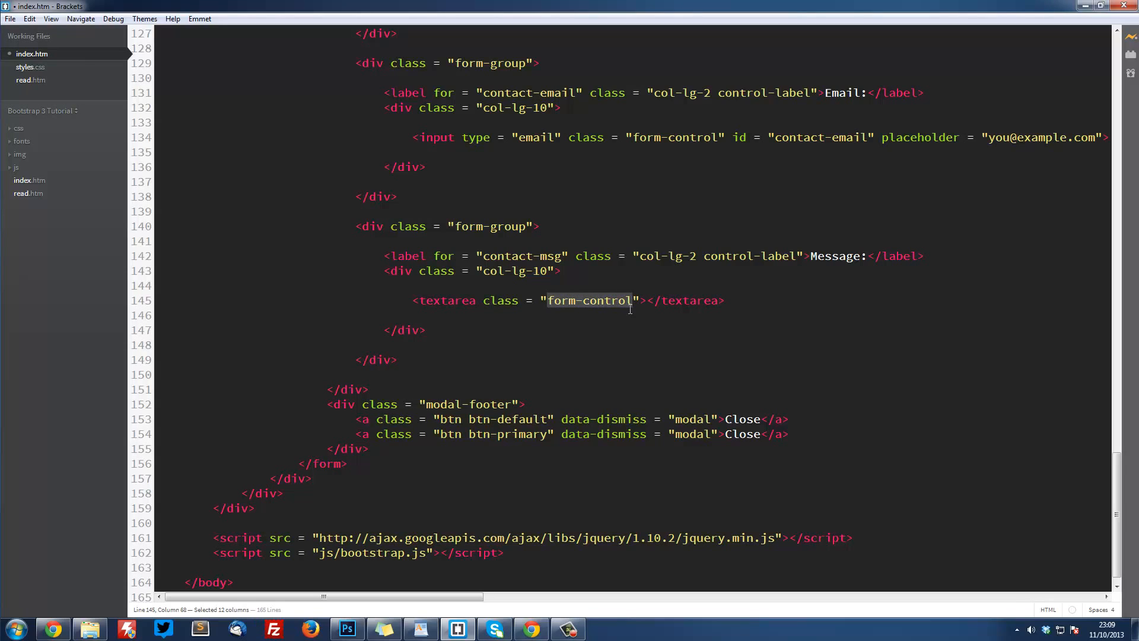
{"action": "left_click", "coordinate": [646, 300]}
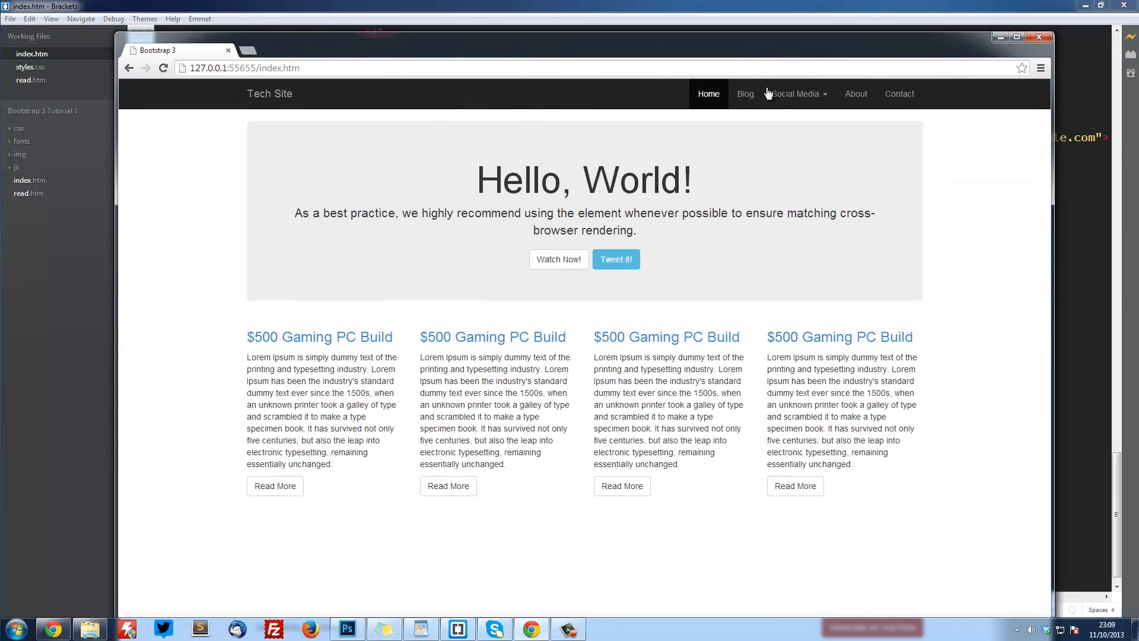
{"action": "left_click", "coordinate": [899, 94]}
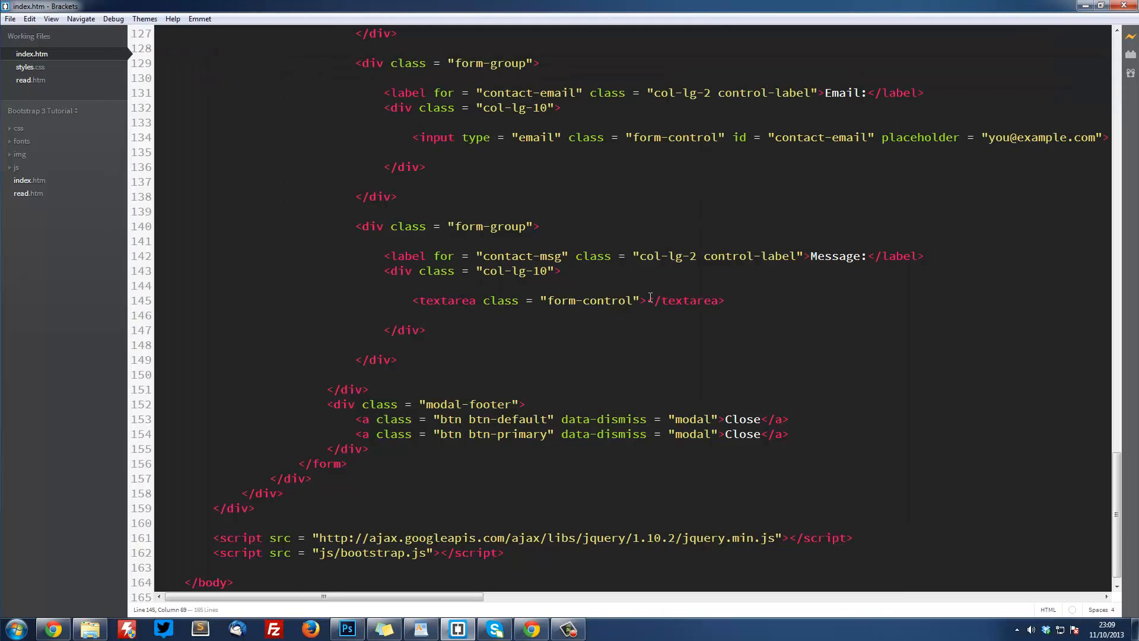
{"action": "type", "text": "rows = \"\""}
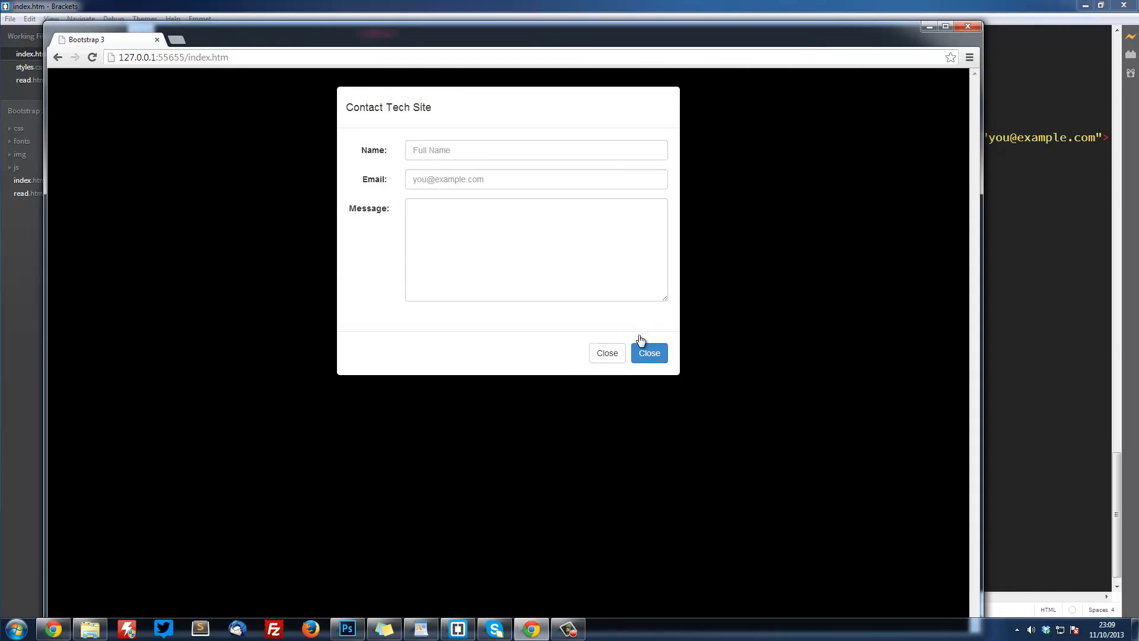
{"action": "mouse_move", "coordinate": [608, 360]}
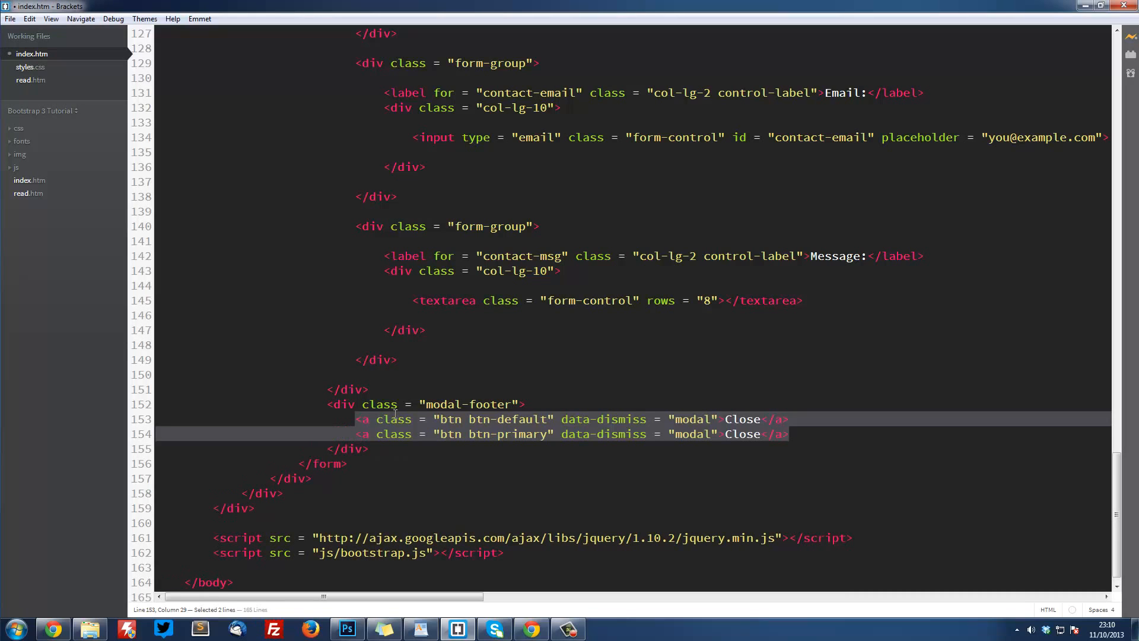
- Replace the footer's second Close link with <button class="btn btn-sumbit" type="submit">
{"action": "left_click", "coordinate": [789, 419]}
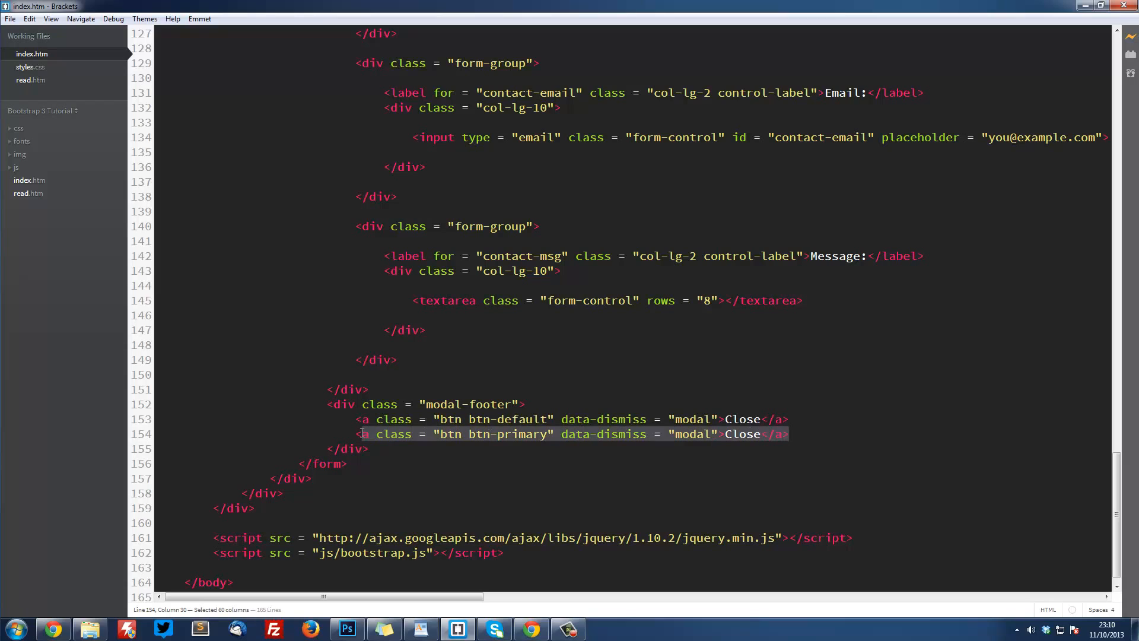
{"action": "type", "text": "<butt"}
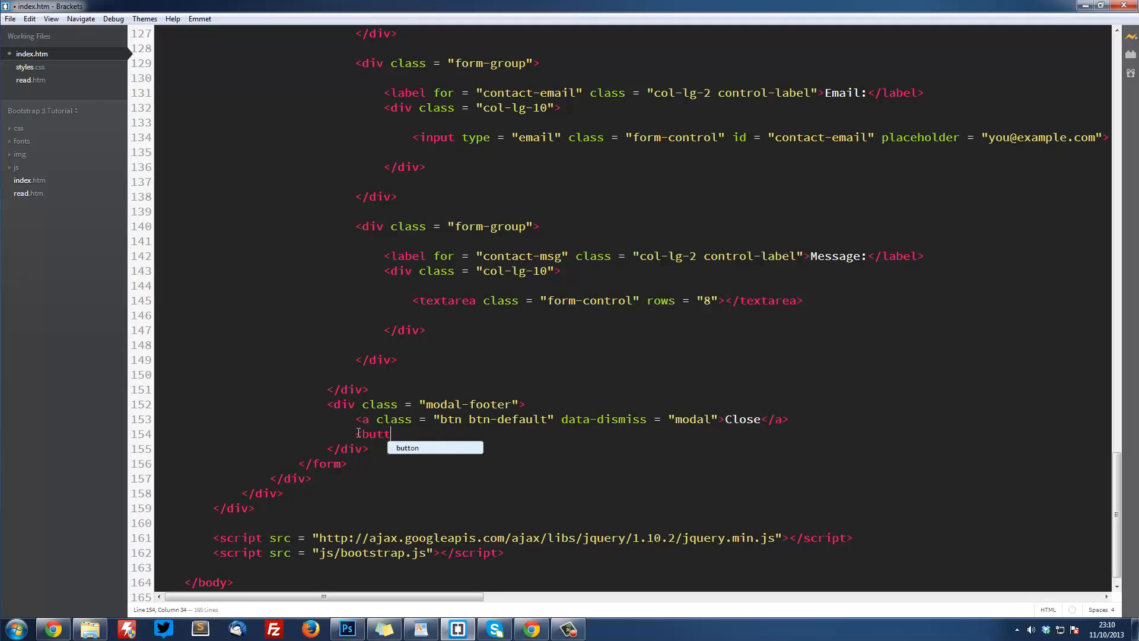
{"action": "type", "text": "on class = \"\"></button>"}
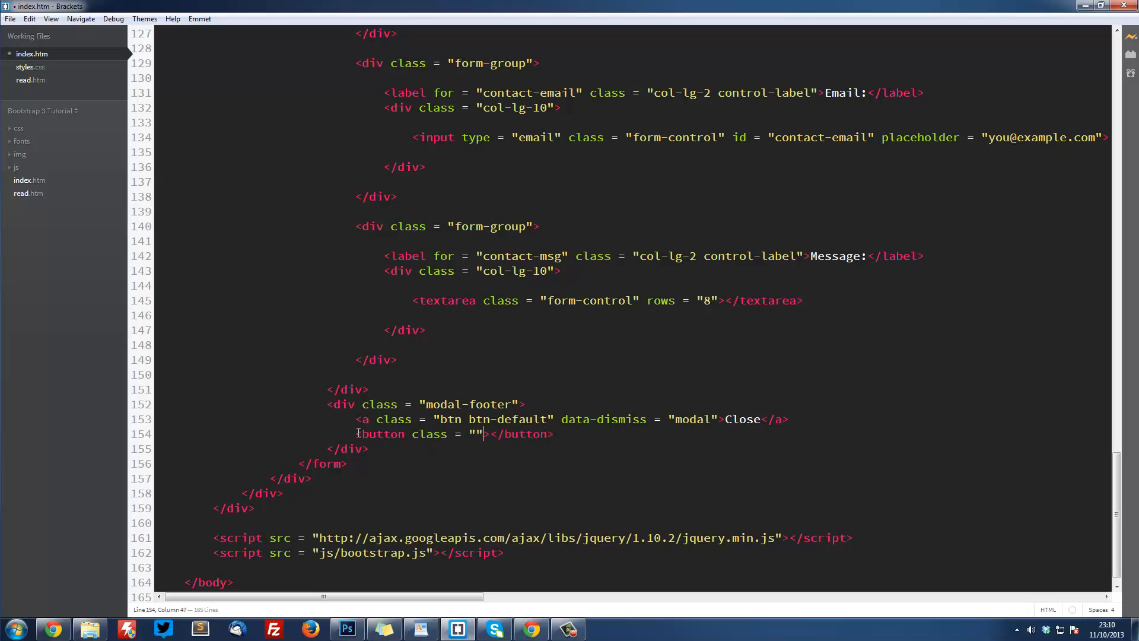
{"action": "type", "text": "btn btn0"}
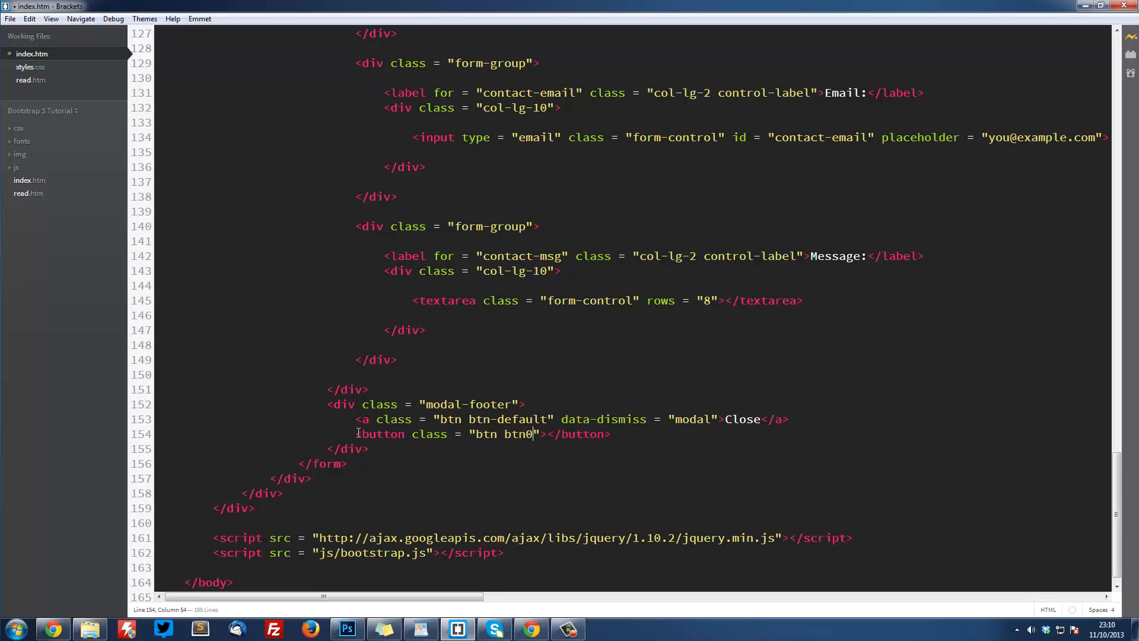
{"action": "type", "text": "-sumbit"}
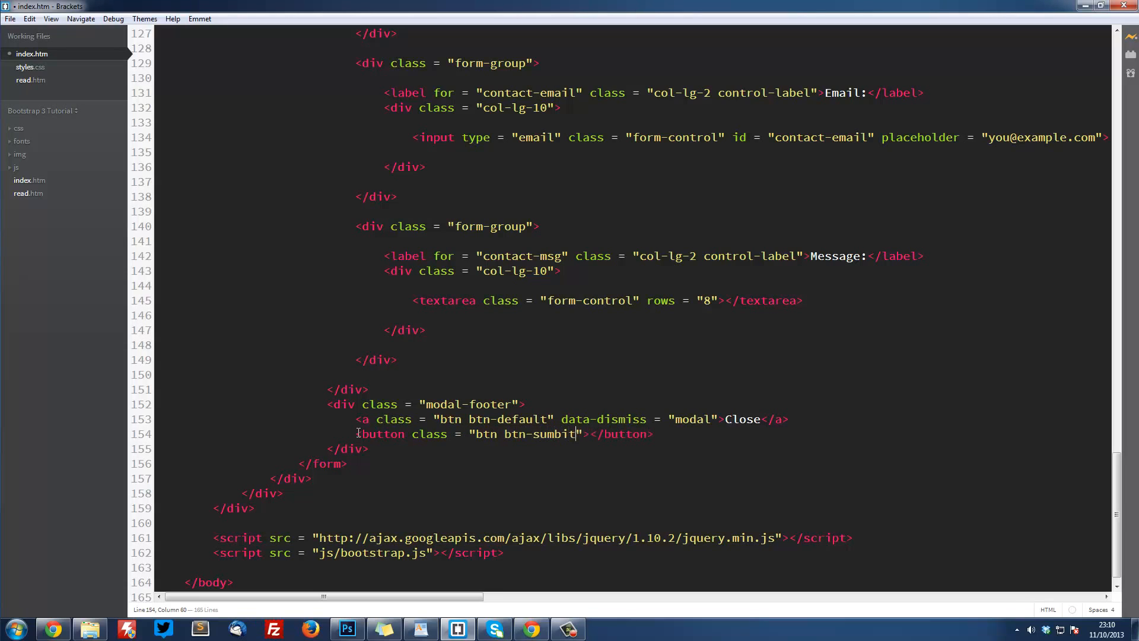
{"action": "type", "text": "\" \""}
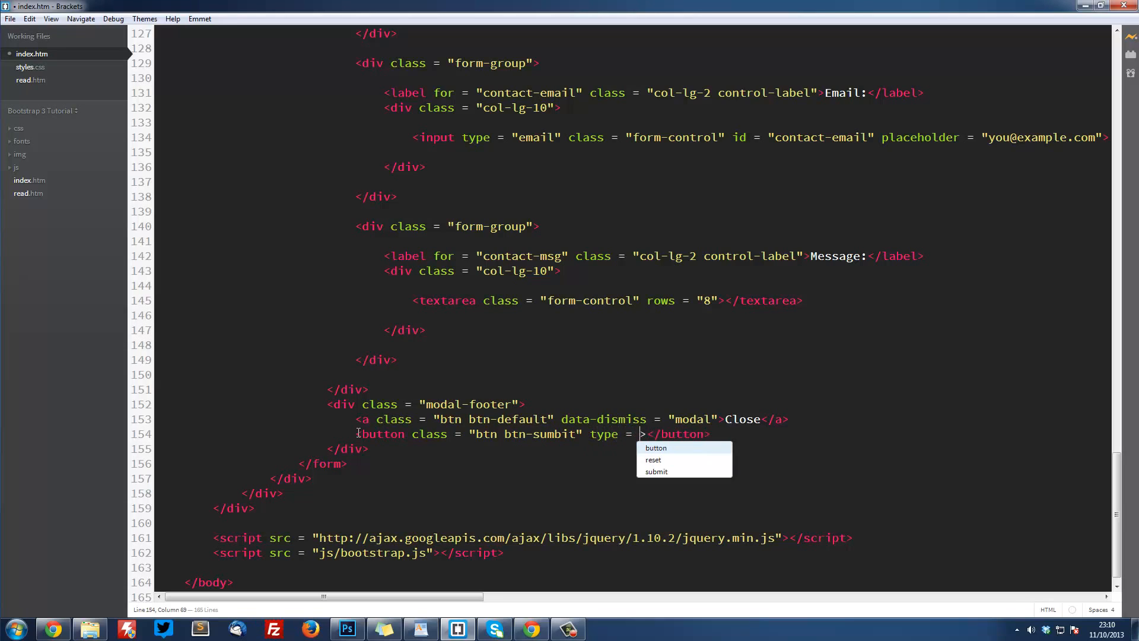
{"action": "type", "text": "cu\""}
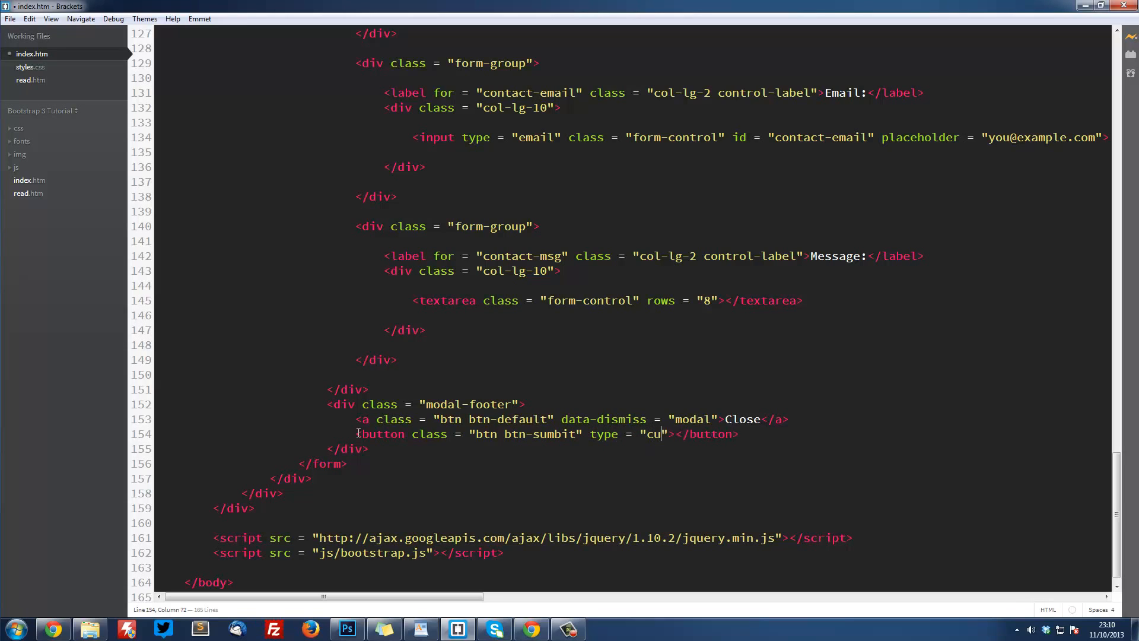
{"action": "type", "text": "bmit"}
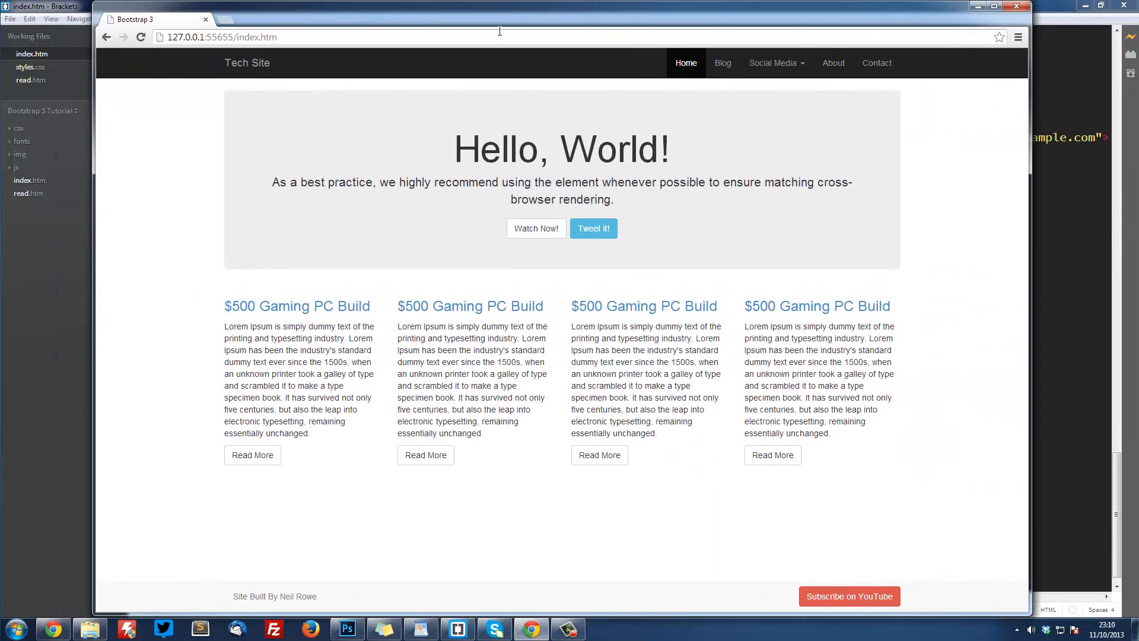
- Change the button class to btn btn-primary and label it Send
{"action": "left_click", "coordinate": [877, 63]}
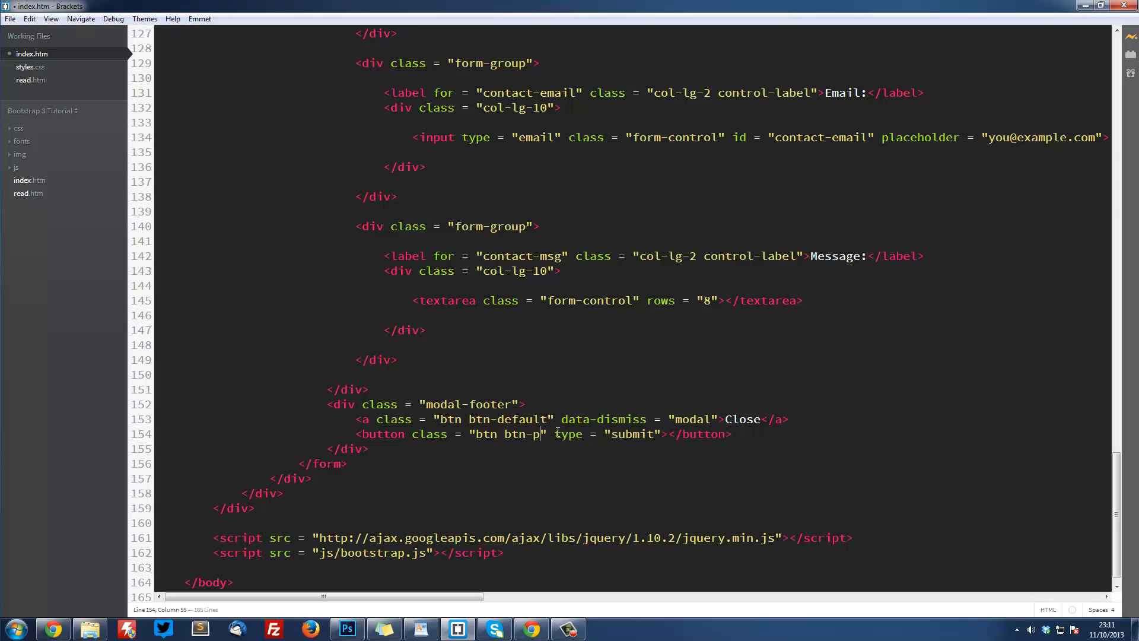
{"action": "type", "text": "rimary"}
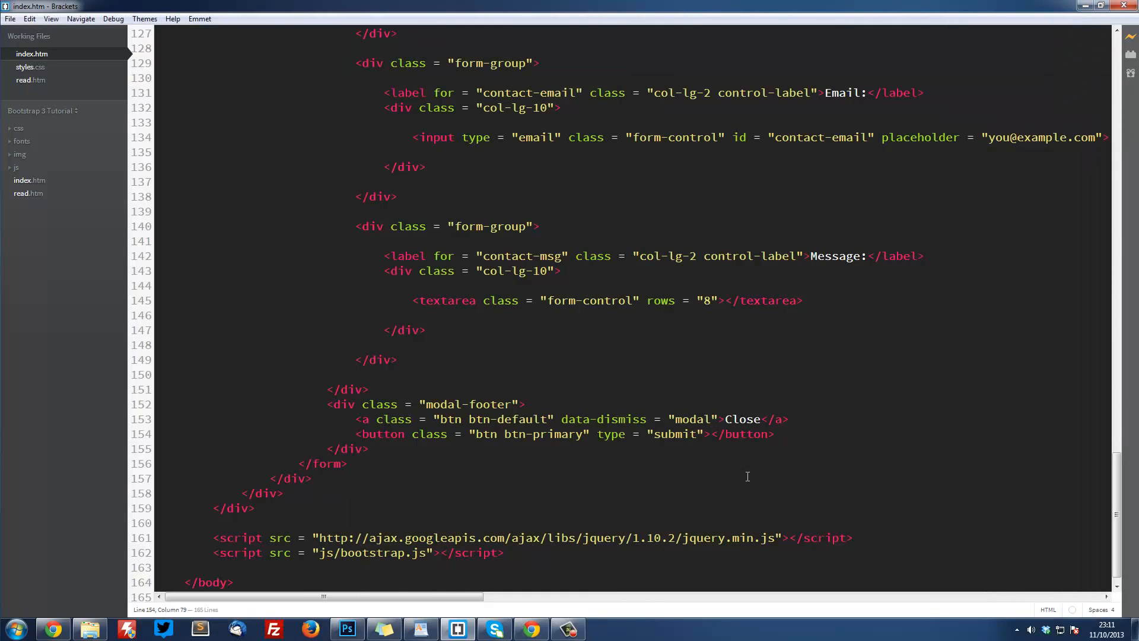
{"action": "type", "text": "Subm"}
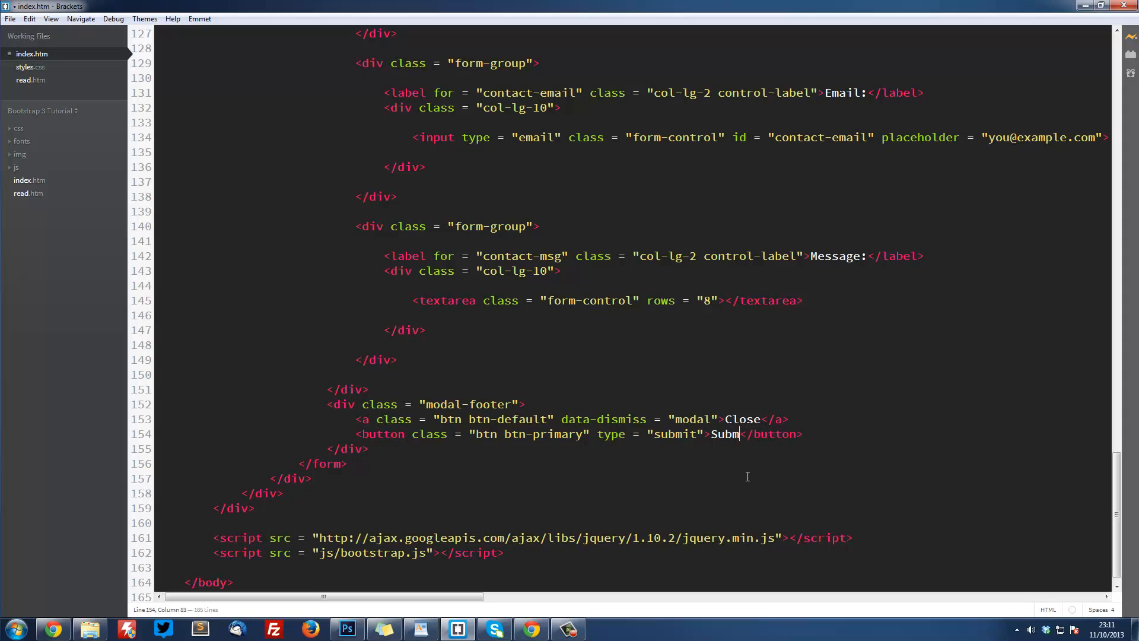
{"action": "type", "text": "Send"}
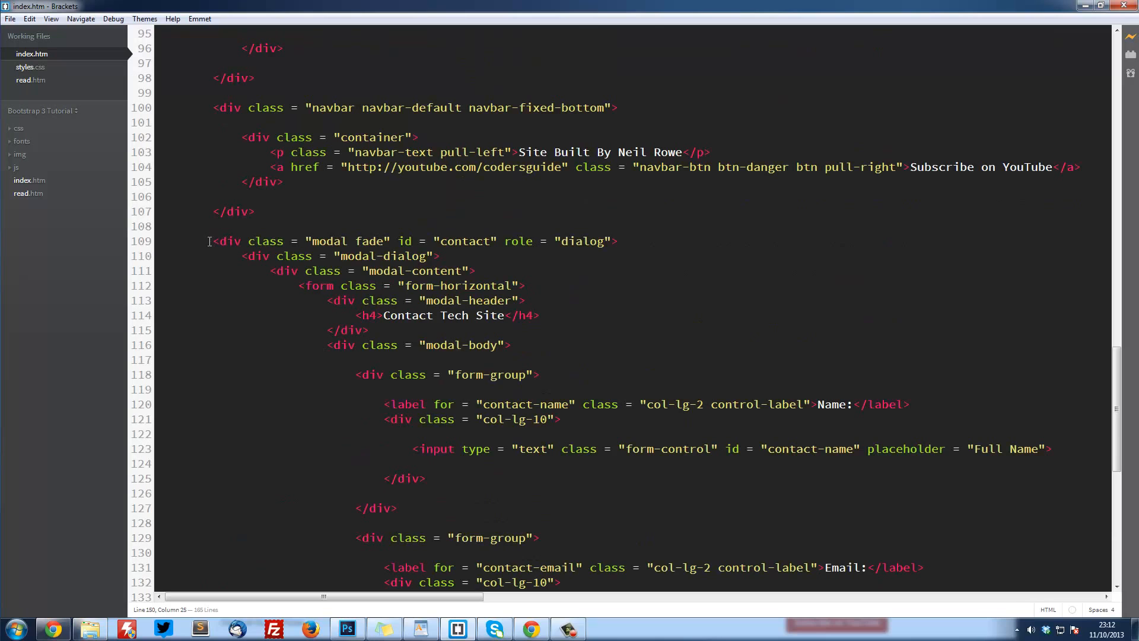
- Copy the contact modal markup from index.htm and paste it into read.htm before </body>
{"action": "left_click_drag", "start_coordinate": [208, 240], "coordinate": [352, 497]}
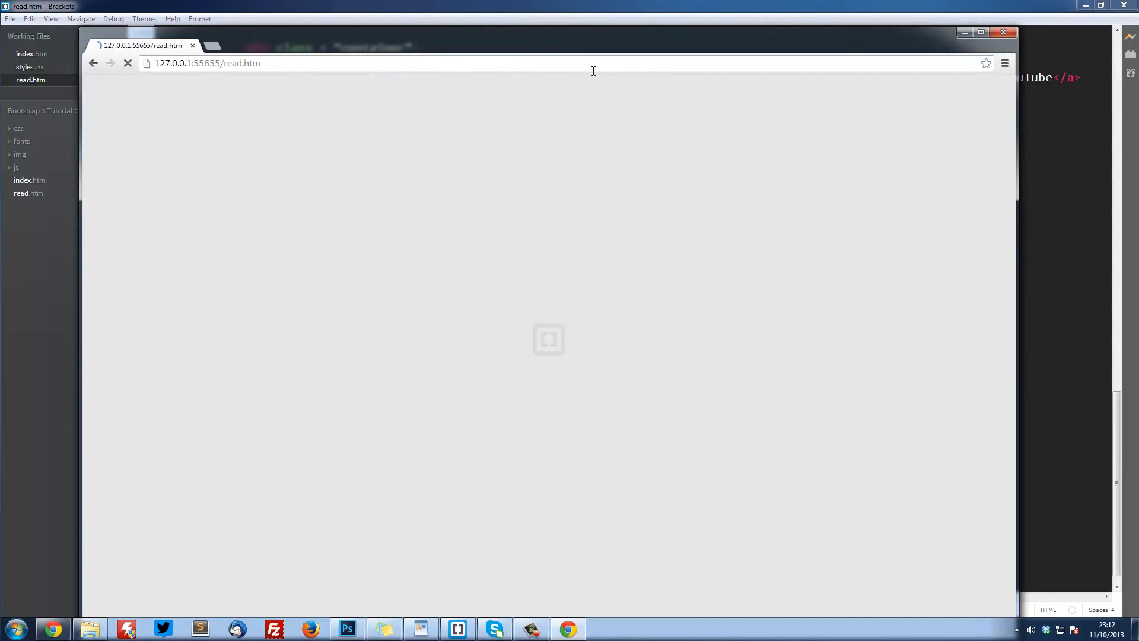
{"action": "left_click", "coordinate": [1005, 32]}
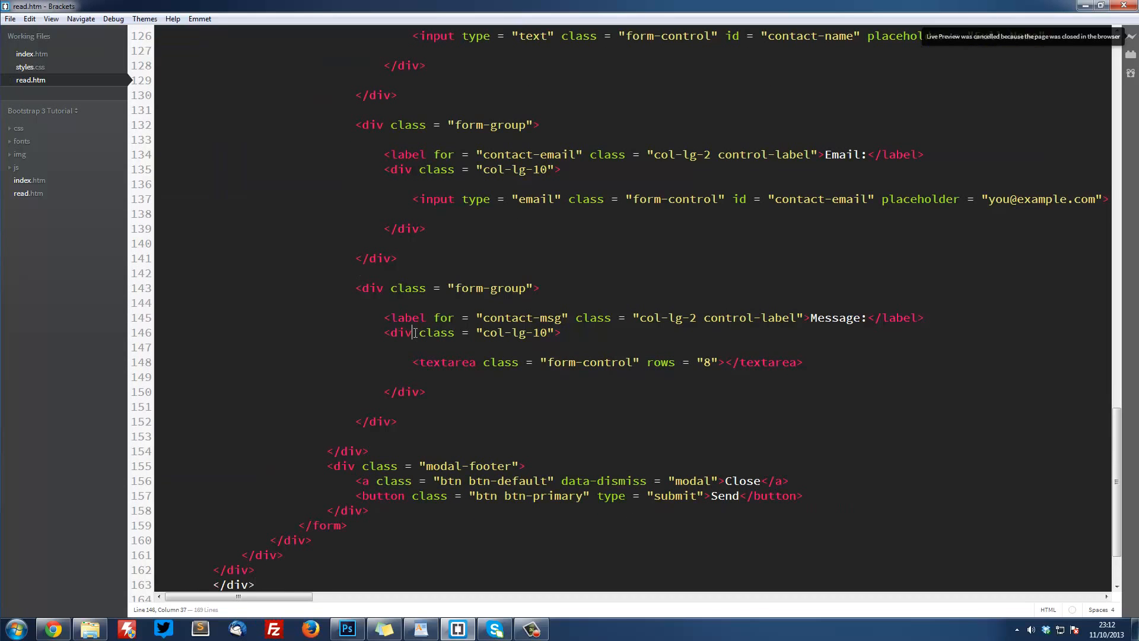
{"action": "scroll", "scroll_direction": "down", "scroll_amount": 3}
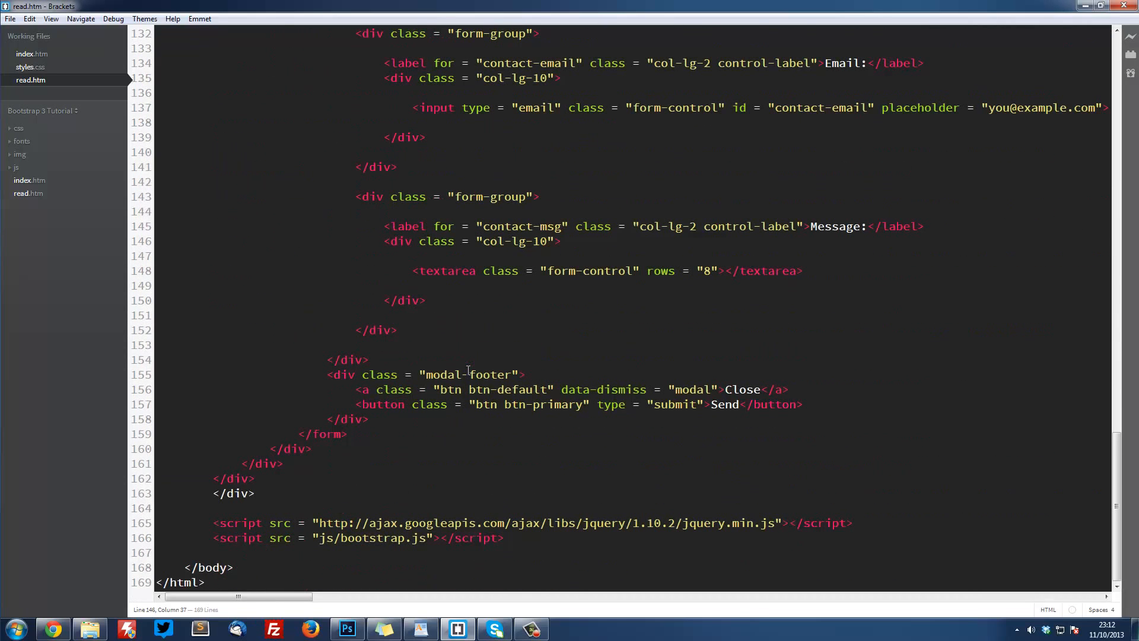